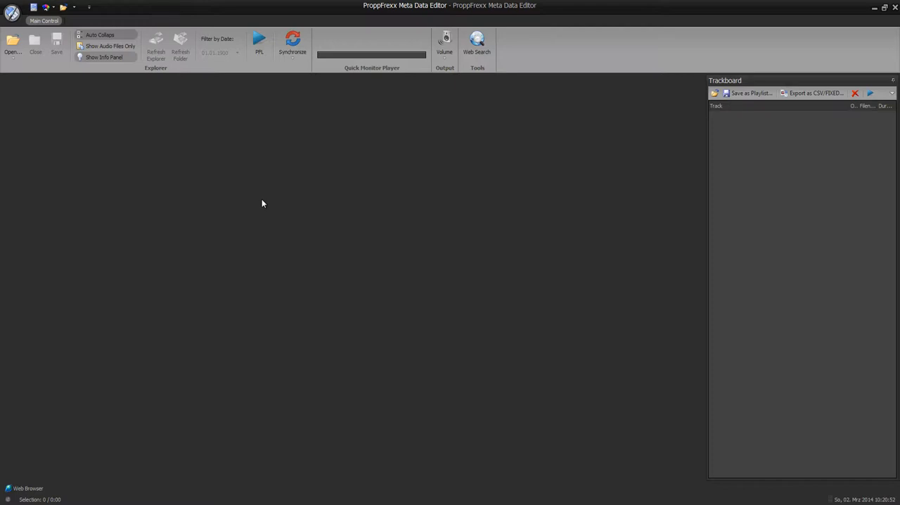
pyautogui.moveTo(254, 331)
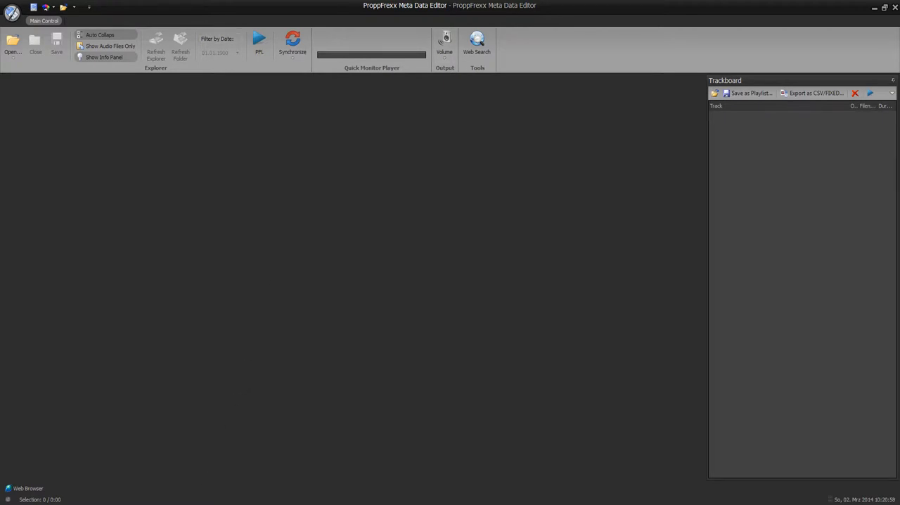
# Bring up Settings and Options on the Audio category with engine and output settings
pyautogui.click(28, 488)
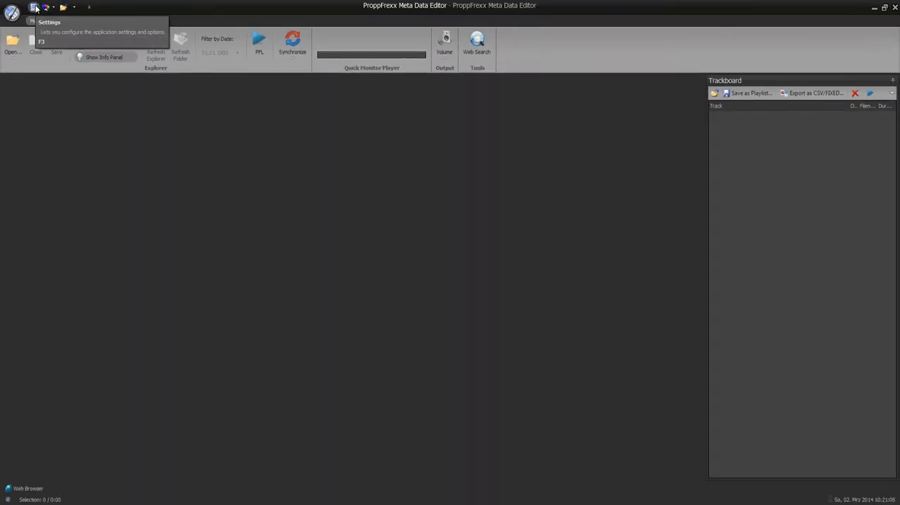
pyautogui.click(49, 23)
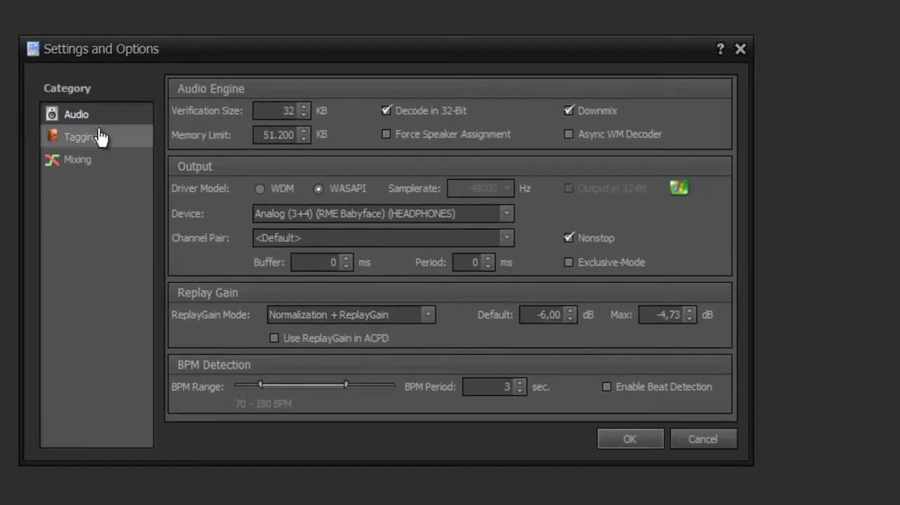
pyautogui.moveTo(335, 60)
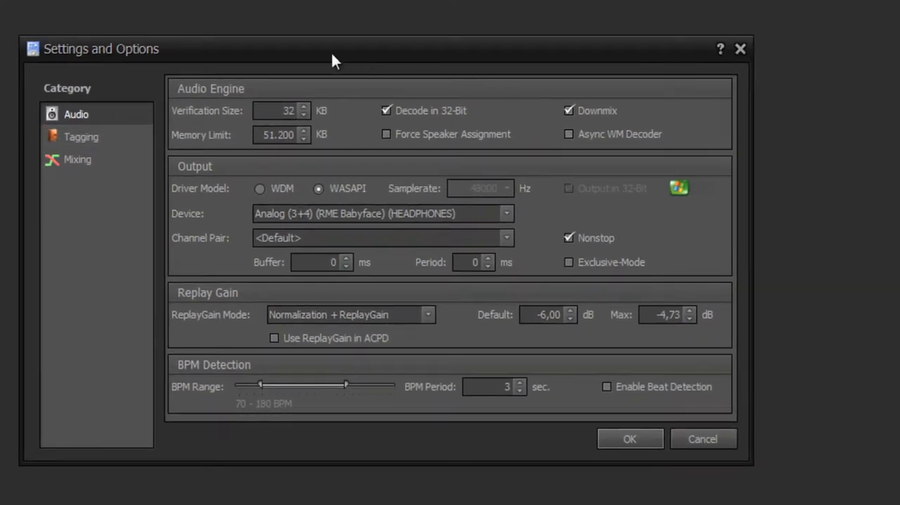
pyautogui.moveTo(244, 146)
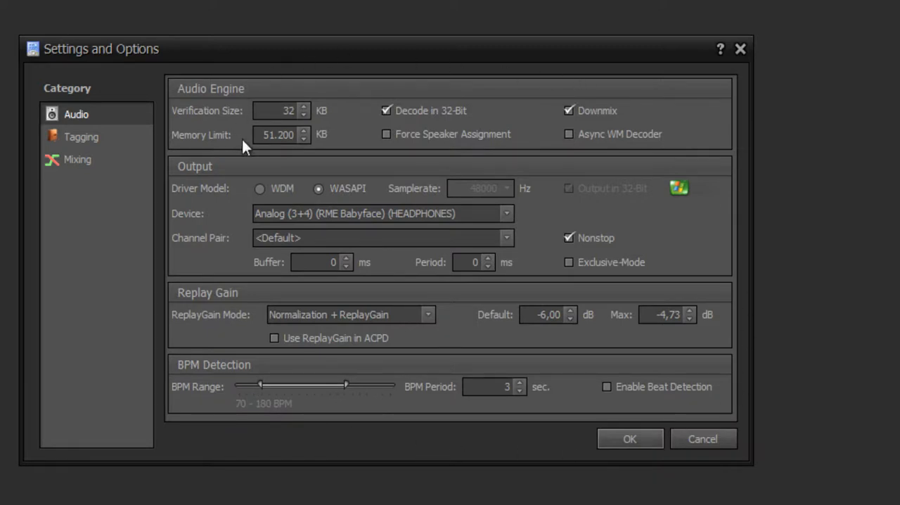
pyautogui.moveTo(541, 185)
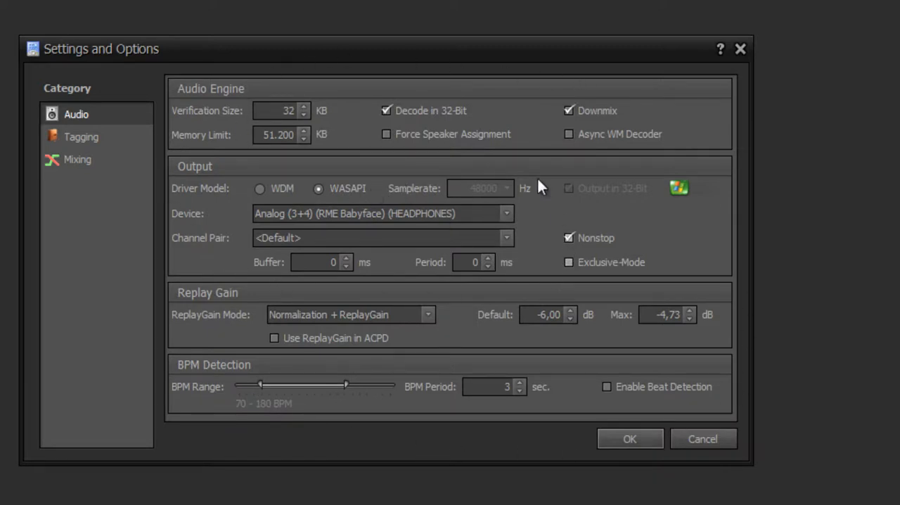
pyautogui.moveTo(545, 204)
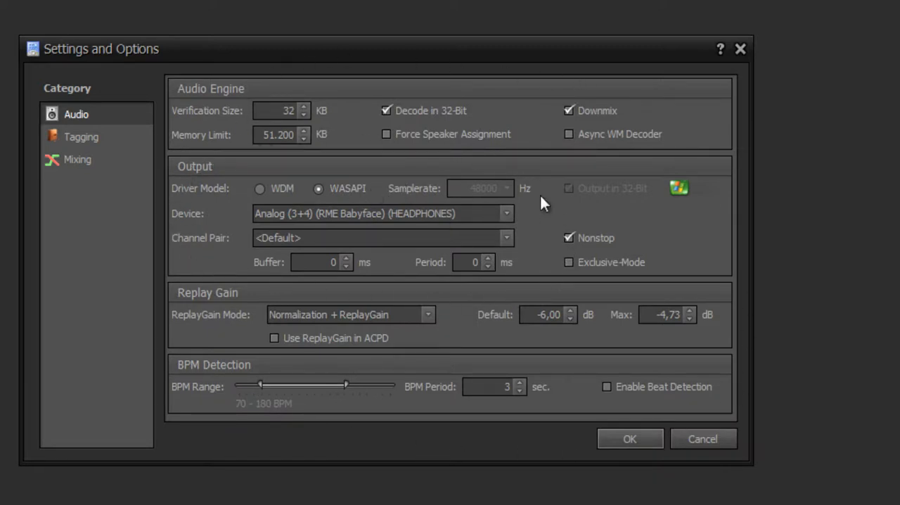
pyautogui.moveTo(424, 284)
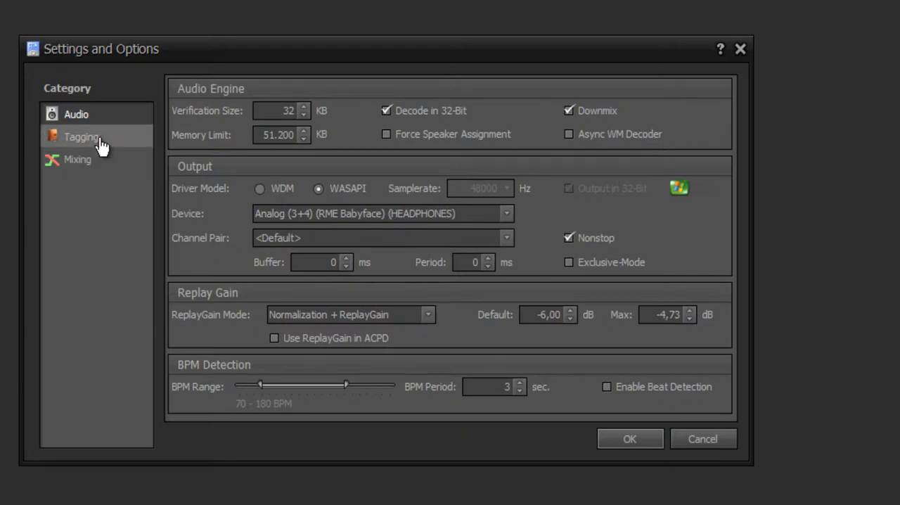
# Show the Tagging category with TAG reading/writing and player default settings
pyautogui.click(82, 136)
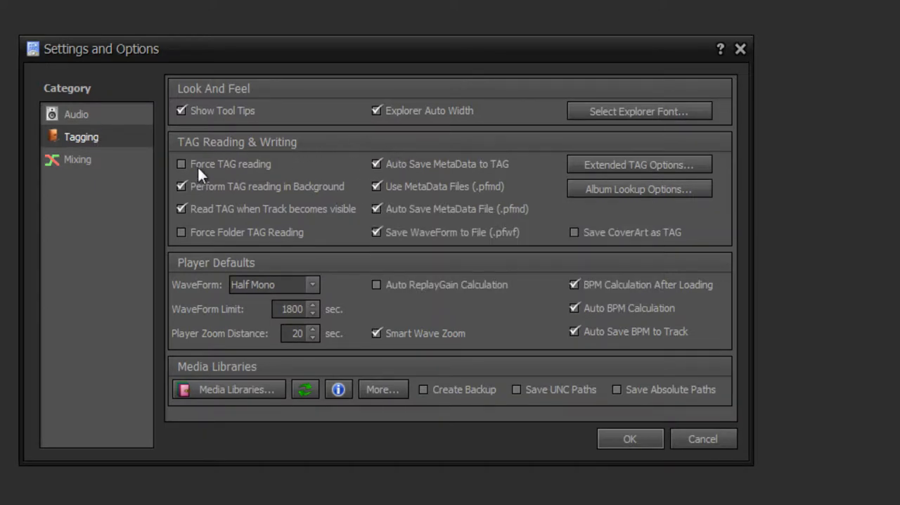
pyautogui.moveTo(349, 228)
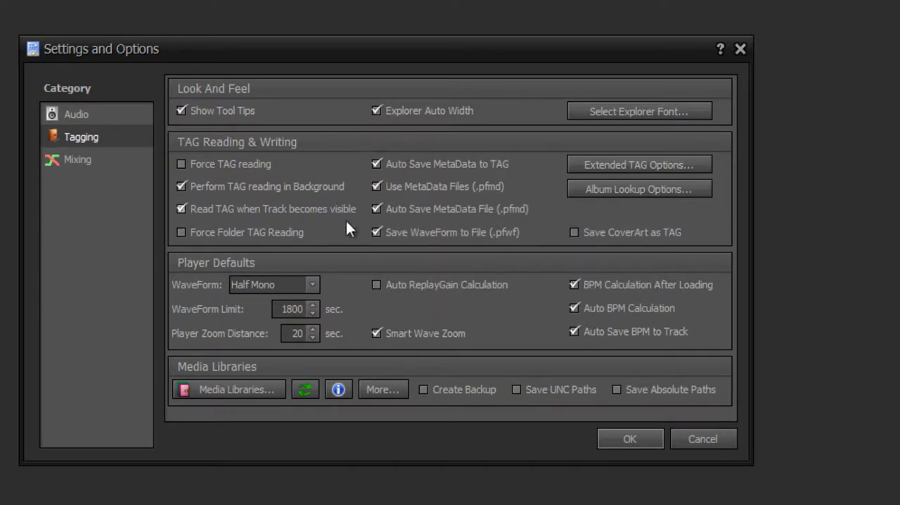
pyautogui.moveTo(410, 194)
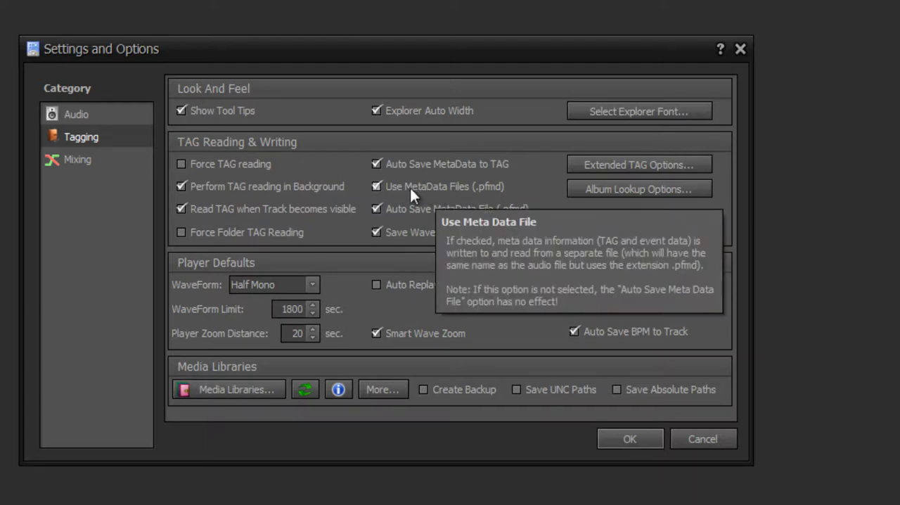
pyautogui.moveTo(554, 261)
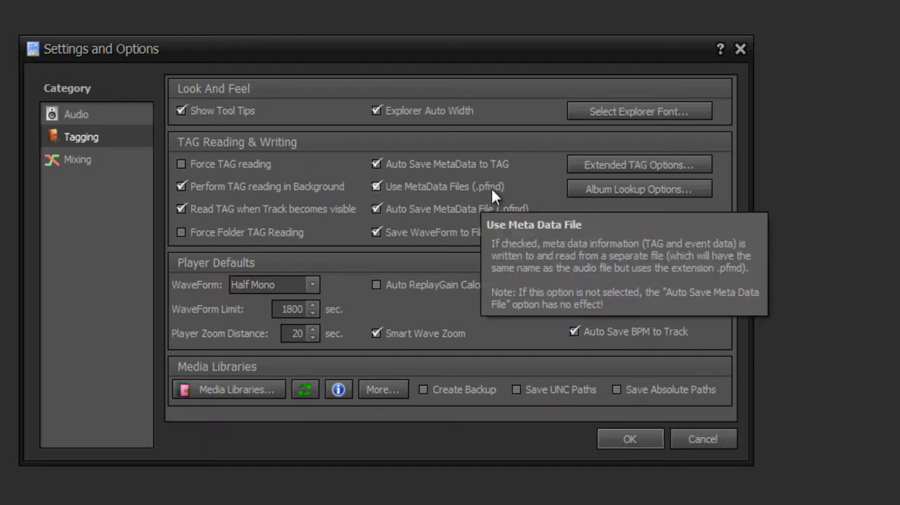
pyautogui.moveTo(517, 202)
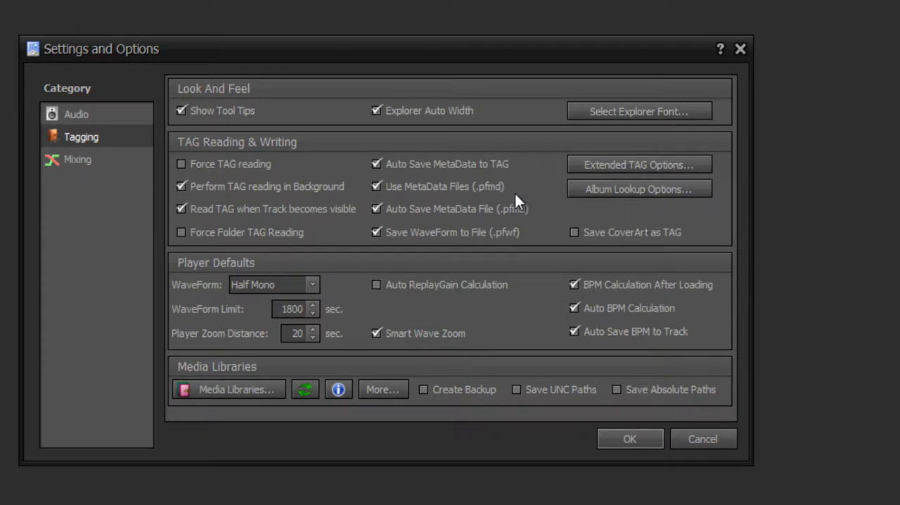
pyautogui.moveTo(542, 203)
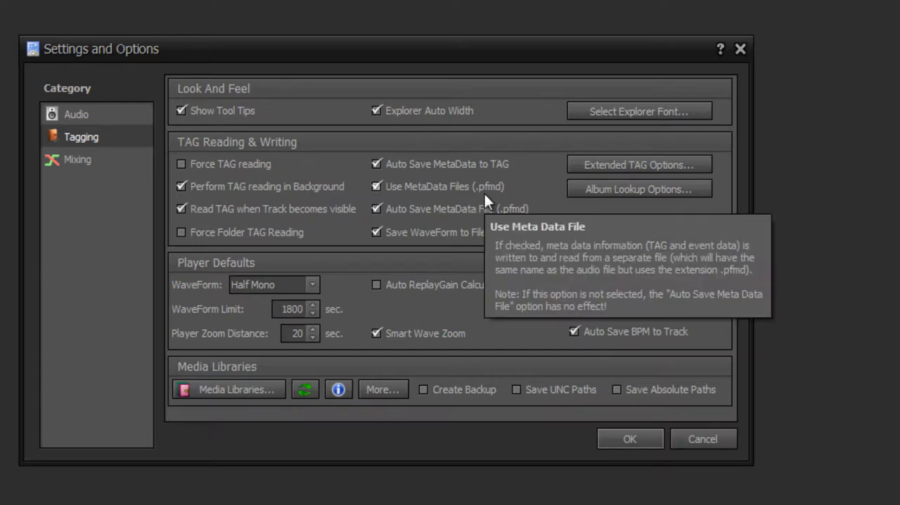
pyautogui.moveTo(162, 130)
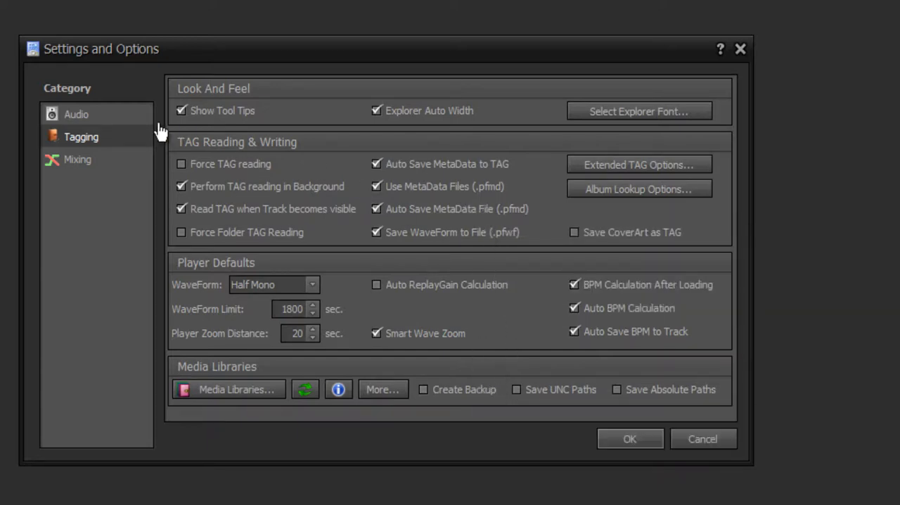
# Return to the Audio category, then accept the settings with OK
pyautogui.click(76, 114)
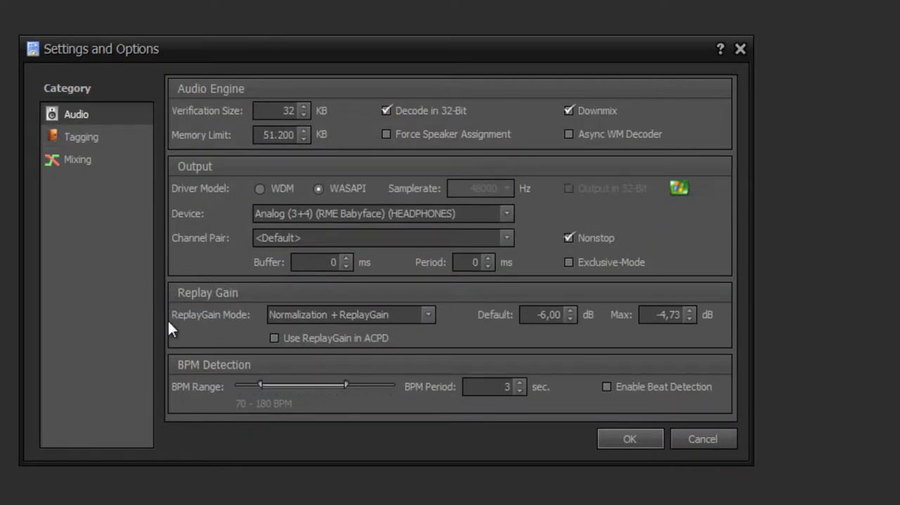
pyautogui.moveTo(217, 280)
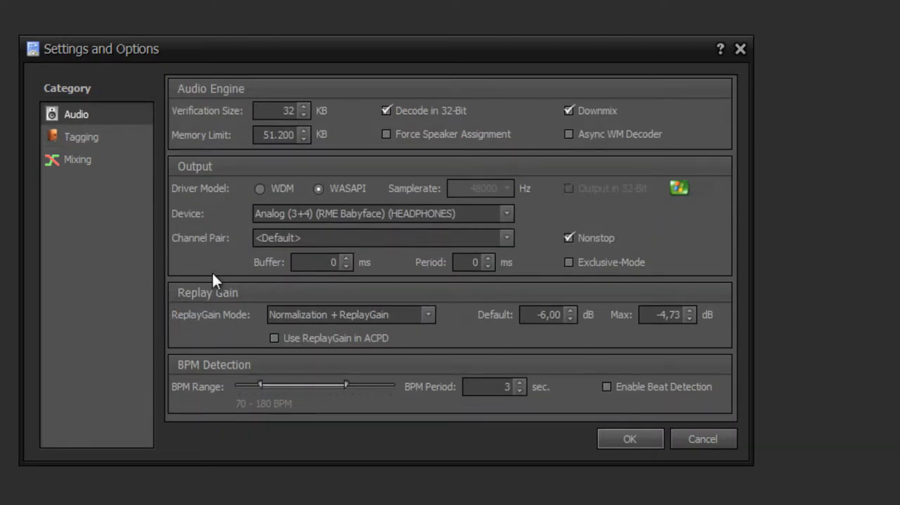
pyautogui.moveTo(482, 360)
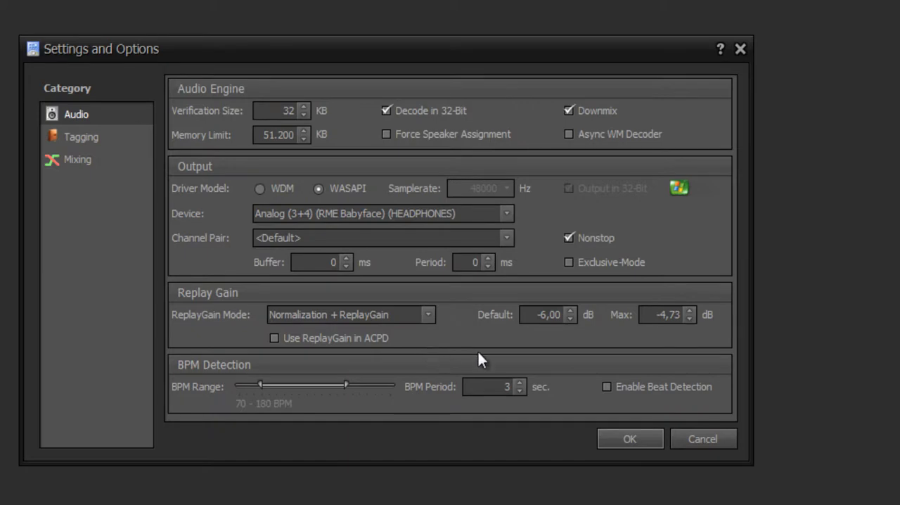
pyautogui.moveTo(169, 308)
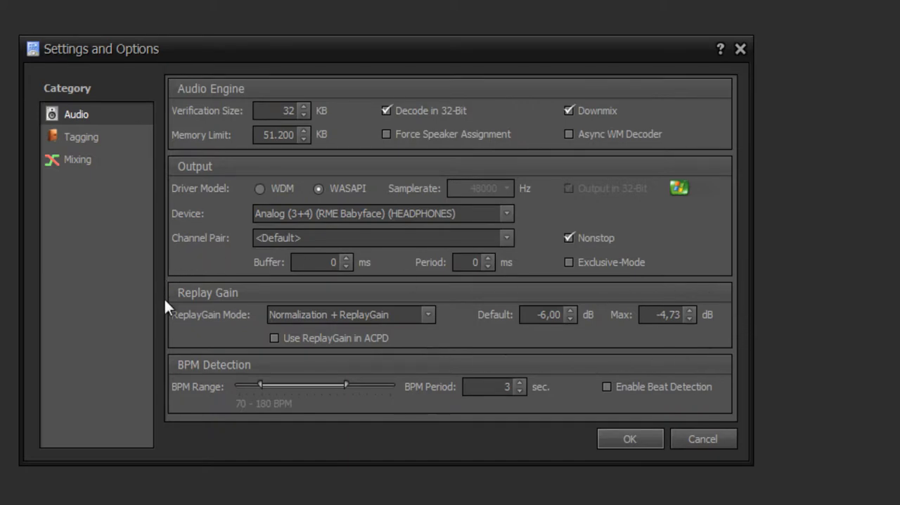
pyautogui.moveTo(738, 355)
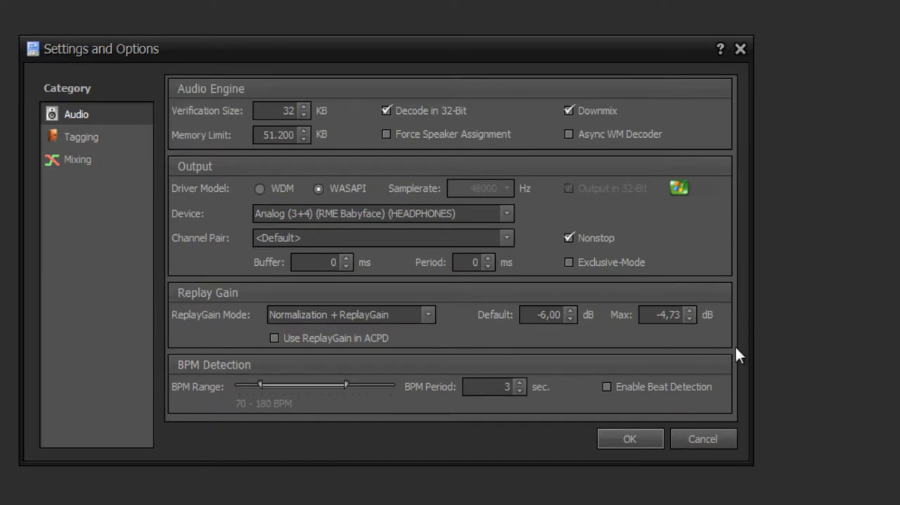
pyautogui.moveTo(211, 270)
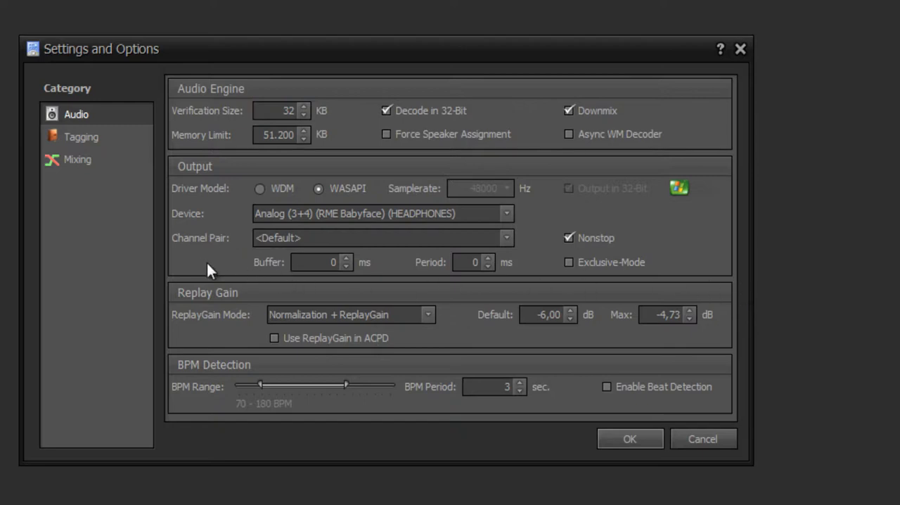
pyautogui.moveTo(248, 359)
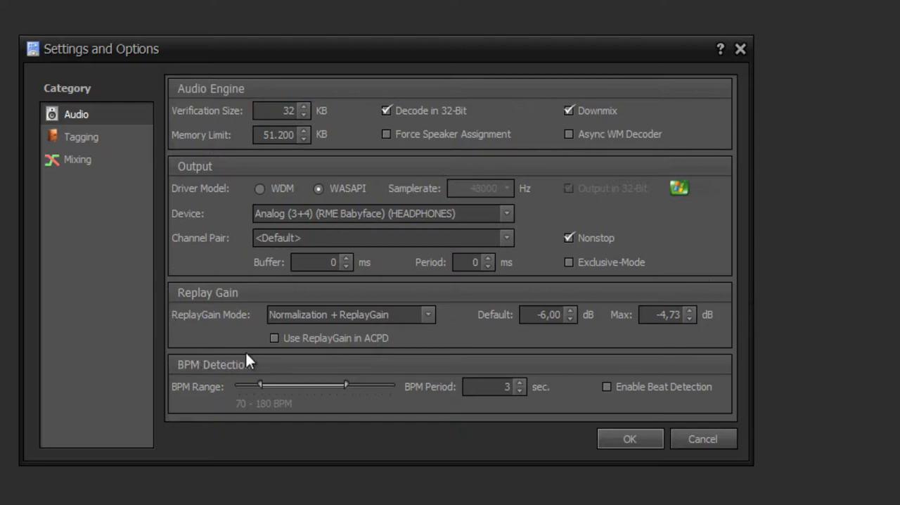
pyautogui.moveTo(512, 369)
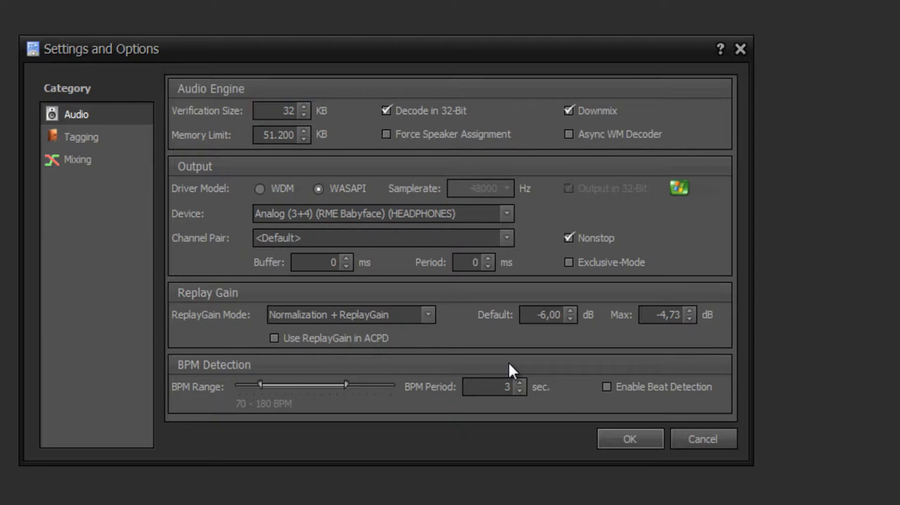
pyautogui.moveTo(630, 439)
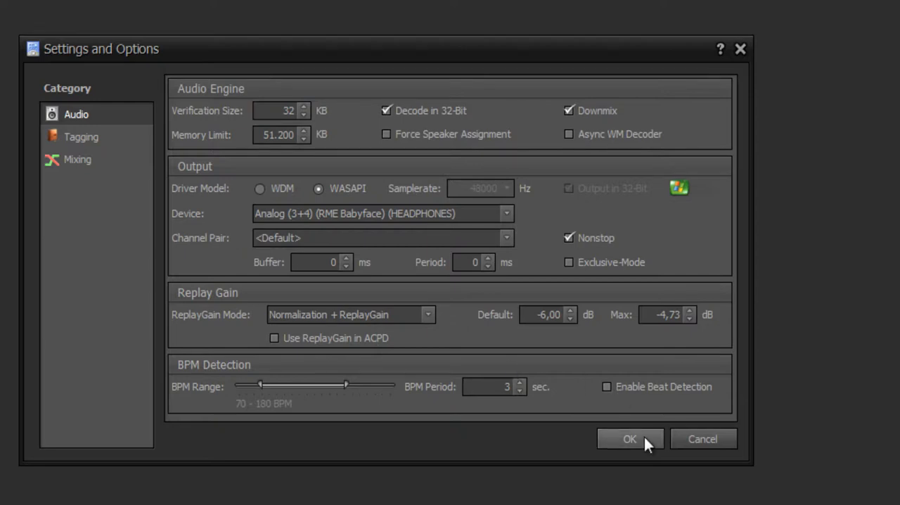
pyautogui.click(628, 438)
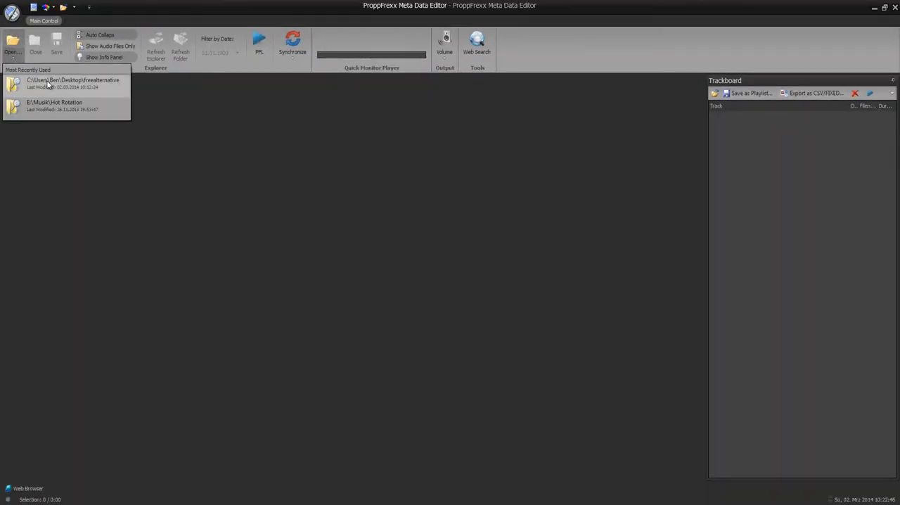
# Load the recently used freealternative folder listing Diana Ross's My Old Piano
pyautogui.click(73, 82)
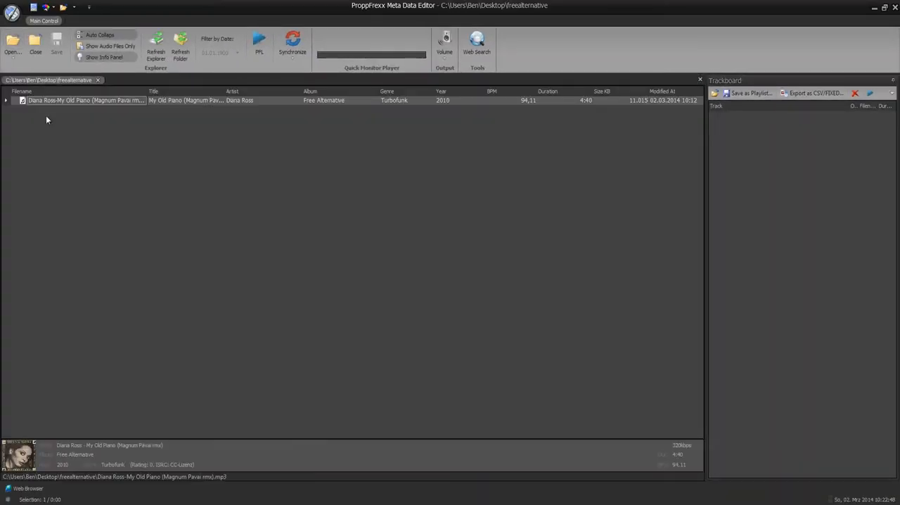
pyautogui.moveTo(65, 113)
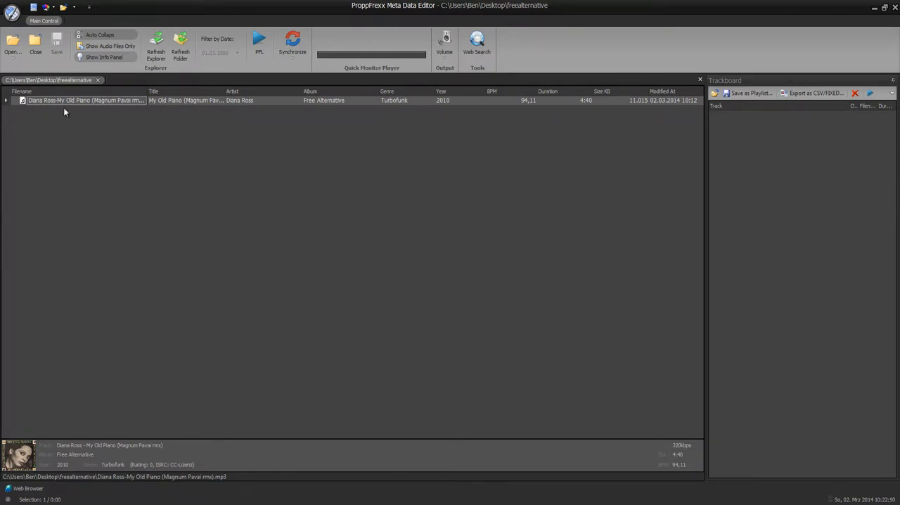
pyautogui.moveTo(70, 106)
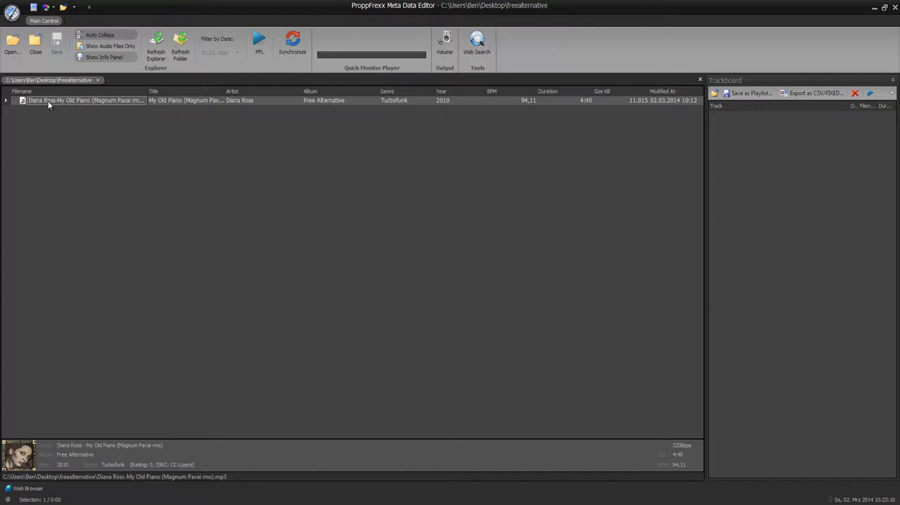
pyautogui.doubleClick(84, 100)
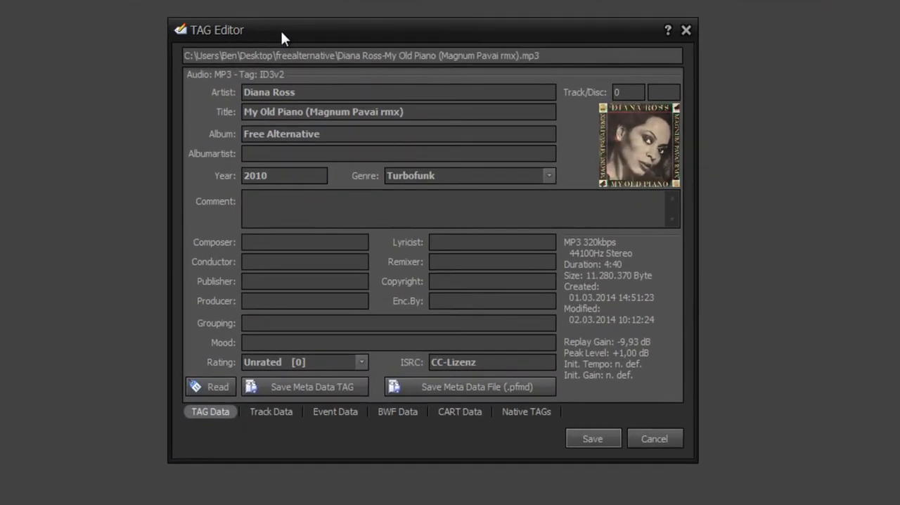
pyautogui.moveTo(180, 371)
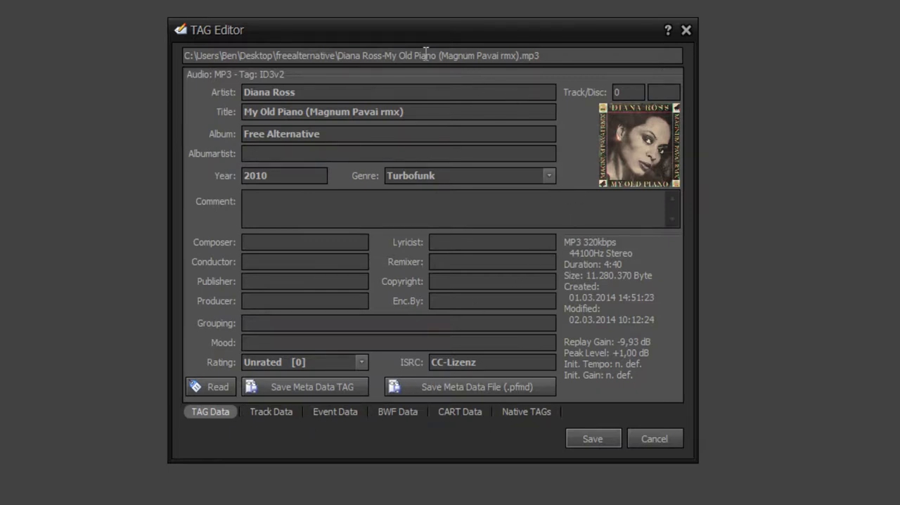
pyautogui.moveTo(211, 82)
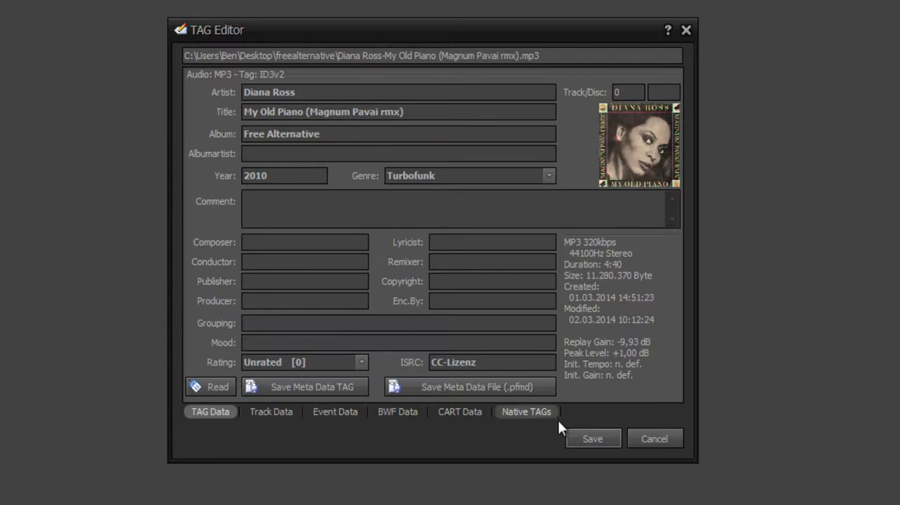
pyautogui.moveTo(254, 73)
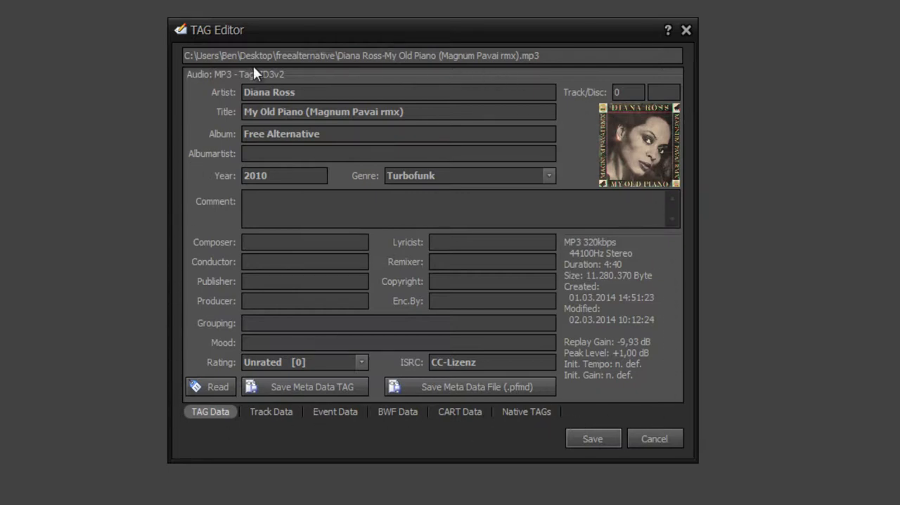
pyautogui.moveTo(185, 362)
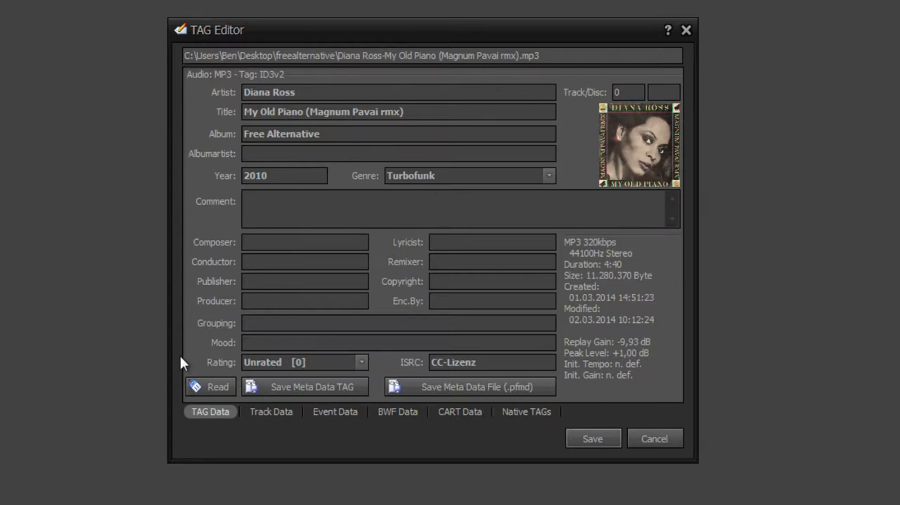
pyautogui.moveTo(241, 281)
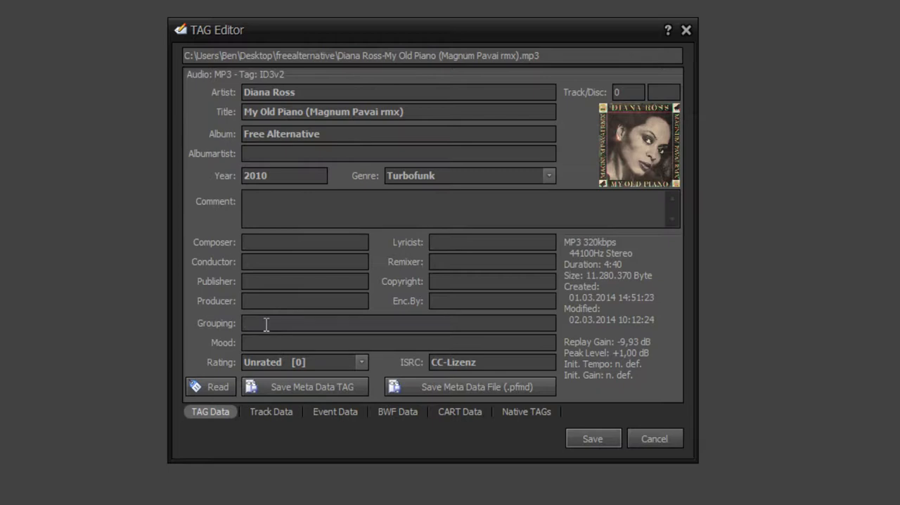
pyautogui.click(360, 361)
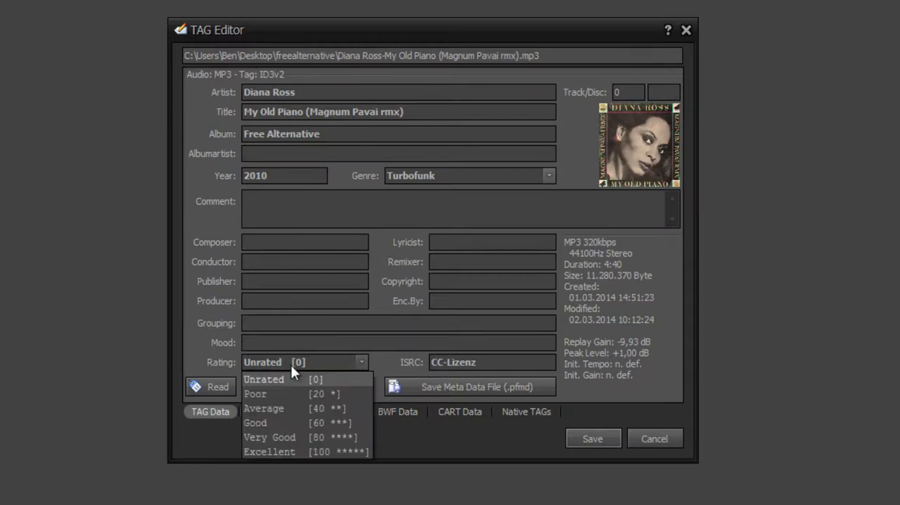
pyautogui.click(264, 379)
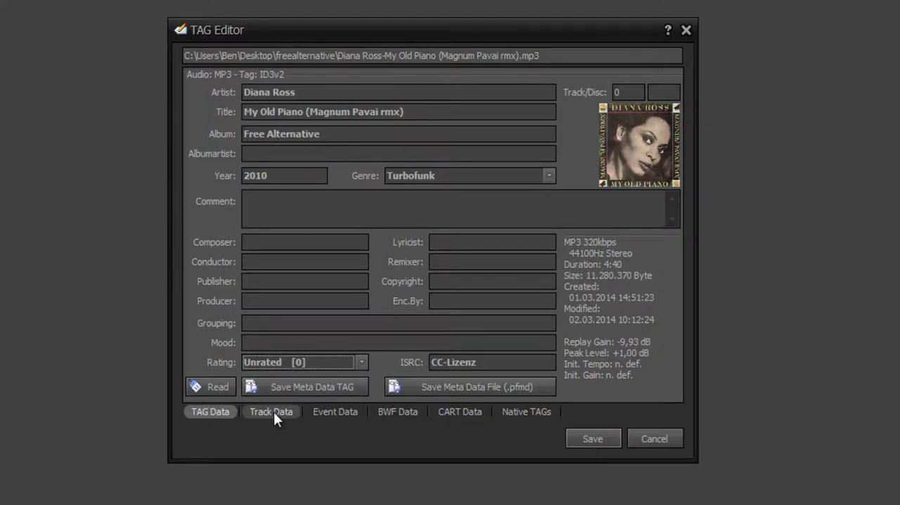
# Show the Track Data page and scroll through the Options checklist of playback flags
pyautogui.click(270, 410)
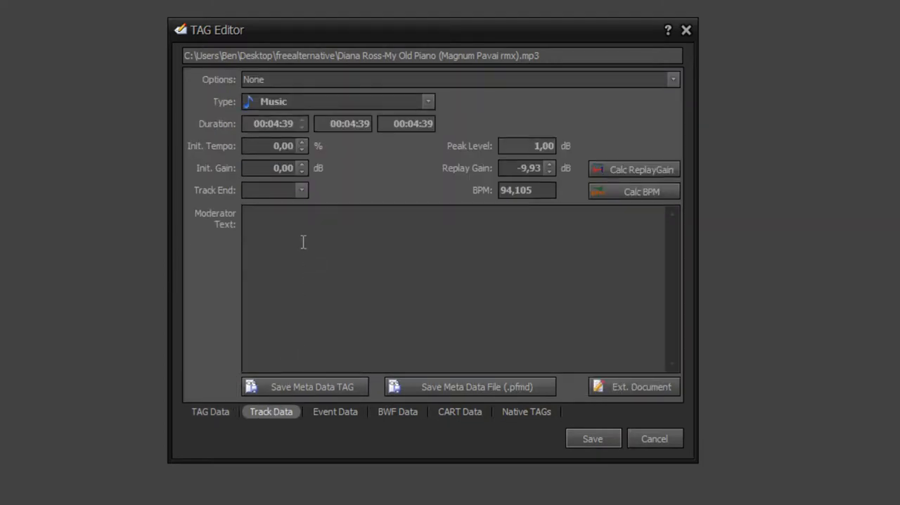
pyautogui.moveTo(202, 97)
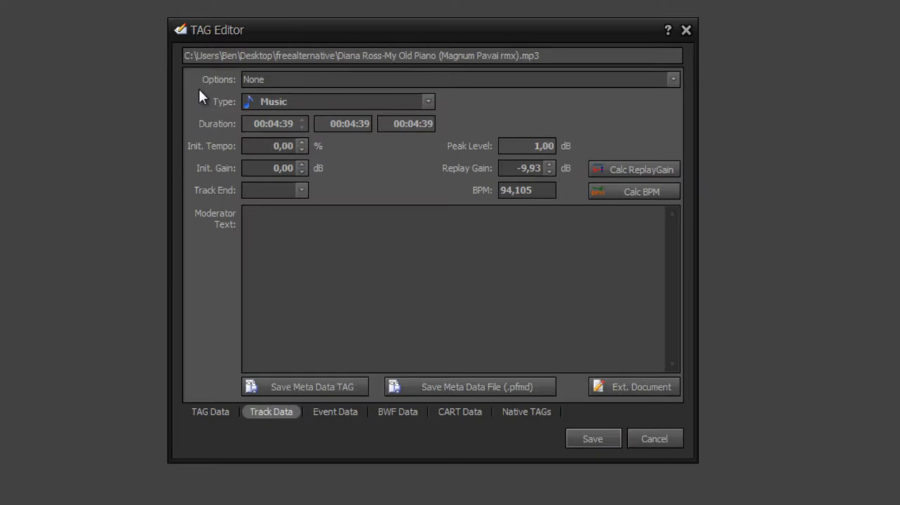
pyautogui.click(672, 79)
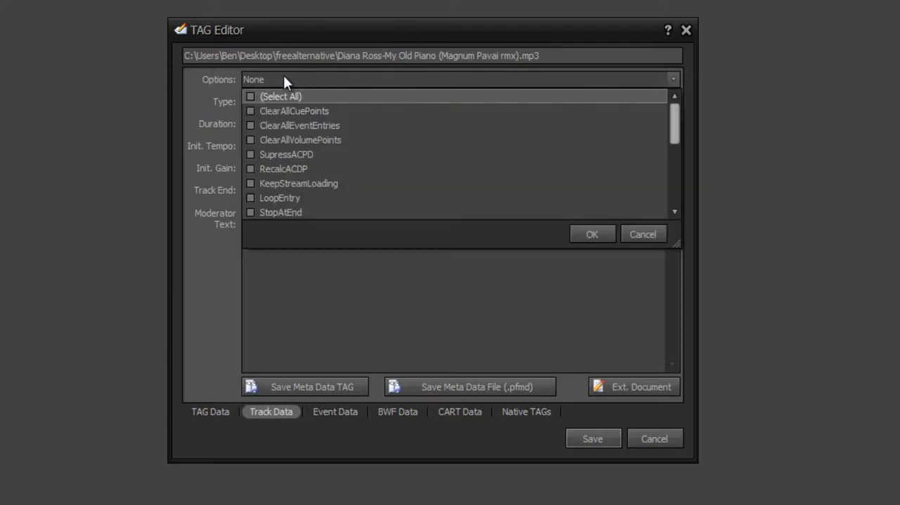
pyautogui.scroll(-3)
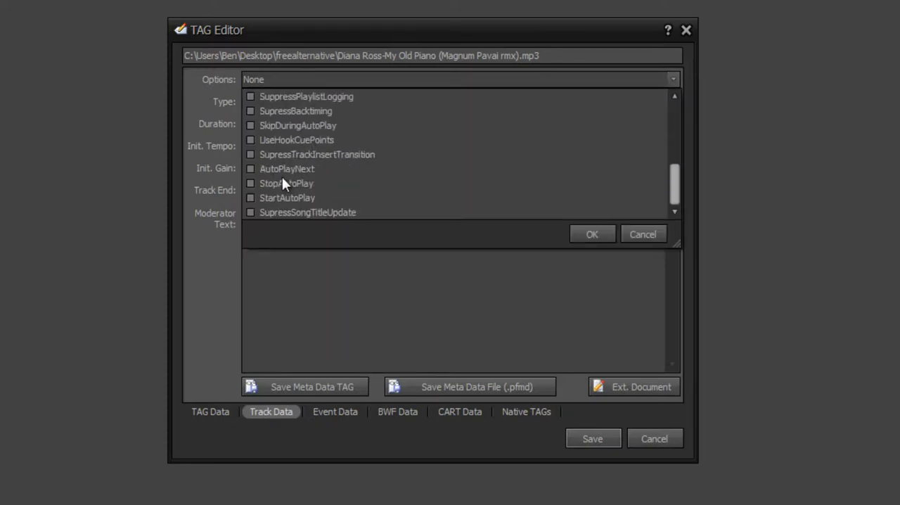
pyautogui.moveTo(287, 202)
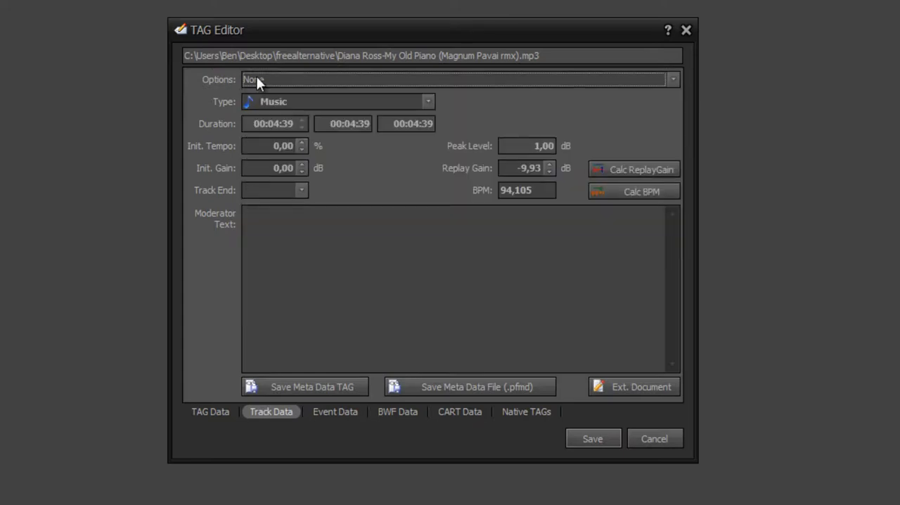
pyautogui.moveTo(394, 111)
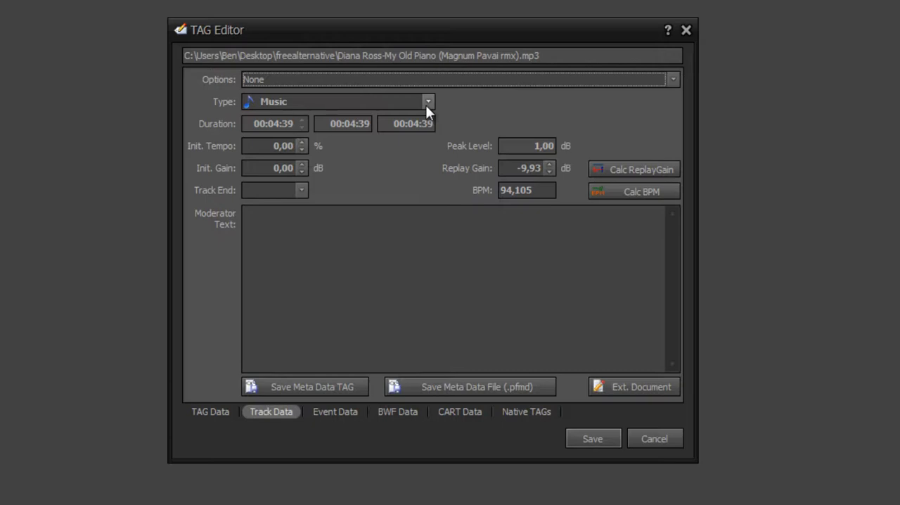
pyautogui.moveTo(206, 174)
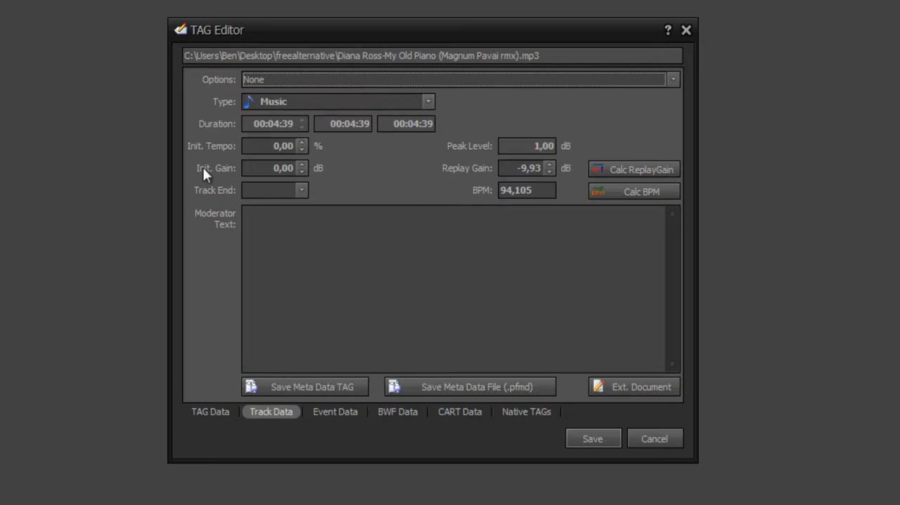
pyautogui.moveTo(395, 194)
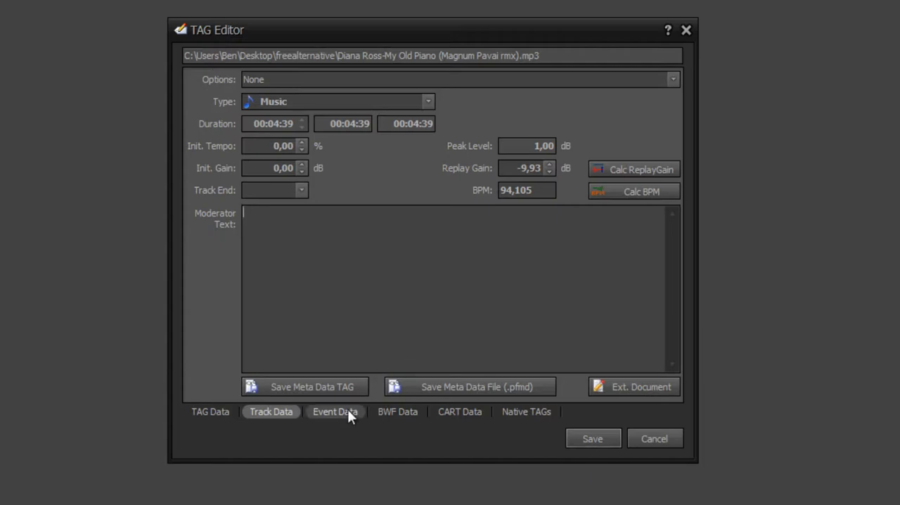
# Show the Event Data page with its empty Cue-In to Cue-Out fields and event list
pyautogui.click(335, 411)
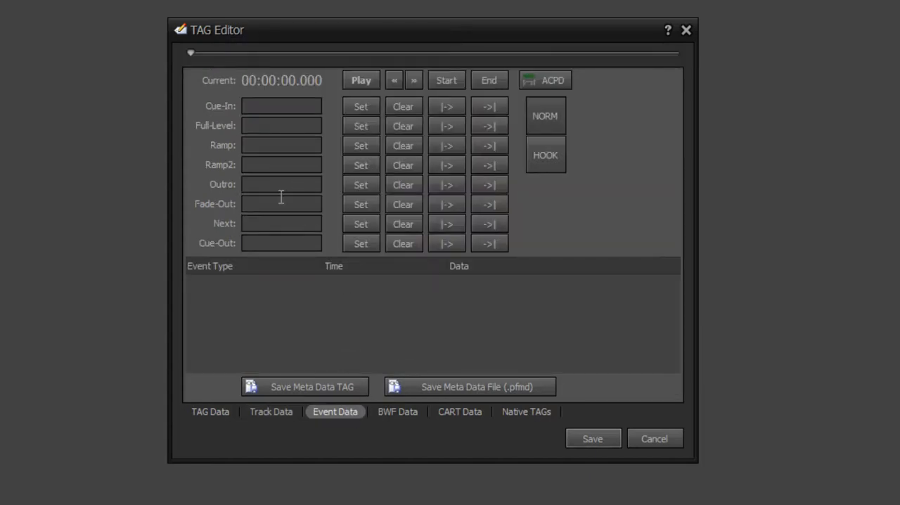
pyautogui.moveTo(194, 36)
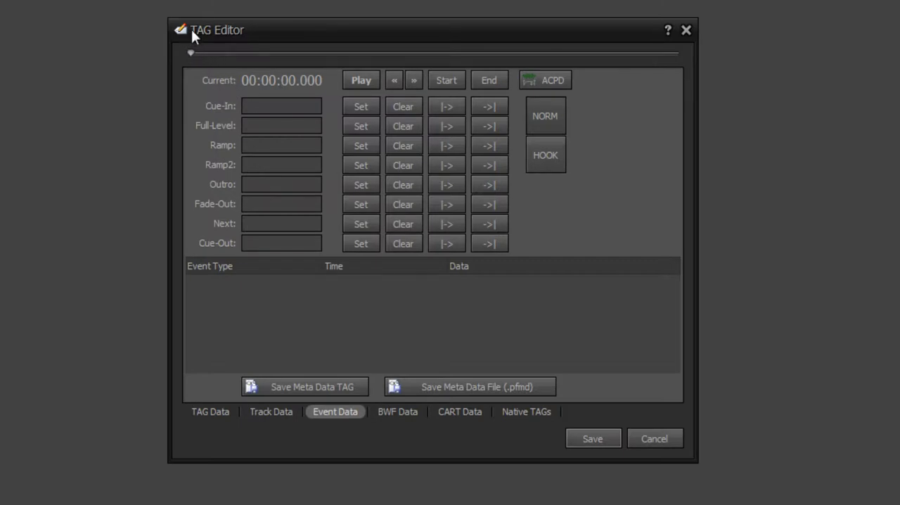
pyautogui.moveTo(560, 107)
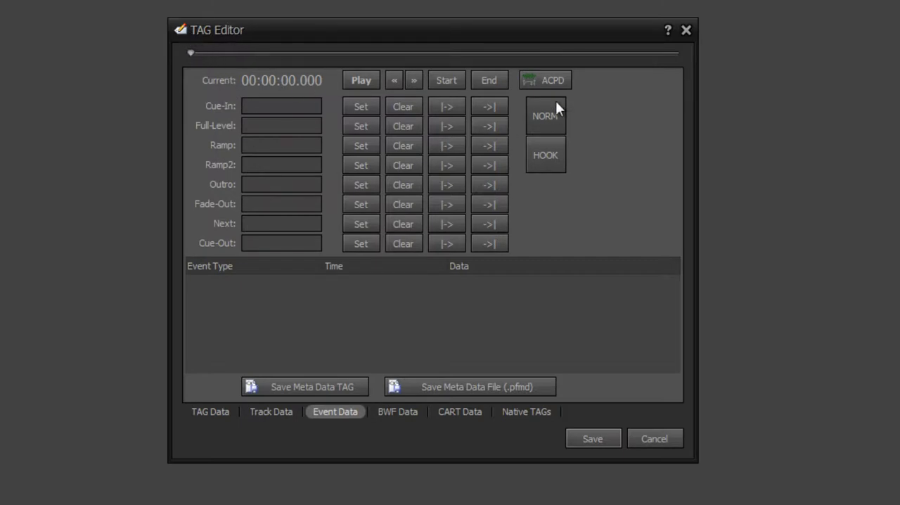
pyautogui.moveTo(199, 149)
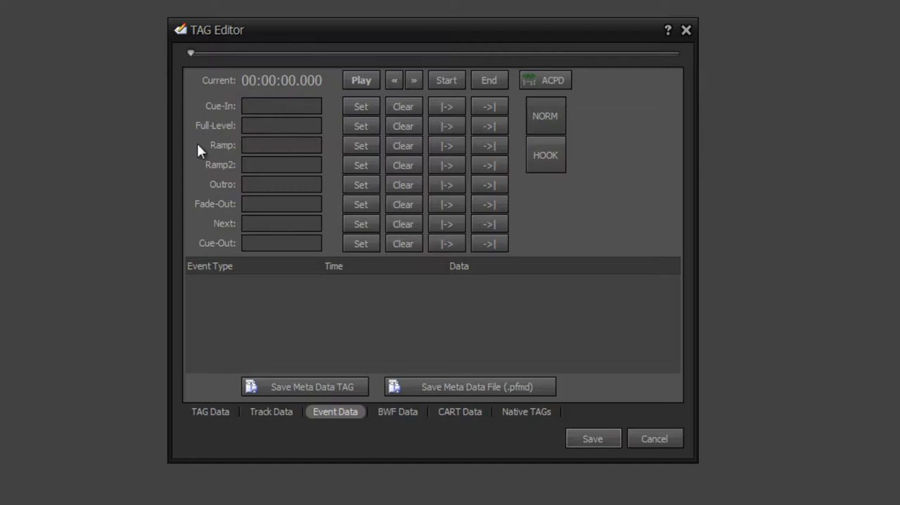
pyautogui.moveTo(548, 133)
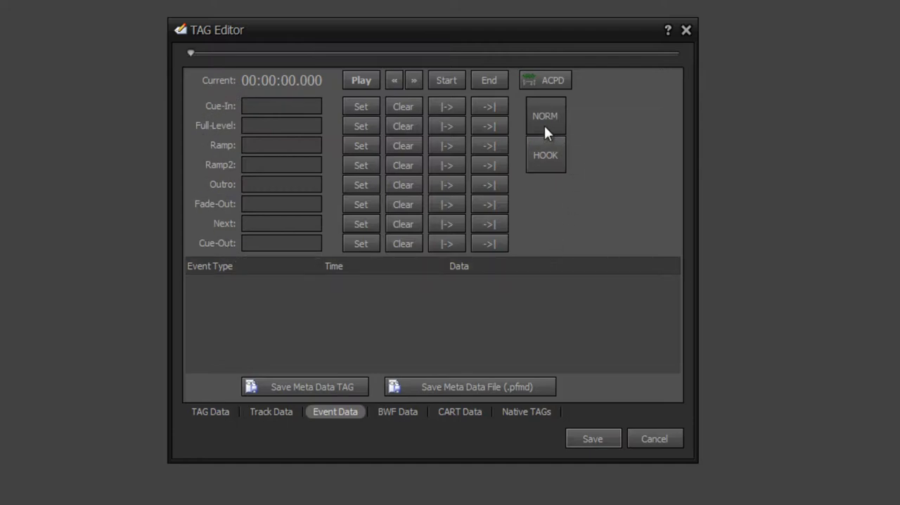
pyautogui.click(545, 154)
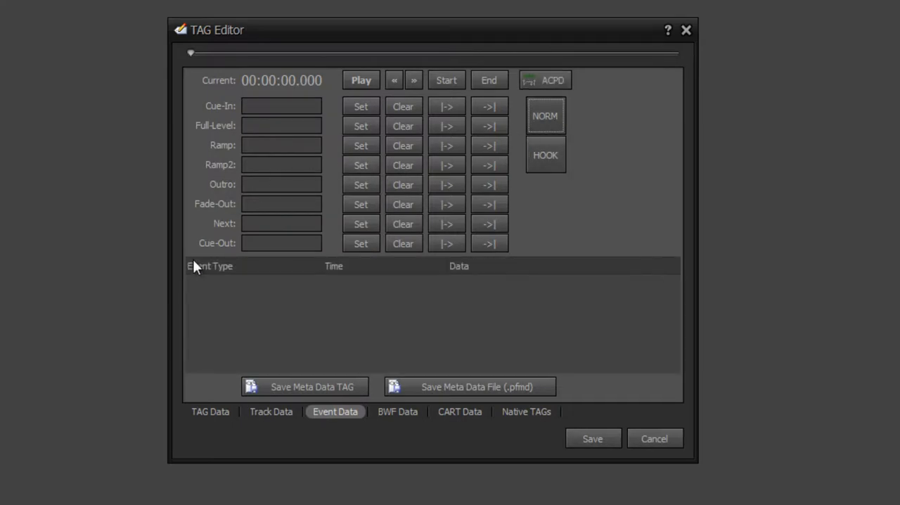
pyautogui.moveTo(264, 311)
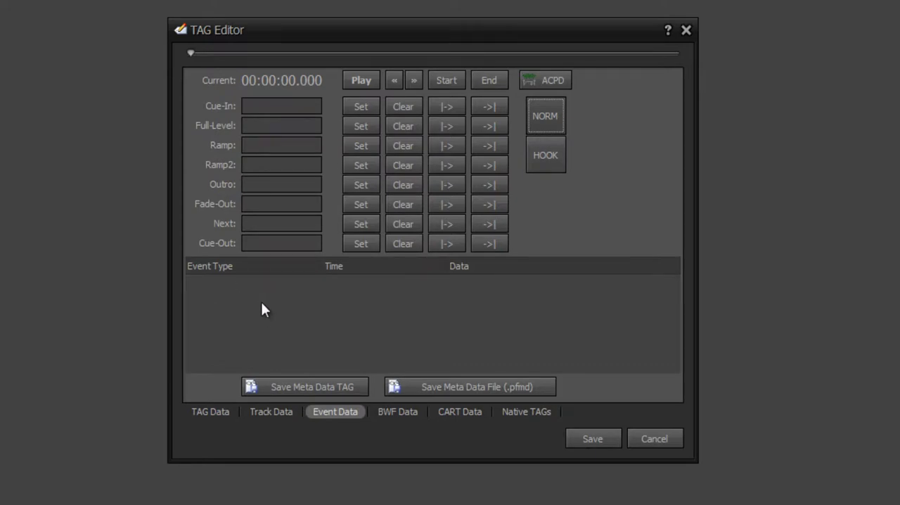
# Bring up the Event Editor context menu over the empty event list
pyautogui.rightClick(264, 309)
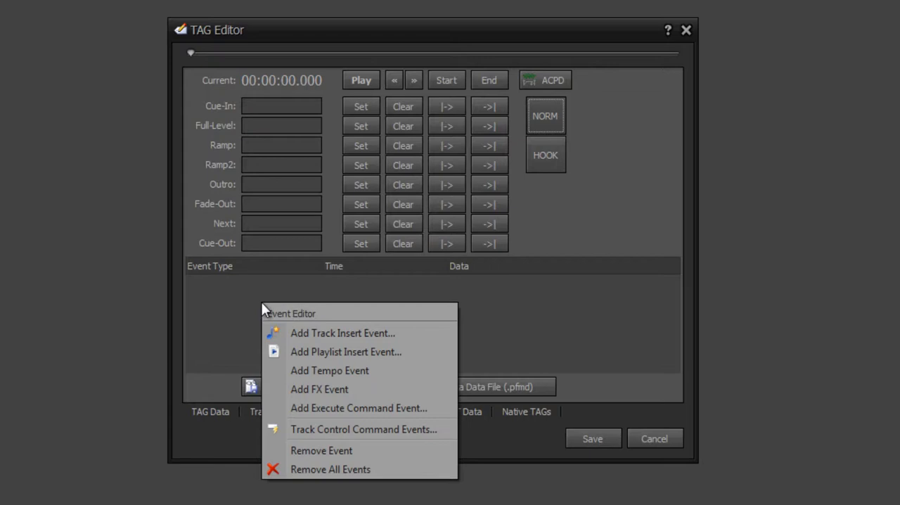
pyautogui.moveTo(298, 336)
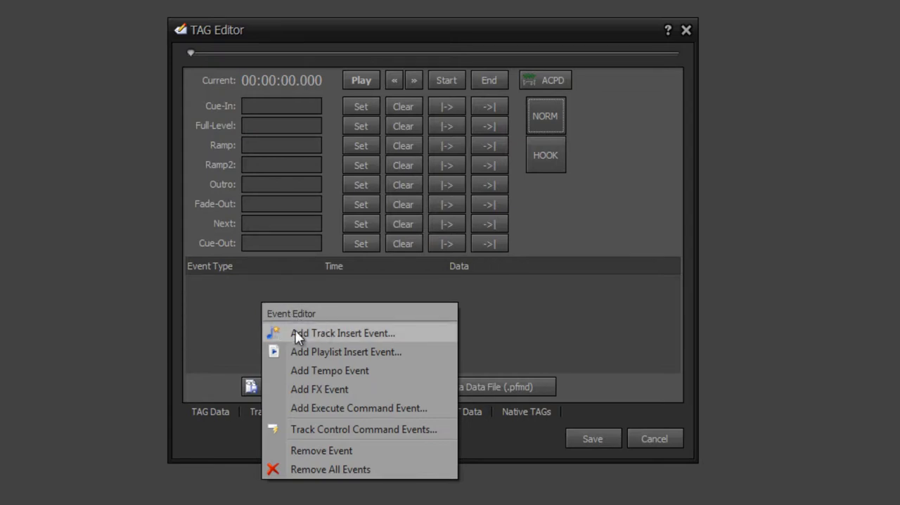
pyautogui.moveTo(344, 339)
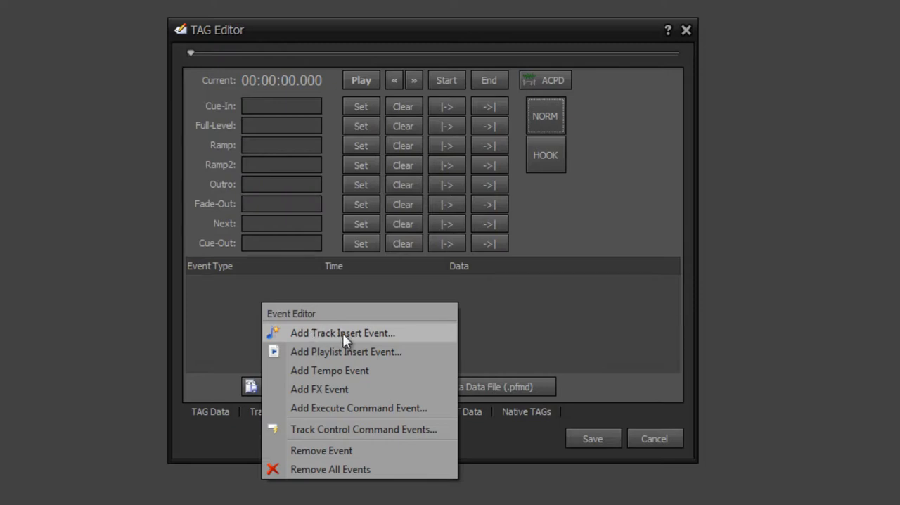
pyautogui.moveTo(224, 114)
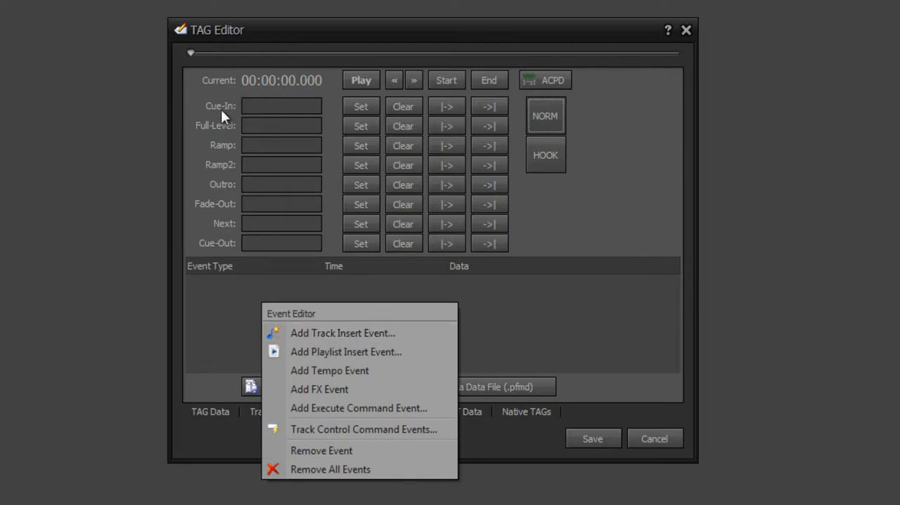
pyautogui.moveTo(234, 121)
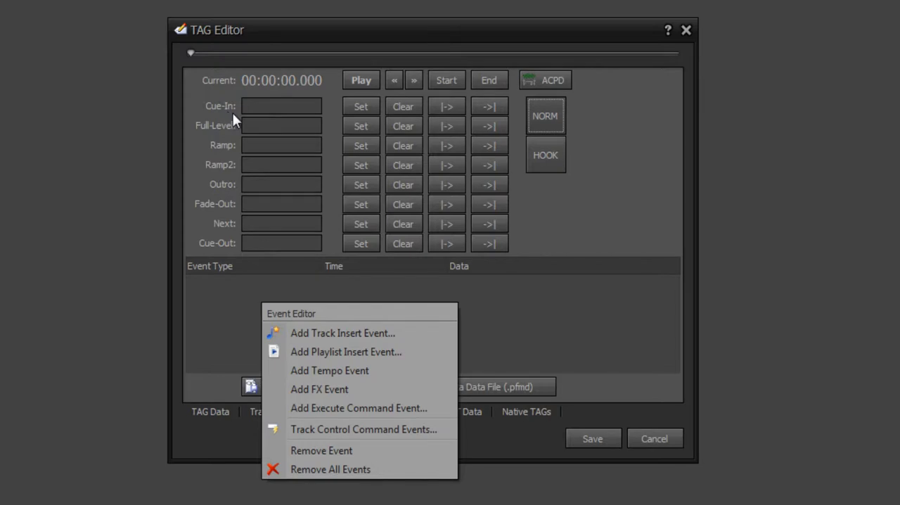
pyautogui.moveTo(204, 110)
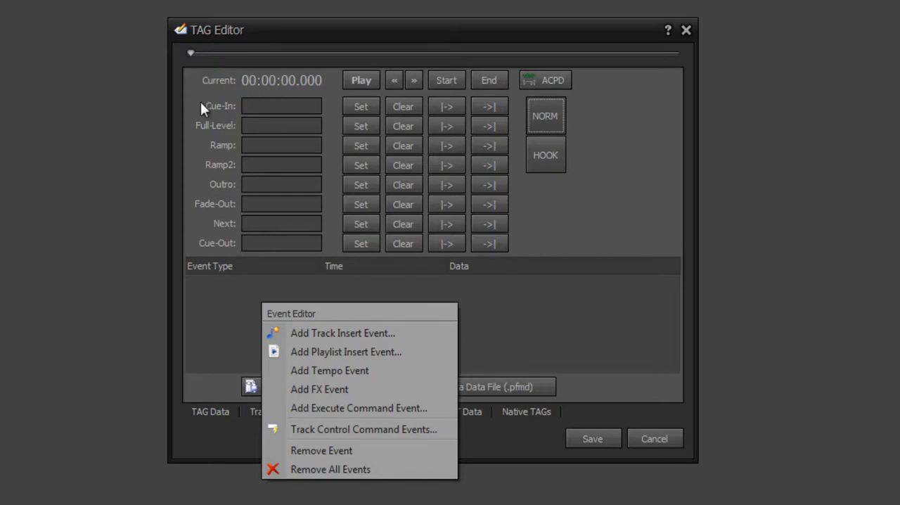
pyautogui.moveTo(233, 345)
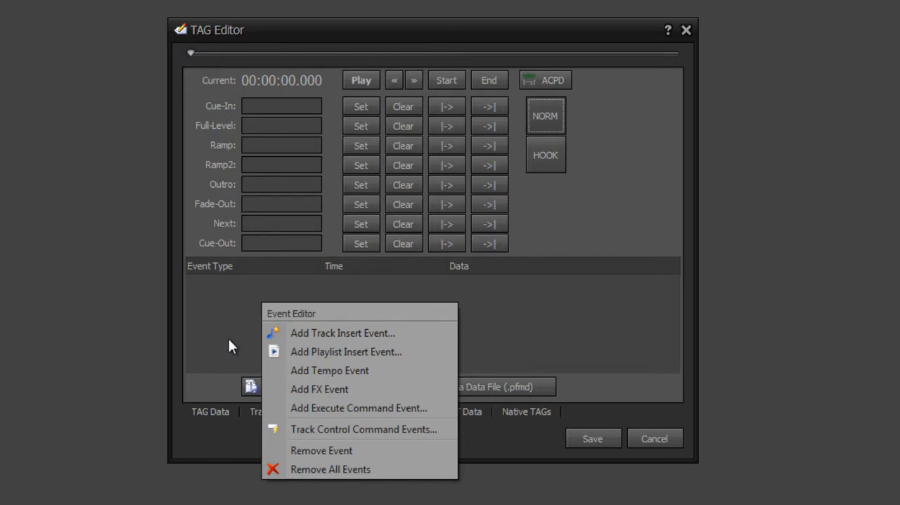
pyautogui.moveTo(315, 435)
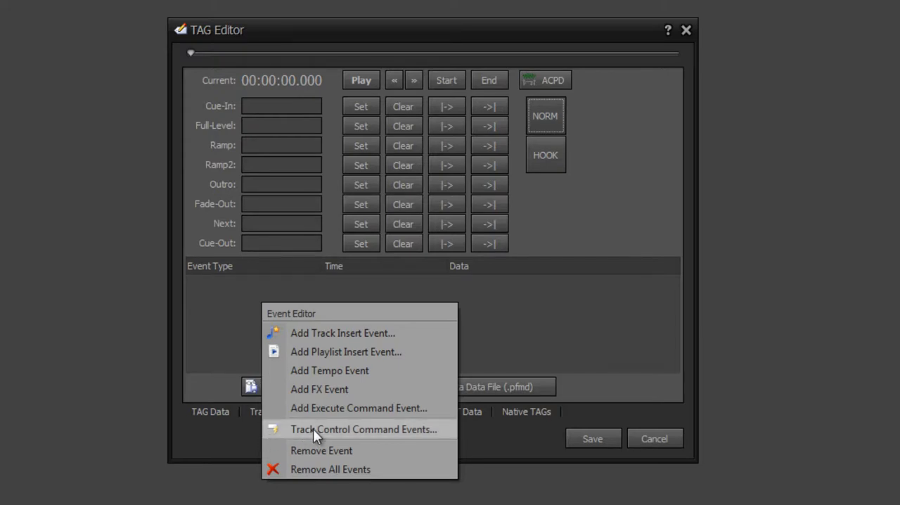
# View the Track Control Command Events dialog and cancel it without setting commands
pyautogui.click(363, 429)
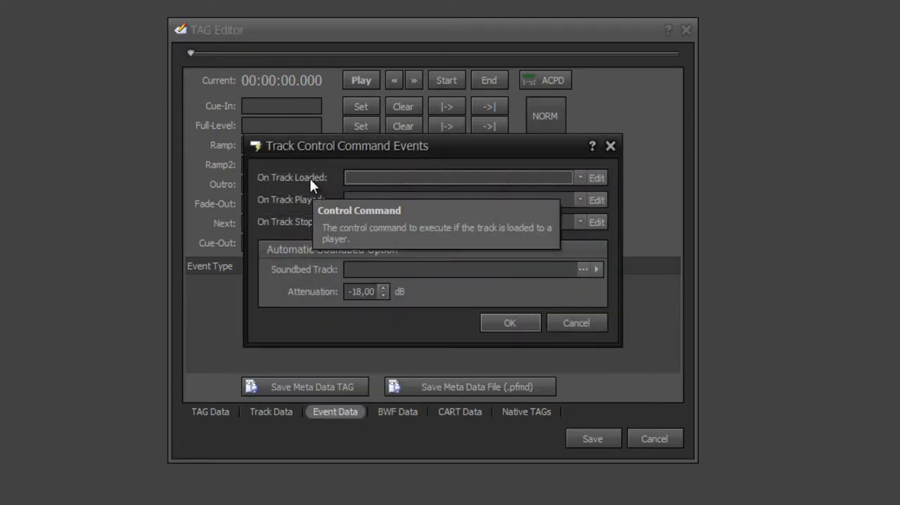
pyautogui.moveTo(294, 222)
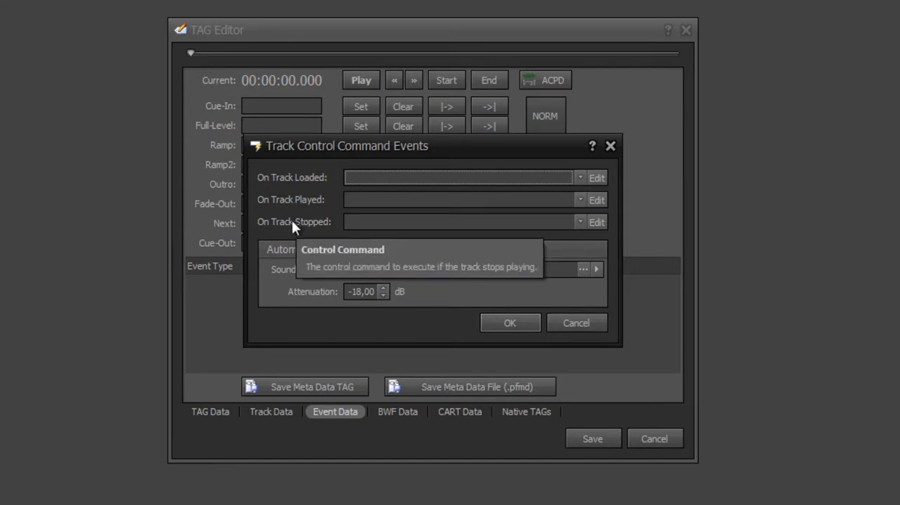
pyautogui.moveTo(617, 293)
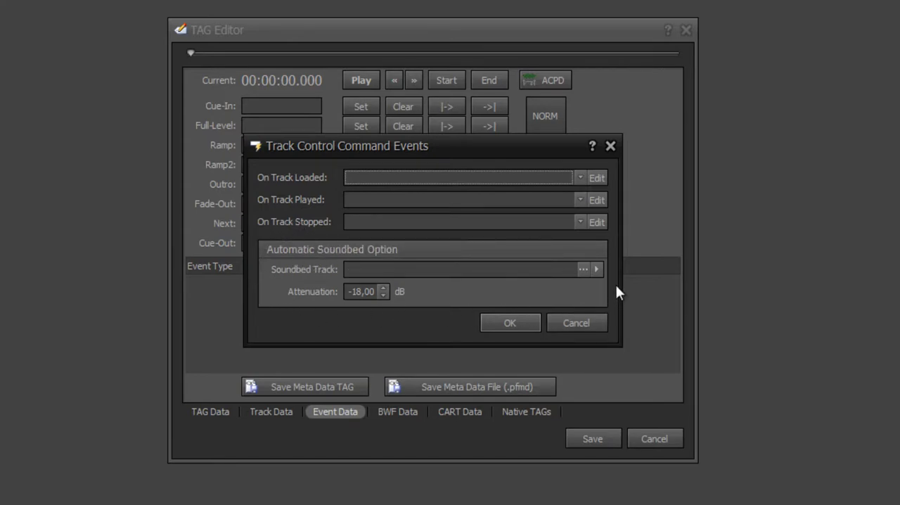
pyautogui.moveTo(256, 262)
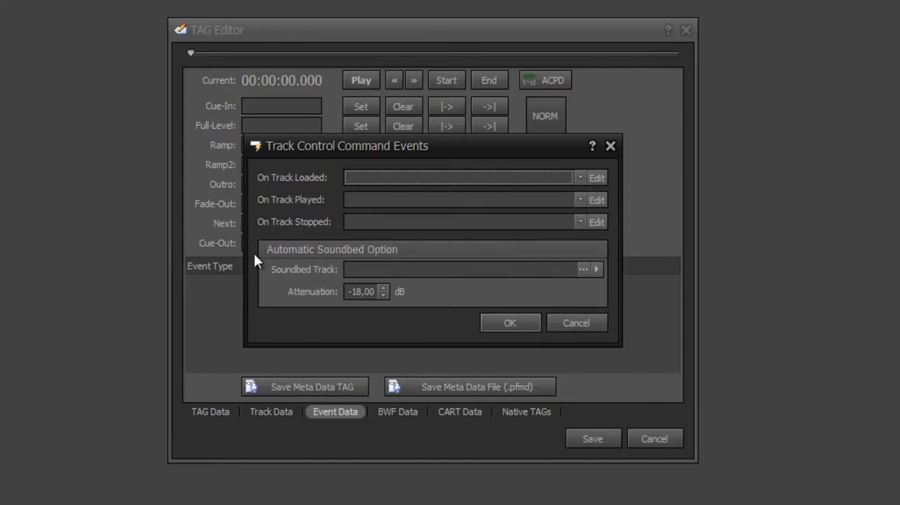
pyautogui.moveTo(395, 289)
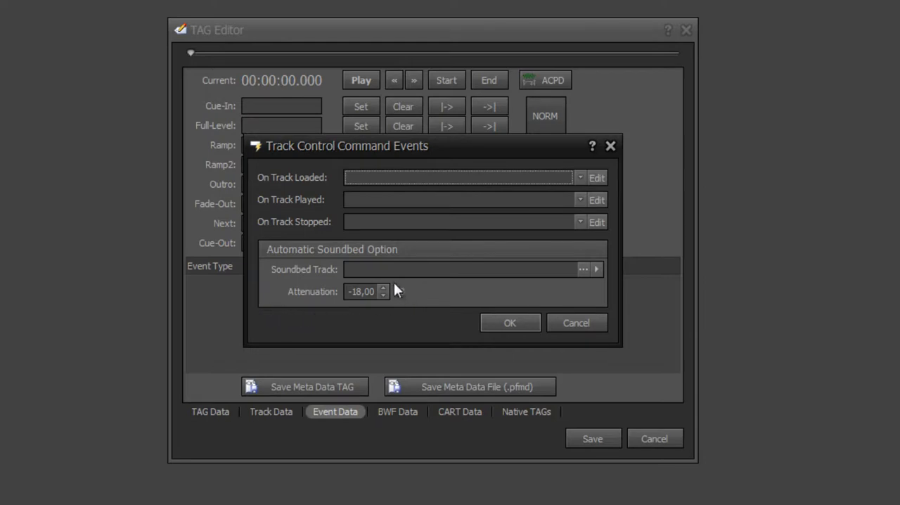
pyautogui.moveTo(301, 301)
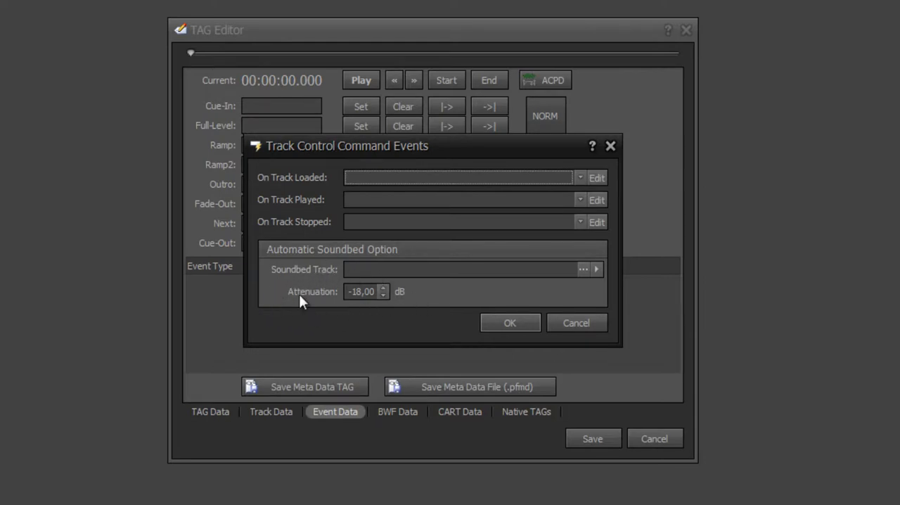
pyautogui.moveTo(411, 286)
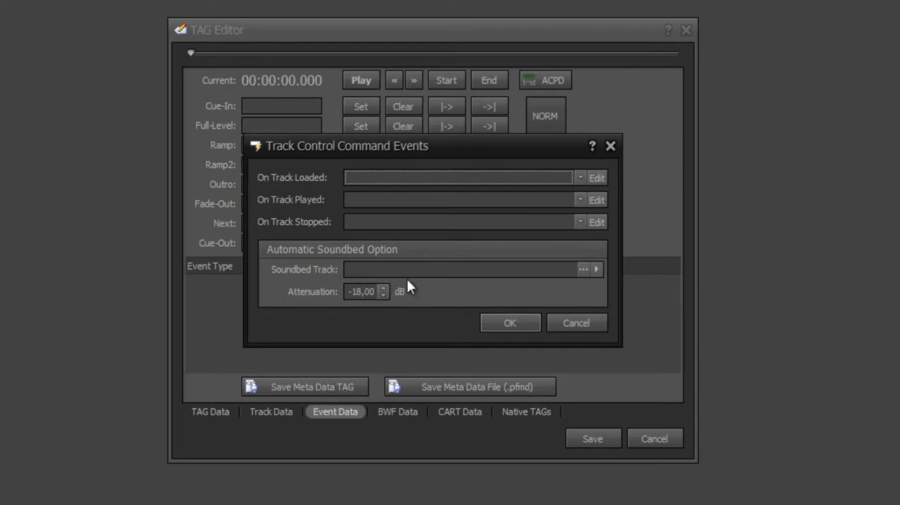
pyautogui.click(576, 323)
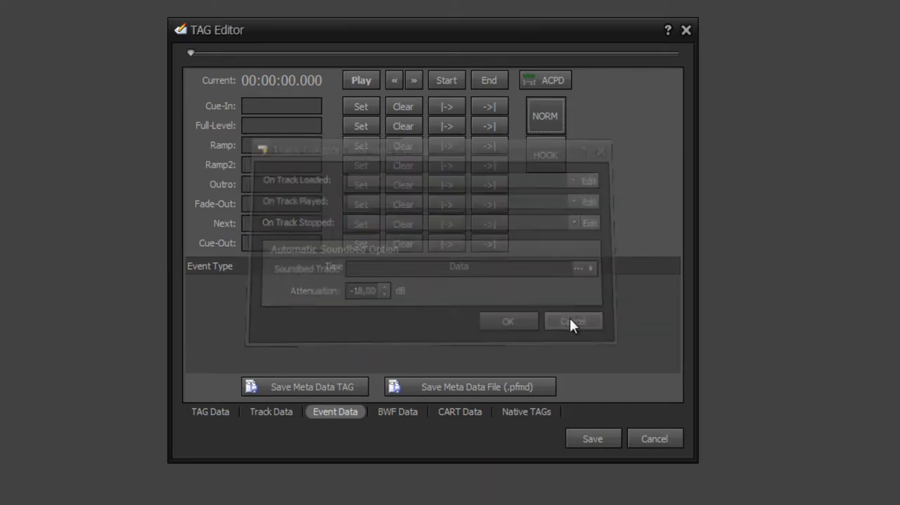
# Cancel out of the dialog back to the Event Data page with no events listed
pyautogui.click(573, 321)
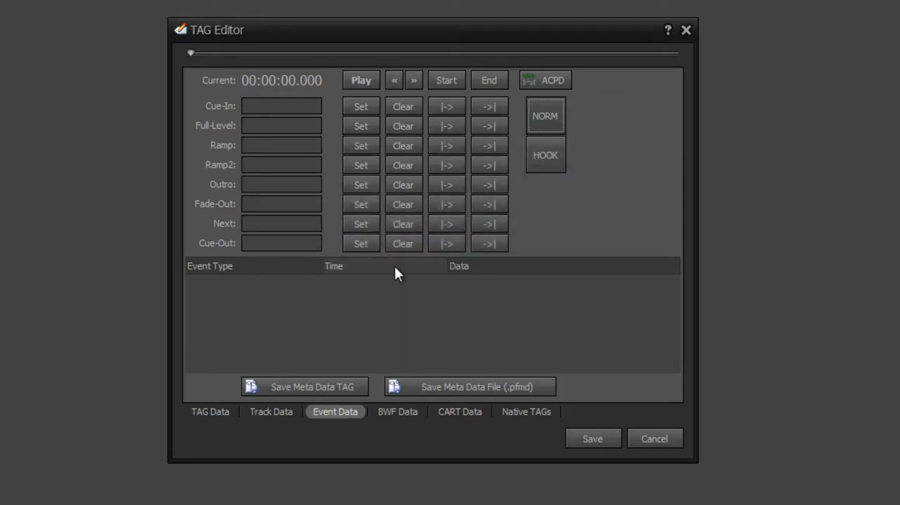
pyautogui.moveTo(402, 245)
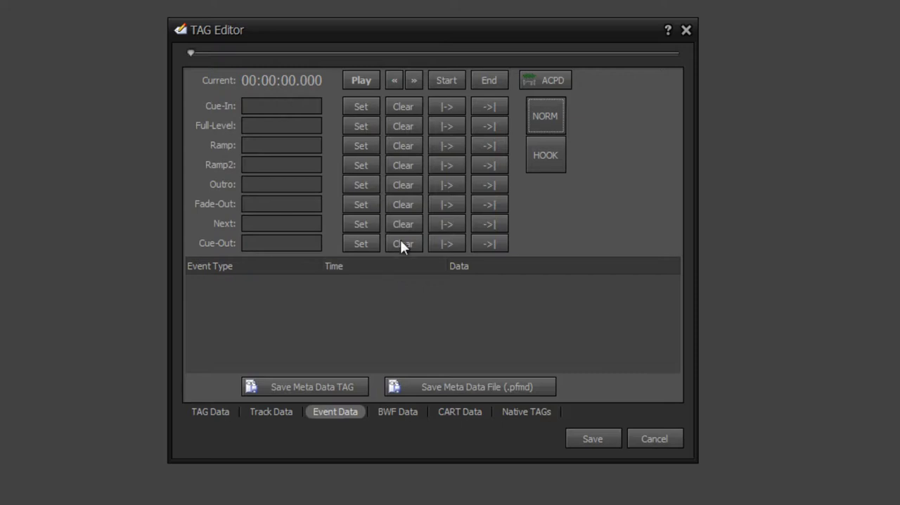
pyautogui.moveTo(371, 30)
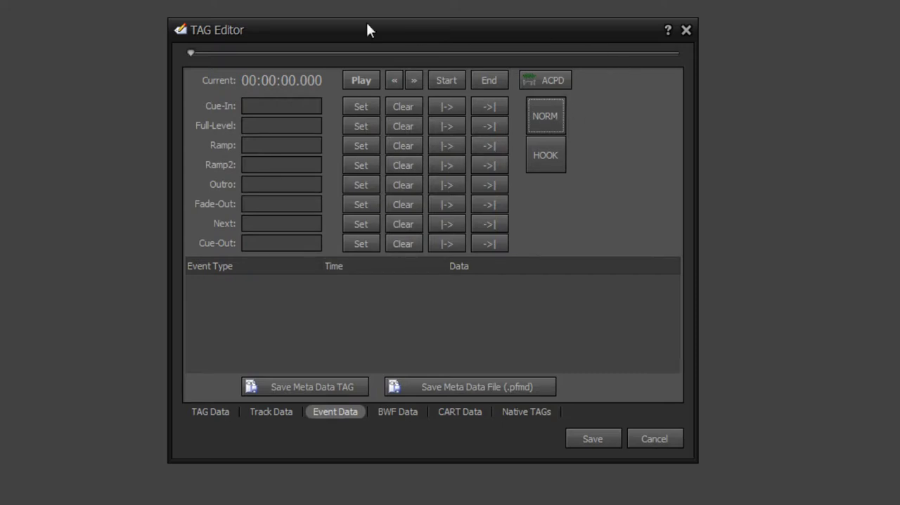
pyautogui.moveTo(616, 71)
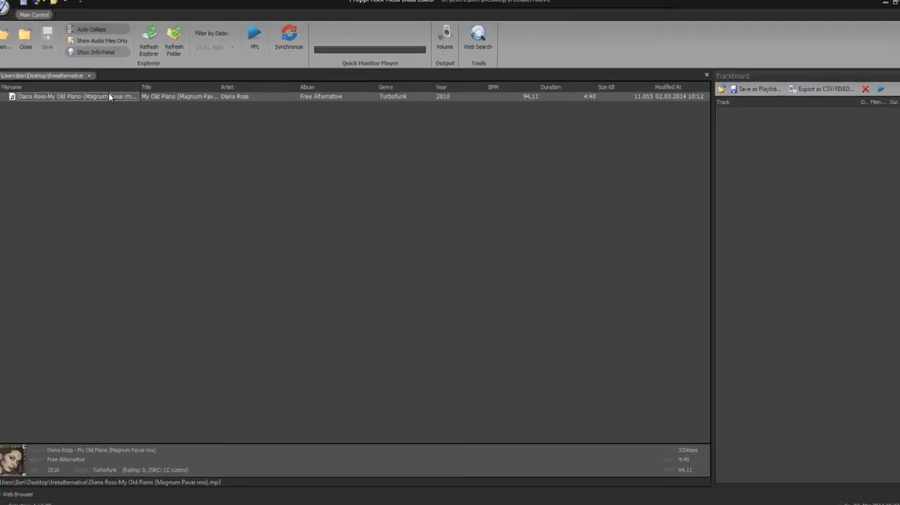
# Load My Old Piano into the PFL Player, pause it, and review the In, Outro, Next, Full and ACPD buttons
pyautogui.click(254, 37)
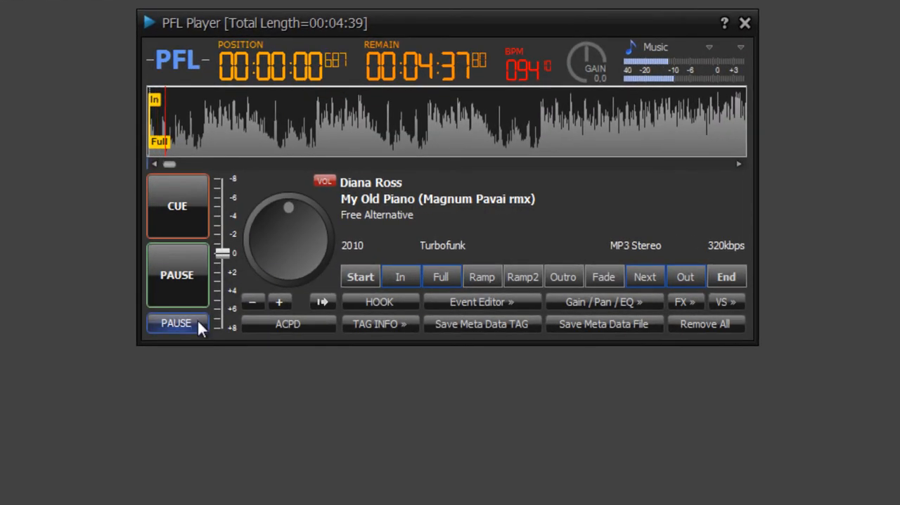
pyautogui.click(177, 275)
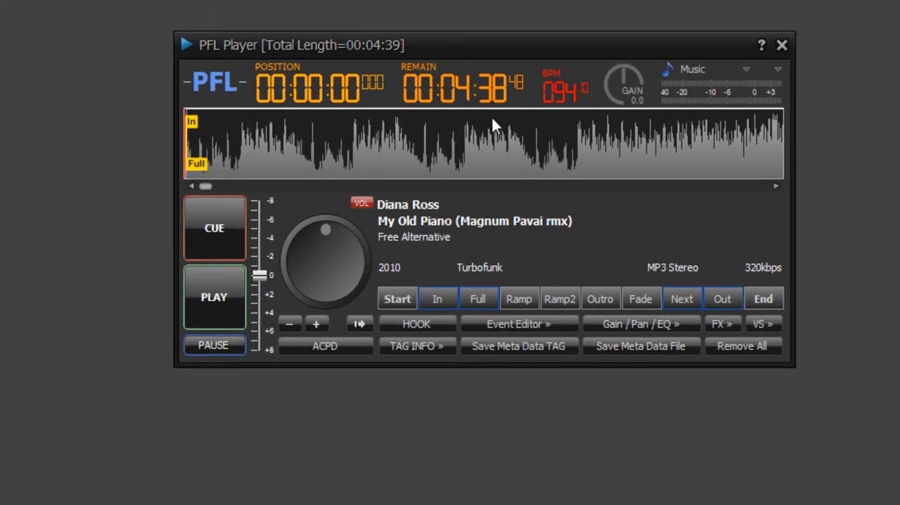
pyautogui.moveTo(580, 200)
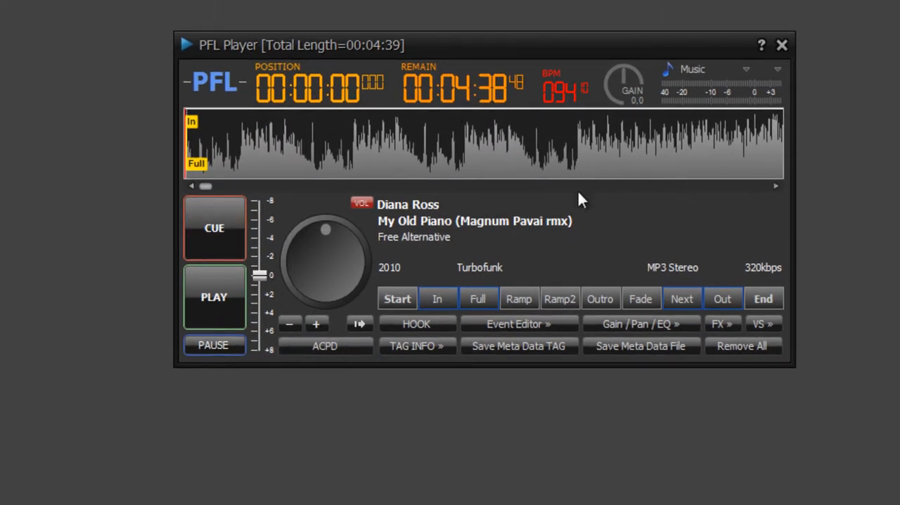
pyautogui.moveTo(436, 239)
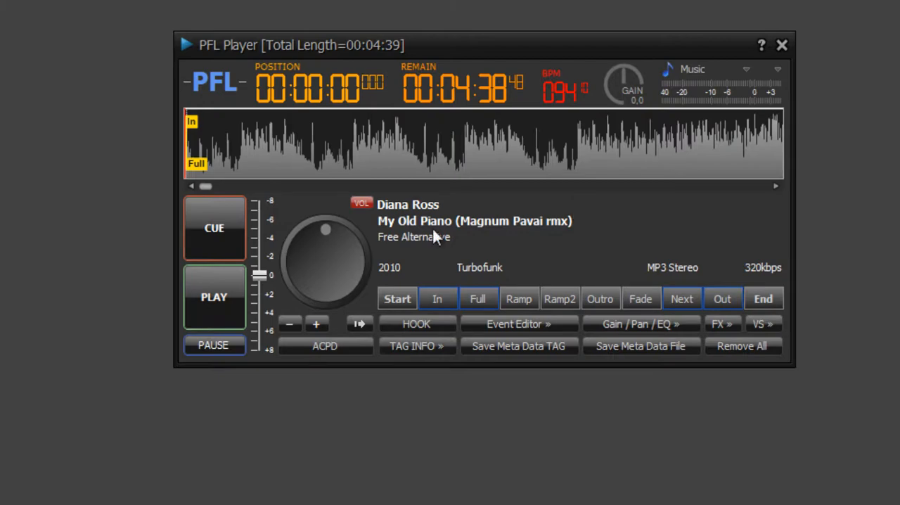
pyautogui.click(416, 346)
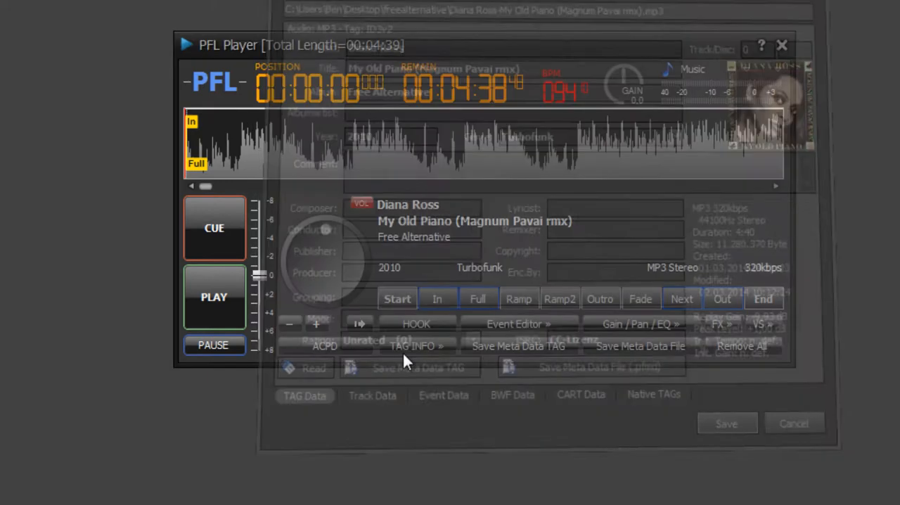
pyautogui.moveTo(396, 299)
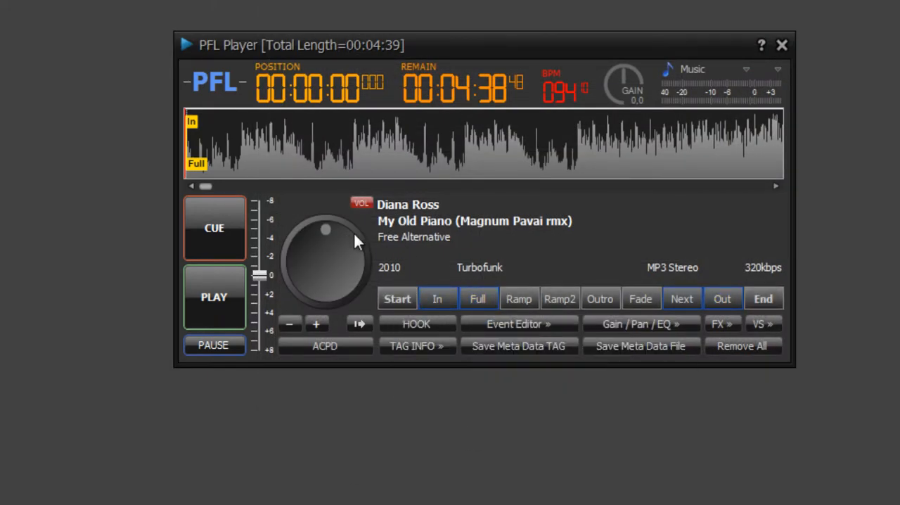
pyautogui.moveTo(443, 256)
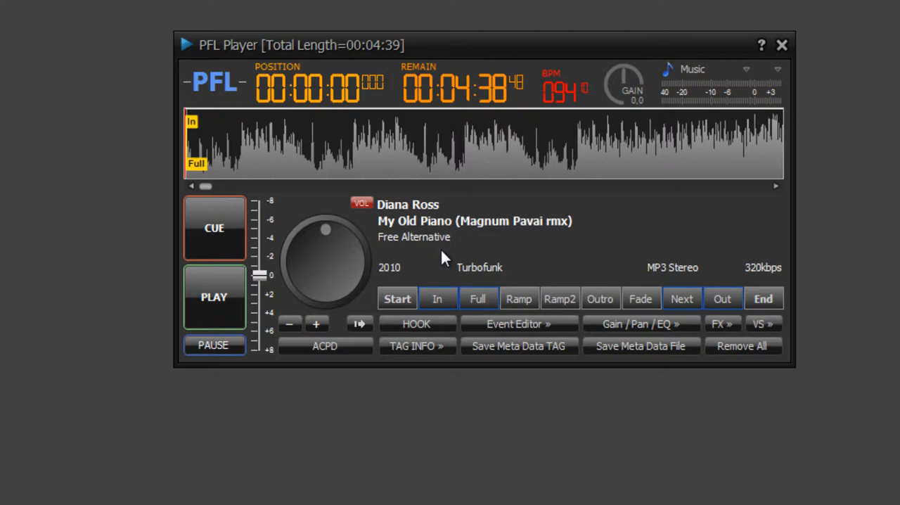
pyautogui.moveTo(642, 298)
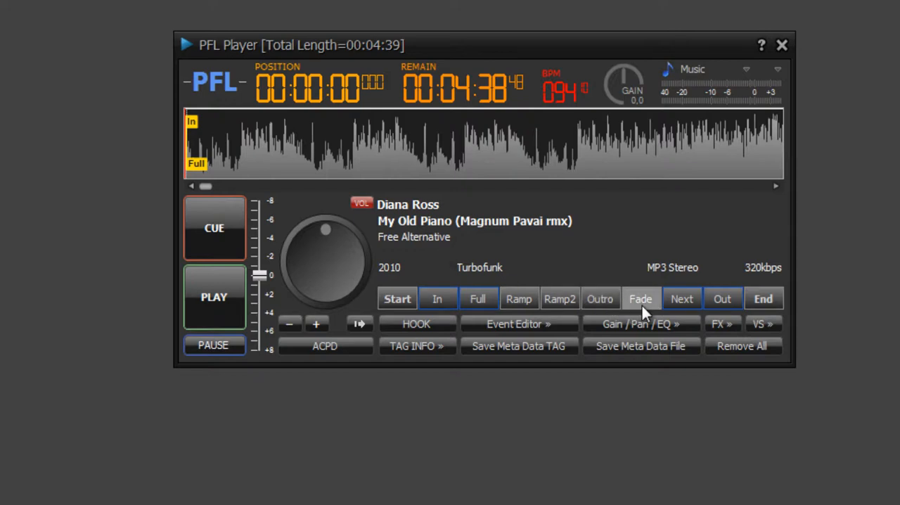
pyautogui.moveTo(599, 299)
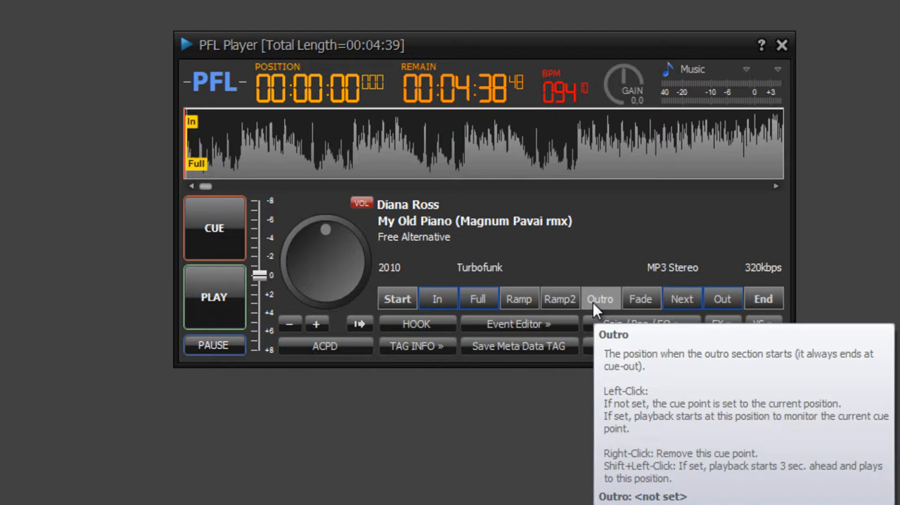
pyautogui.moveTo(596, 309)
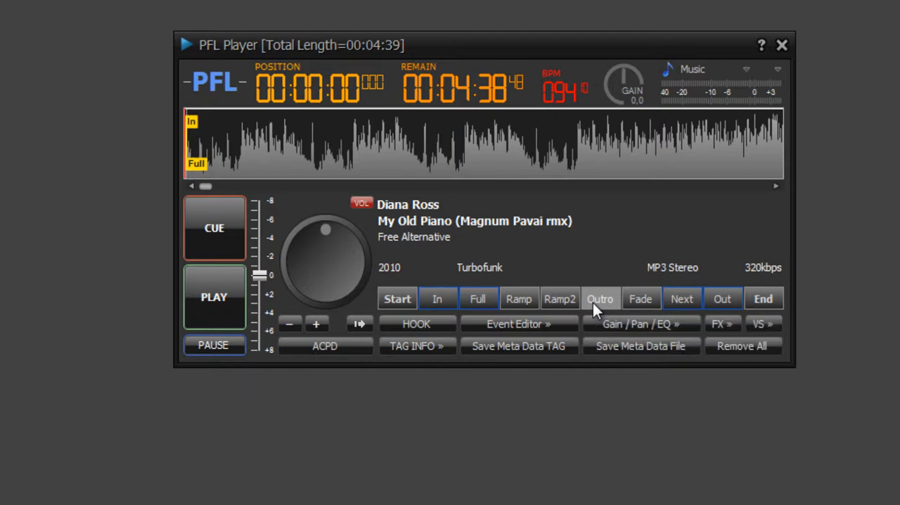
pyautogui.moveTo(641, 298)
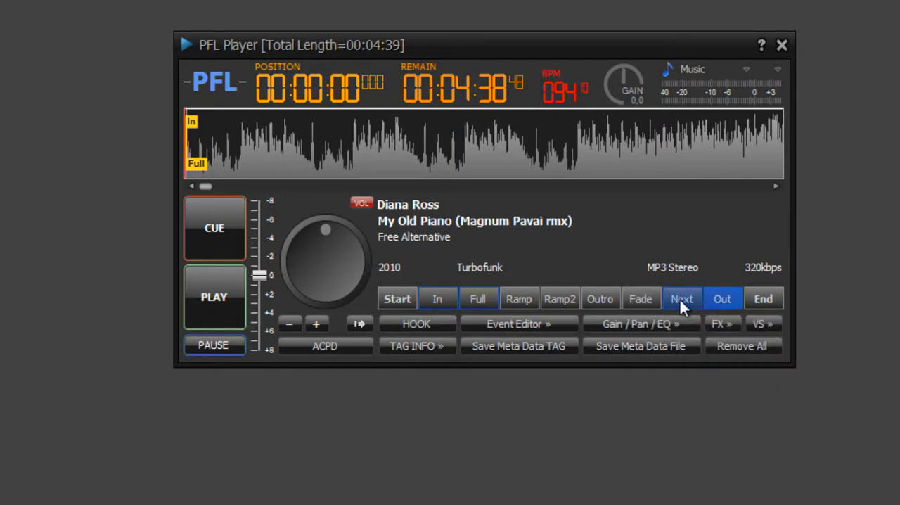
pyautogui.moveTo(680, 298)
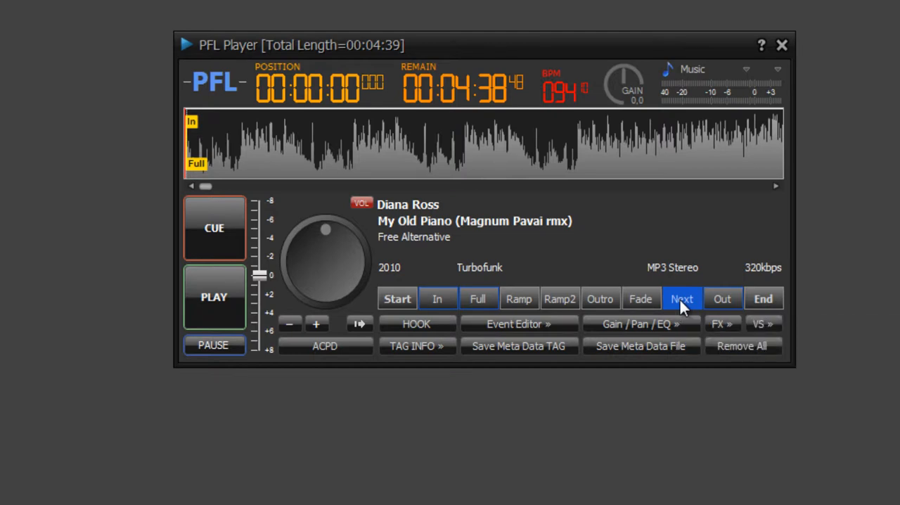
pyautogui.click(436, 298)
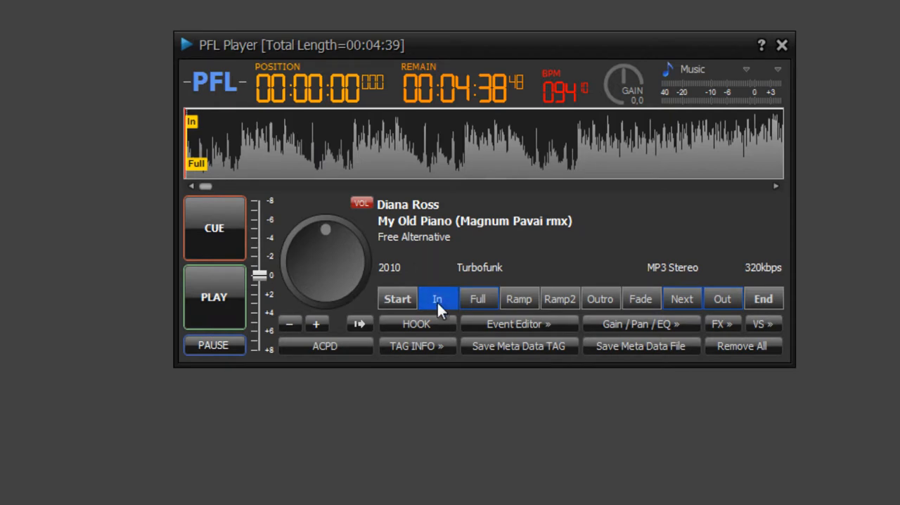
pyautogui.moveTo(436, 298)
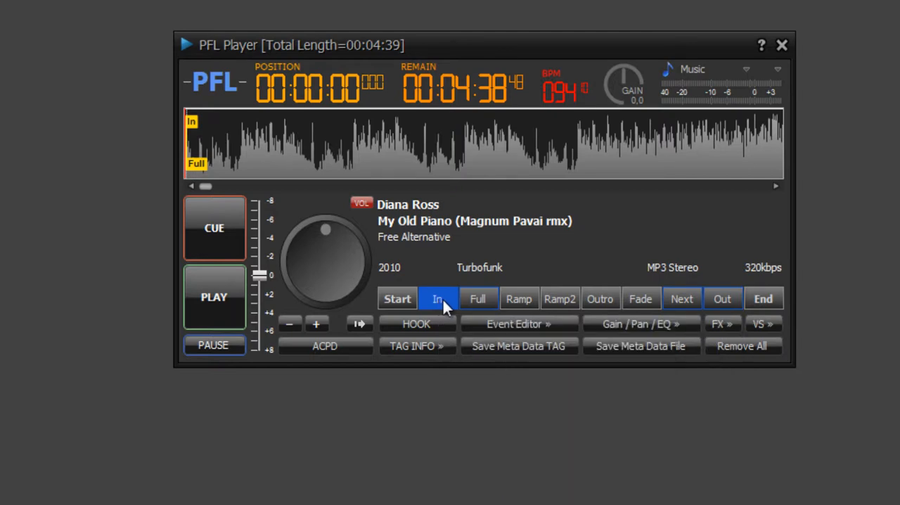
pyautogui.moveTo(325, 346)
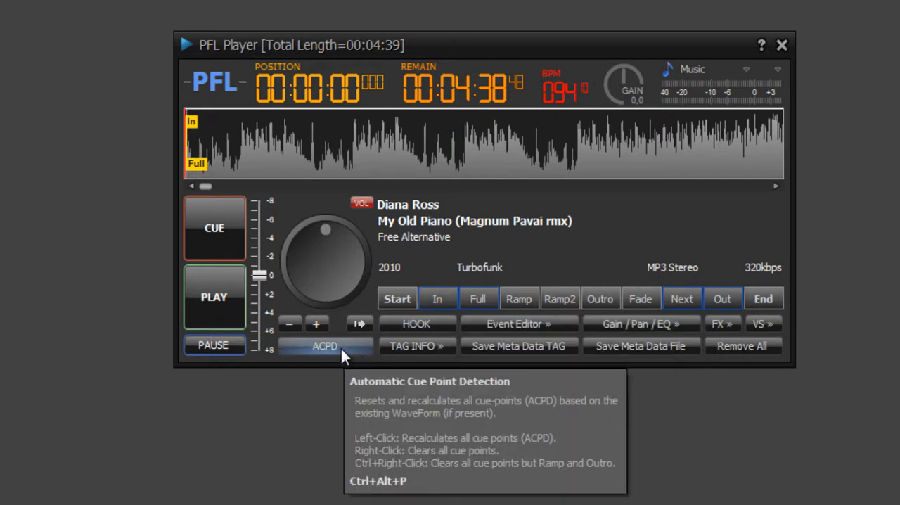
pyautogui.moveTo(471, 282)
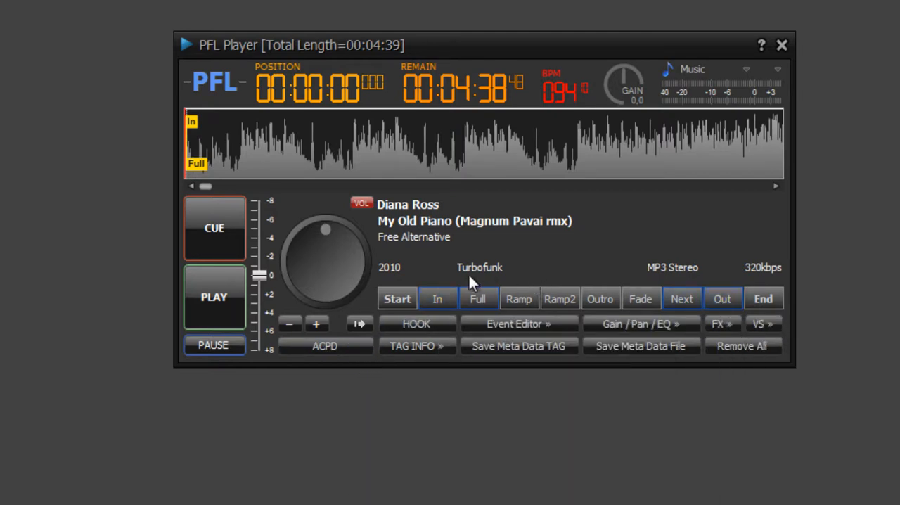
pyautogui.moveTo(437, 298)
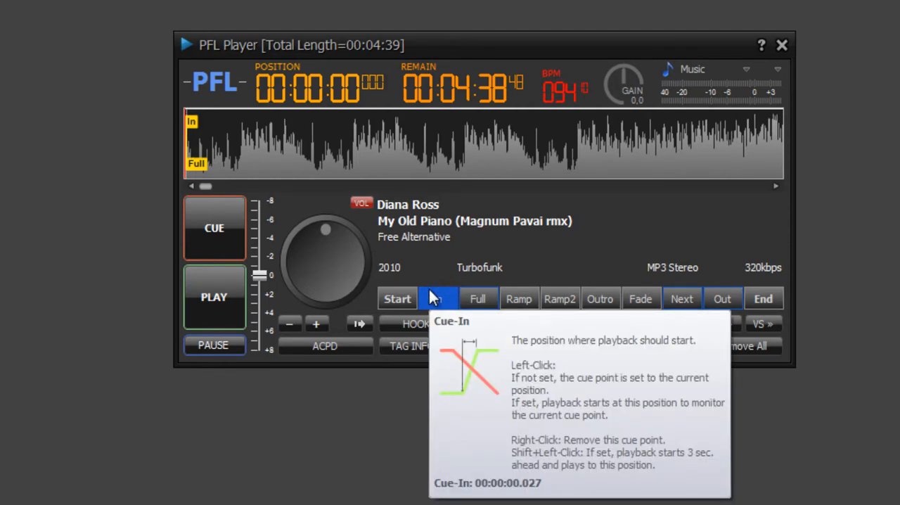
pyautogui.moveTo(436, 298)
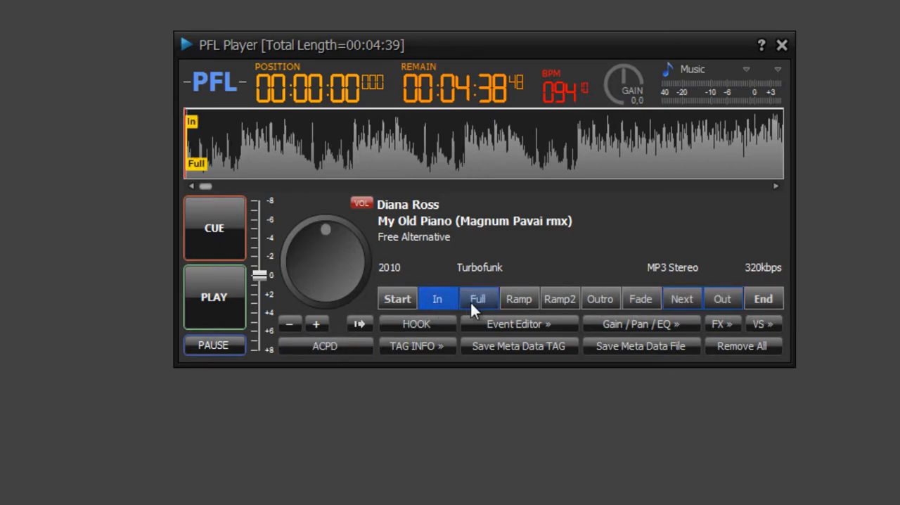
pyautogui.click(435, 300)
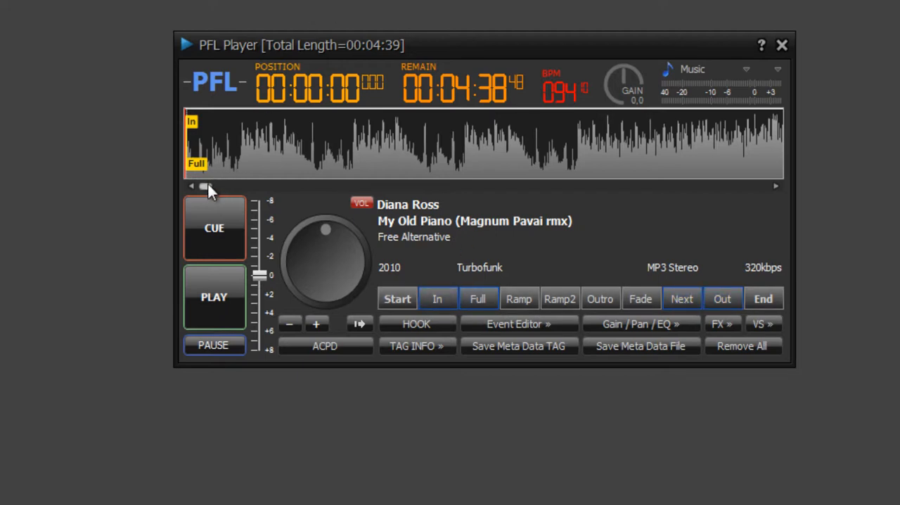
# Move the PFL position to about 1:29 and mark it as the Ramp cue point
pyautogui.moveTo(203, 185); pyautogui.dragTo(242, 185)
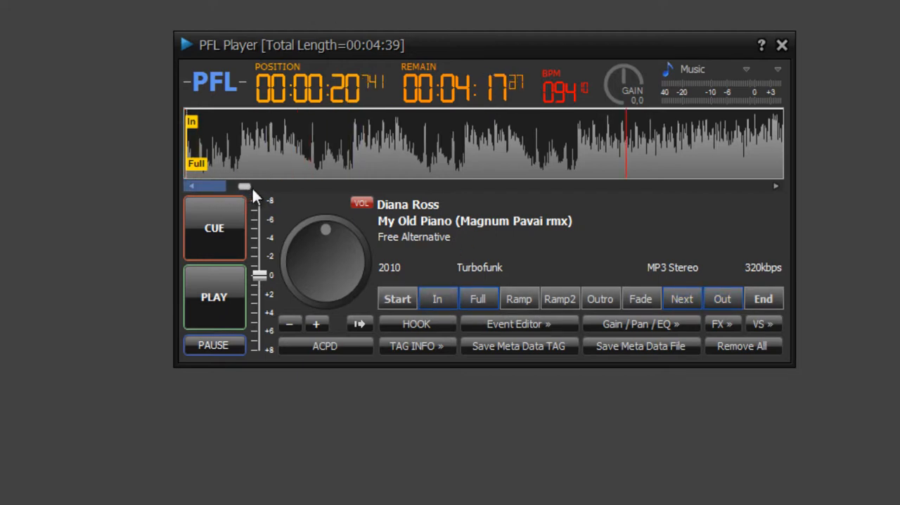
pyautogui.moveTo(245, 185); pyautogui.dragTo(357, 185)
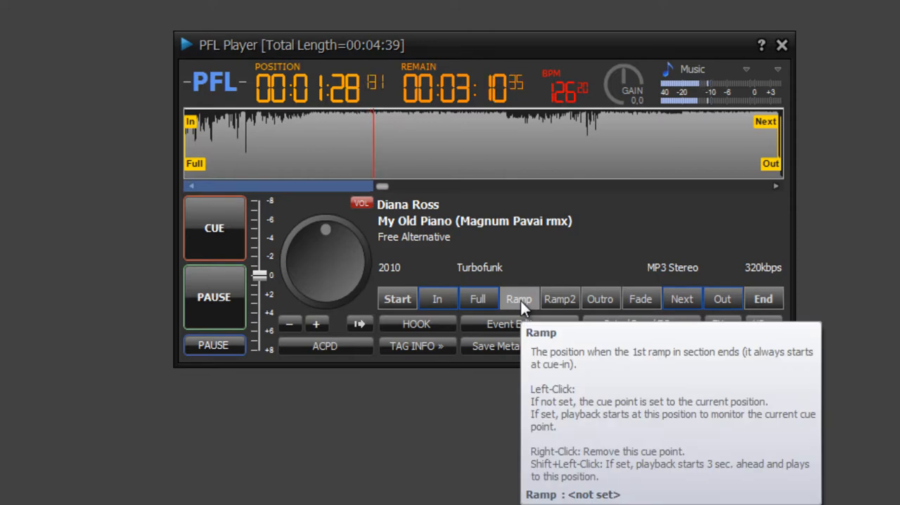
pyautogui.click(519, 298)
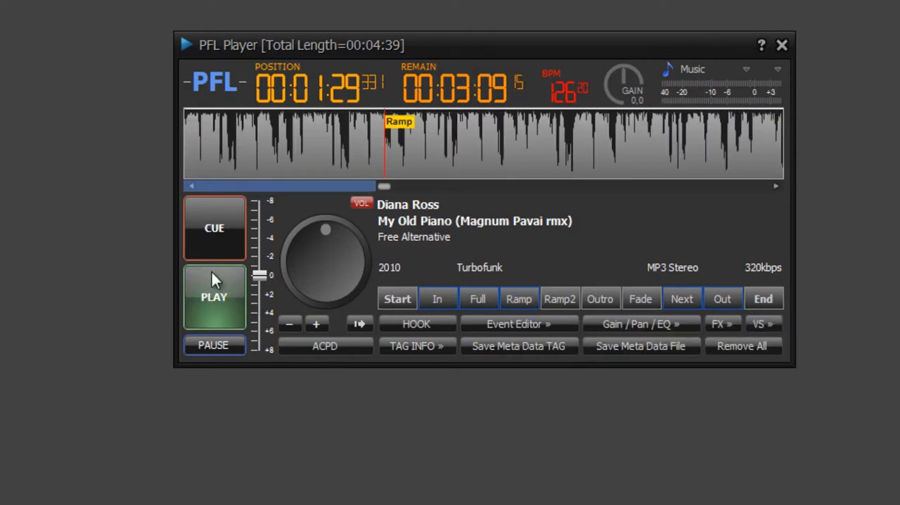
pyautogui.moveTo(508, 255)
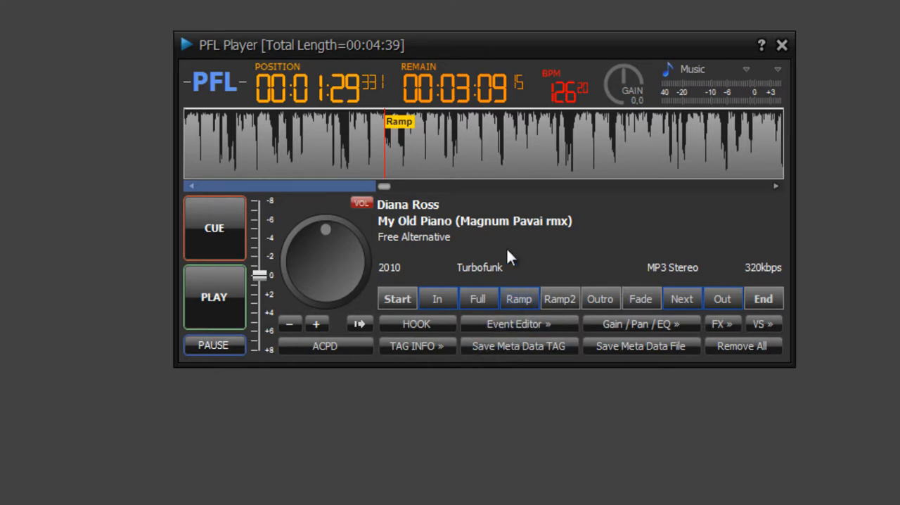
pyautogui.moveTo(512, 382)
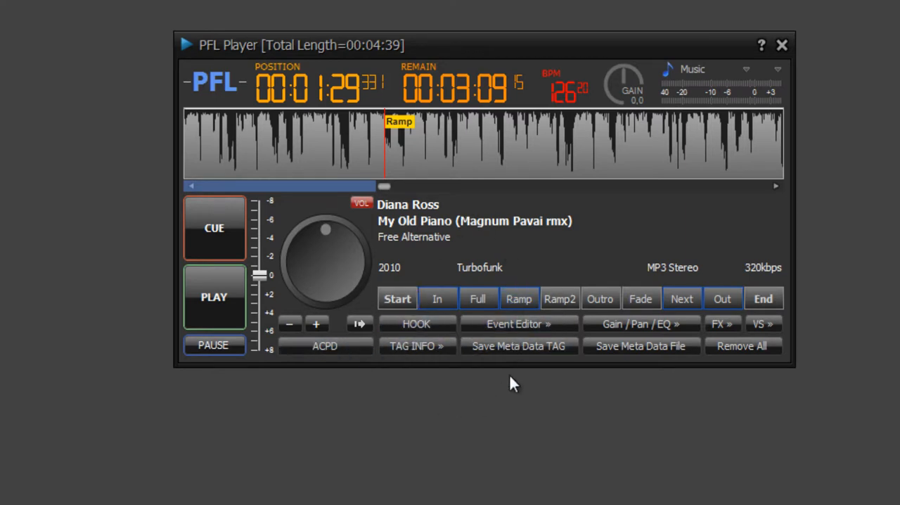
pyautogui.moveTo(416, 323)
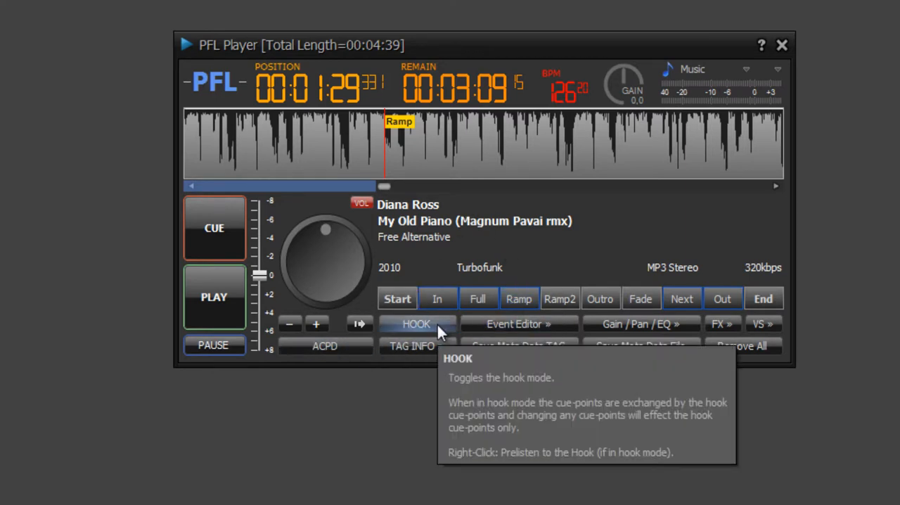
# Enable HOOK mode on the PFL Player so cue edits target the hook cue-points
pyautogui.click(416, 324)
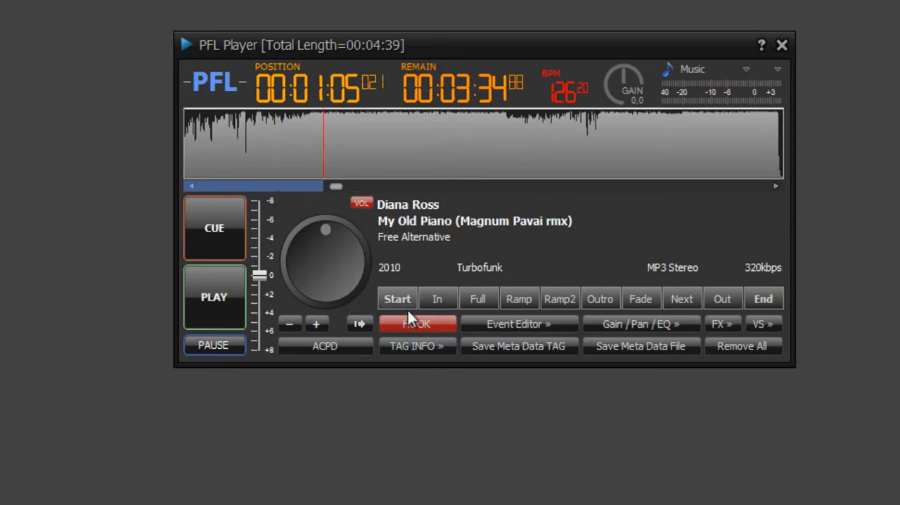
# Turn hook mode off, set Hot Start 1 near 0:28 and show the Gain/Pan/EQ panel
pyautogui.click(519, 323)
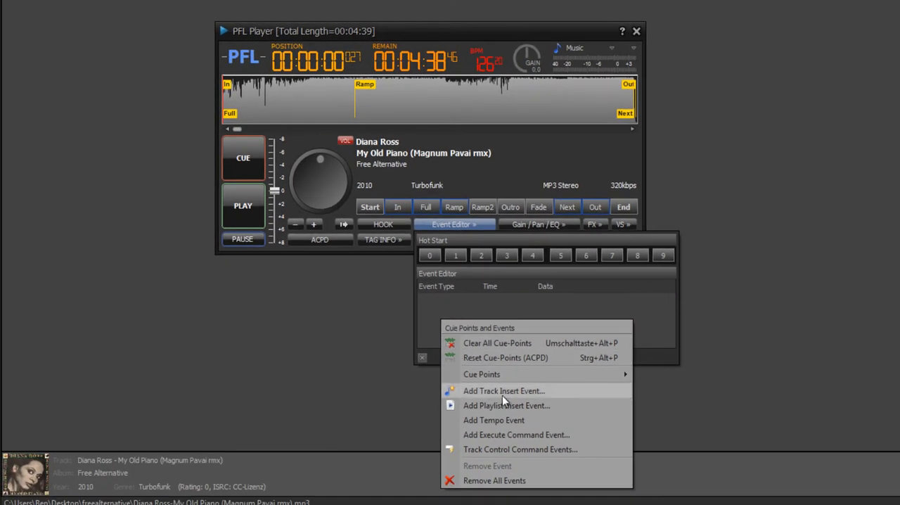
pyautogui.moveTo(535, 405)
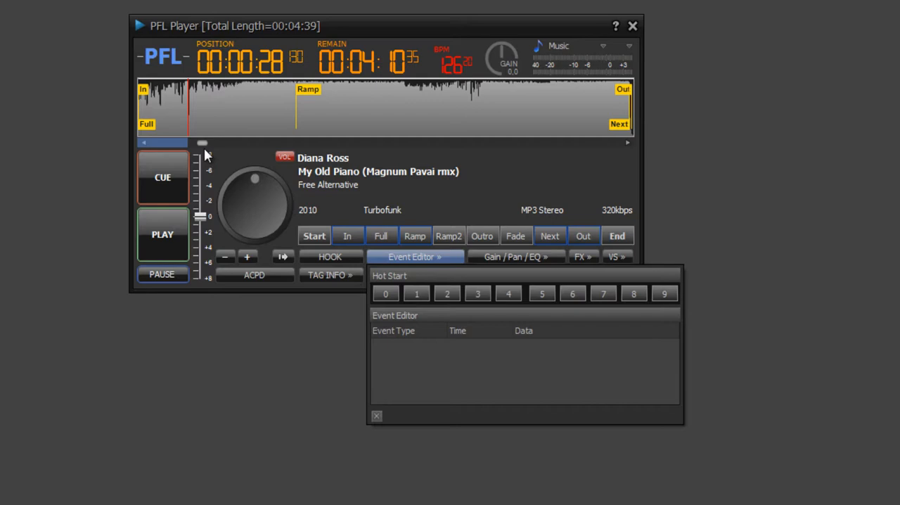
pyautogui.moveTo(416, 293)
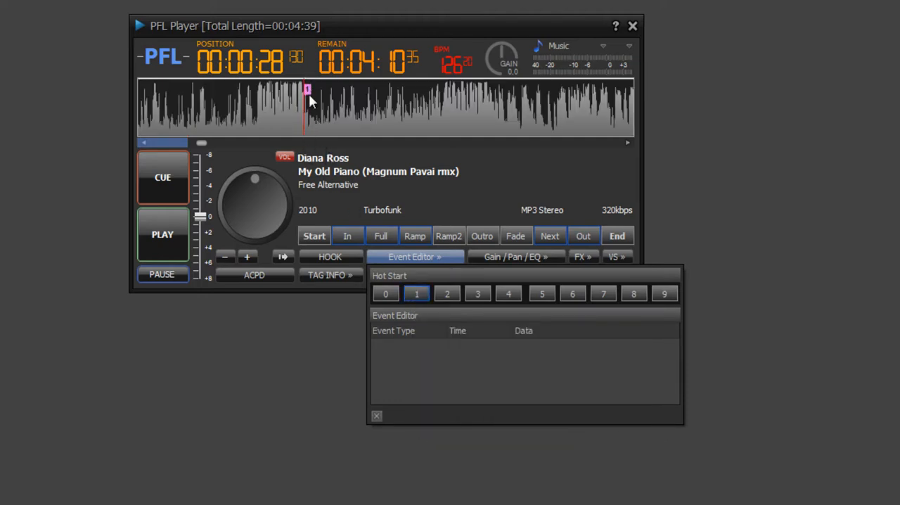
pyautogui.moveTo(312, 135)
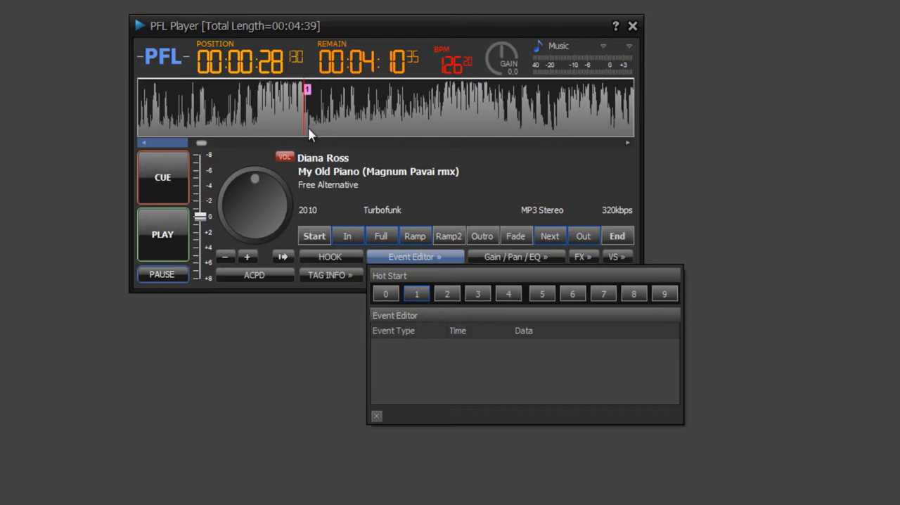
pyautogui.click(514, 255)
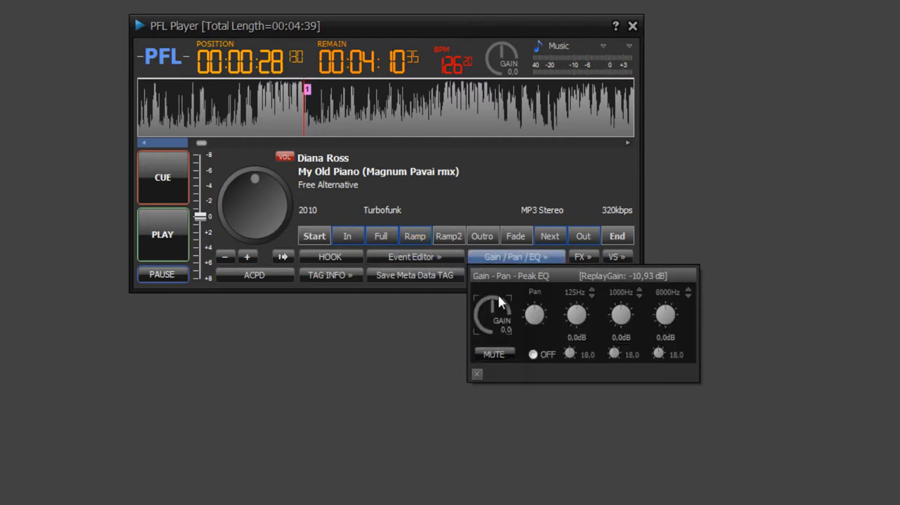
# Adjust the GAIN knob down to -3.2 and back to -1.1 dB
pyautogui.moveTo(492, 312); pyautogui.dragTo(489, 324)
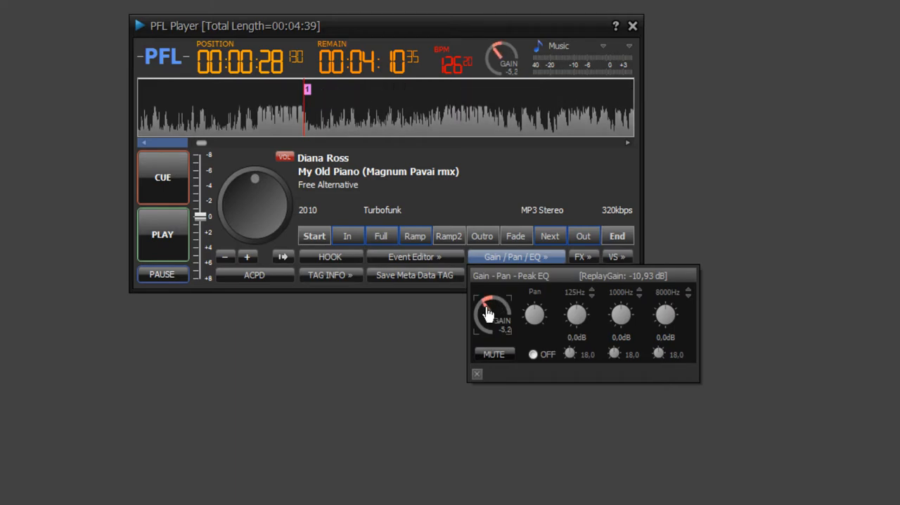
pyautogui.moveTo(489, 312); pyautogui.dragTo(499, 310)
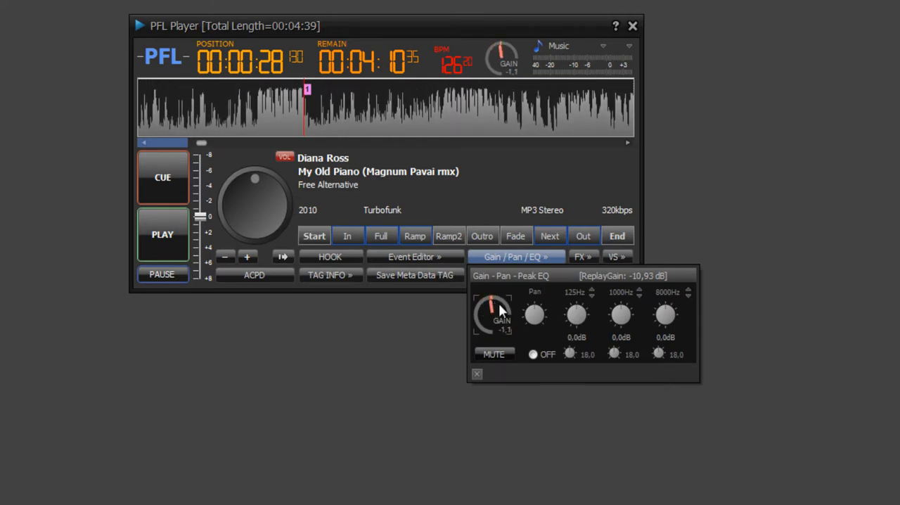
pyautogui.moveTo(698, 360)
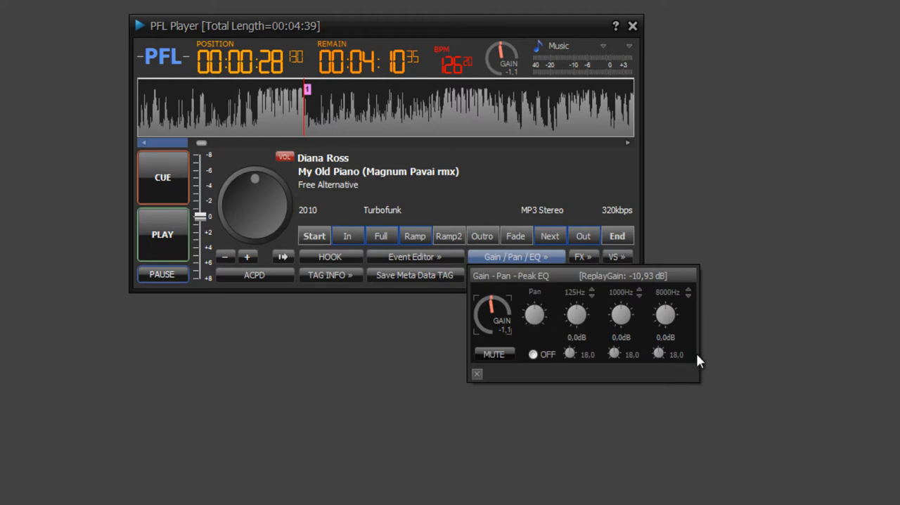
pyautogui.moveTo(559, 230)
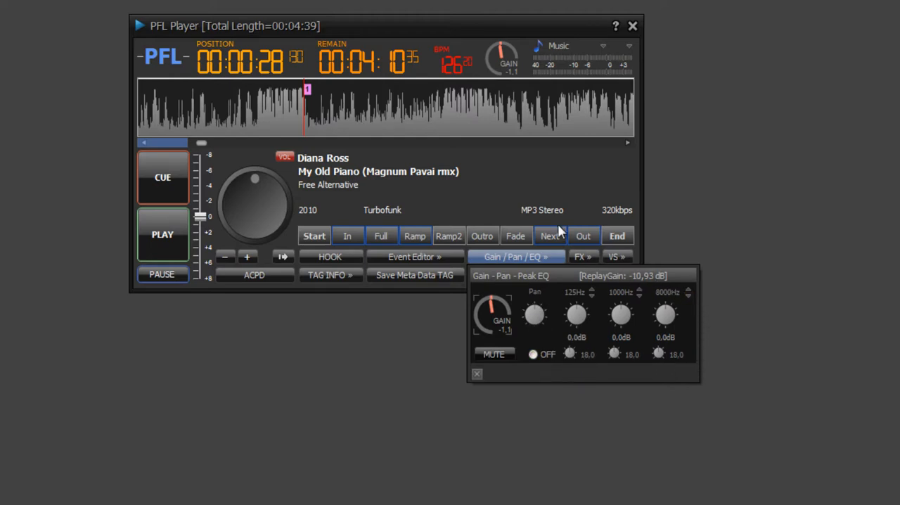
# Browse the category list and keep Music as the track category
pyautogui.click(627, 46)
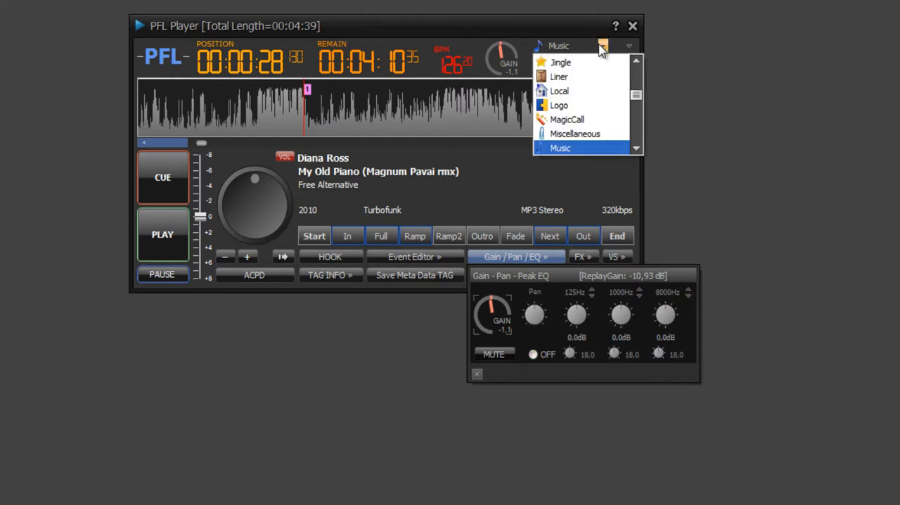
pyautogui.moveTo(602, 48)
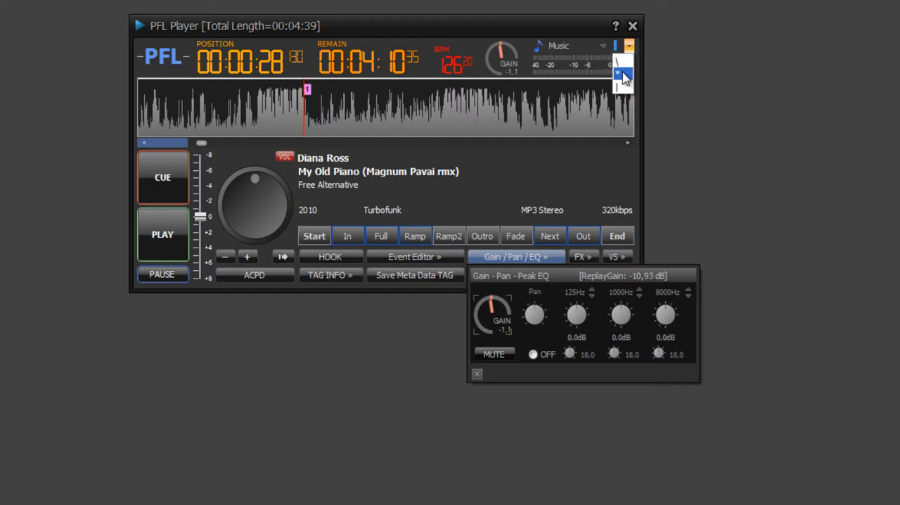
pyautogui.click(621, 75)
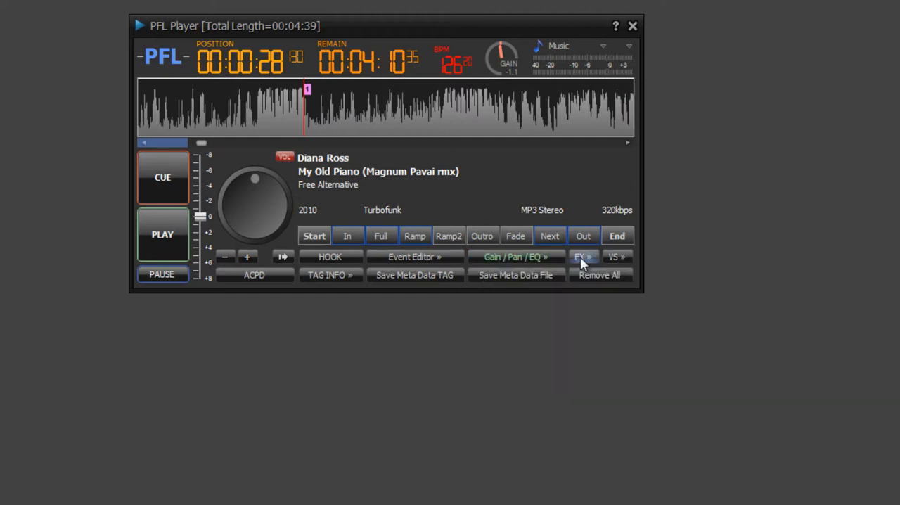
# In the Loop Sampler choose sample 2 (0:07.74–0:11.42) and preview the track briefly
pyautogui.click(582, 256)
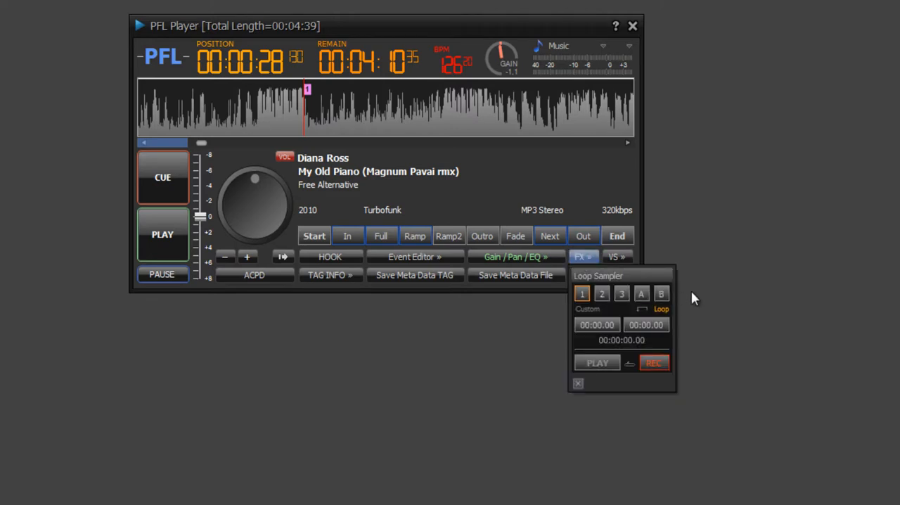
pyautogui.moveTo(202, 144)
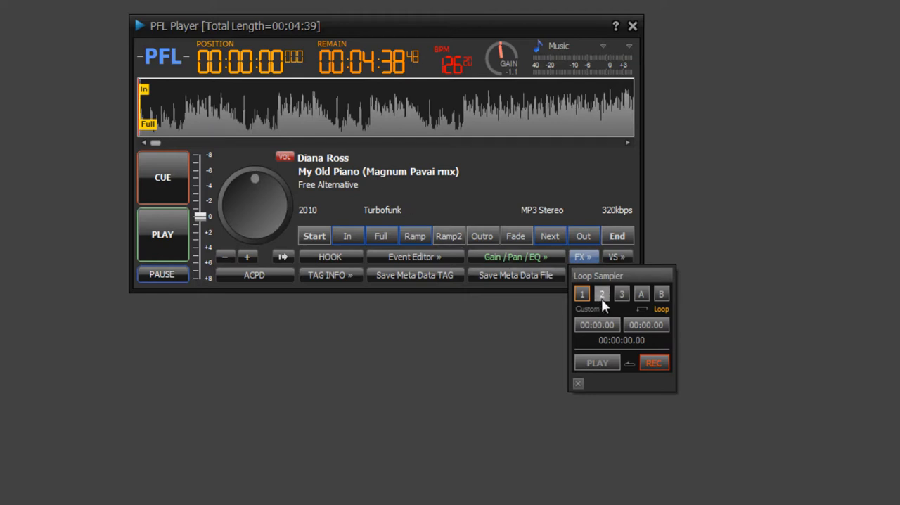
pyautogui.moveTo(602, 292)
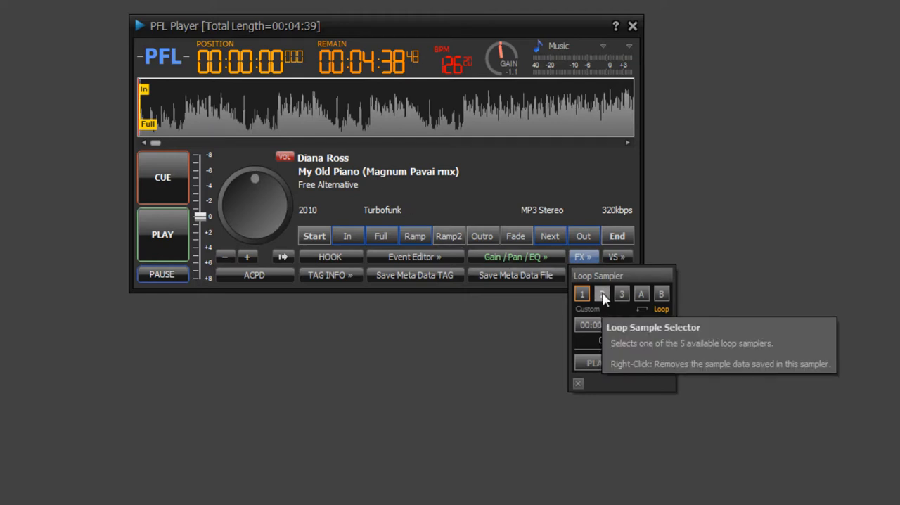
pyautogui.click(602, 292)
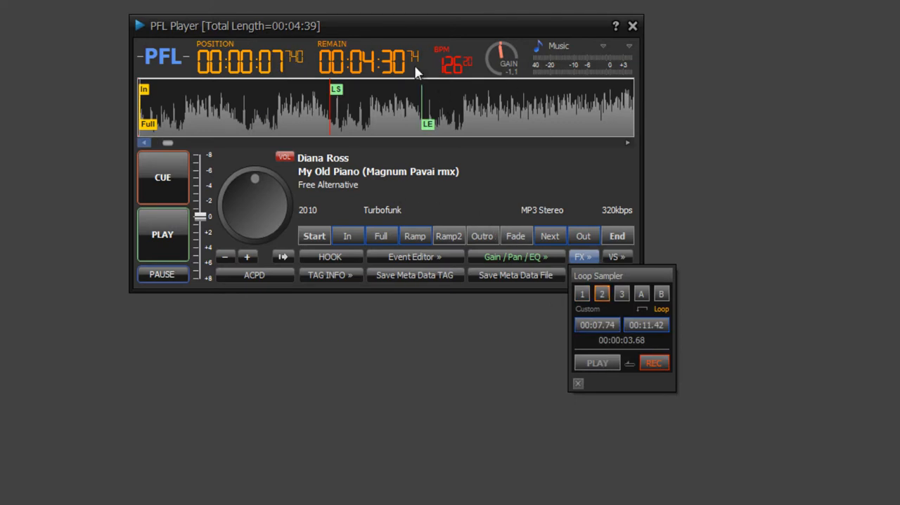
pyautogui.moveTo(611, 366)
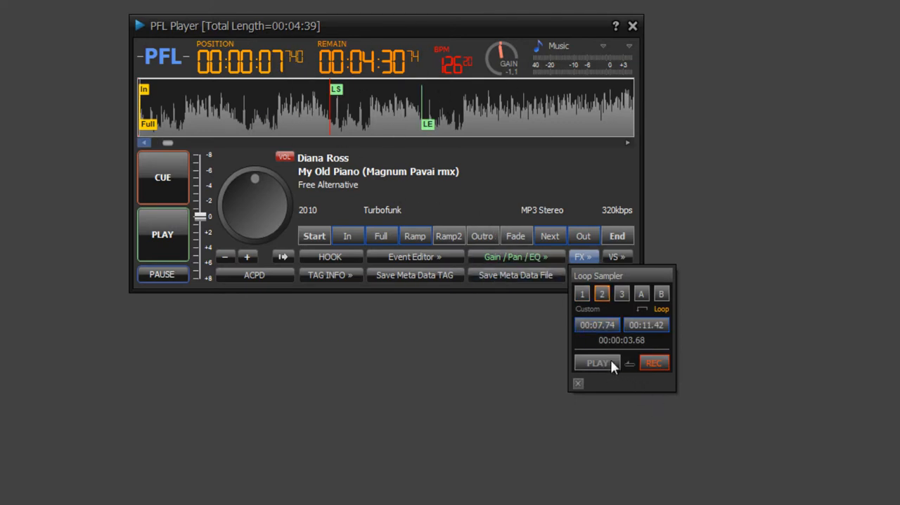
pyautogui.moveTo(597, 323)
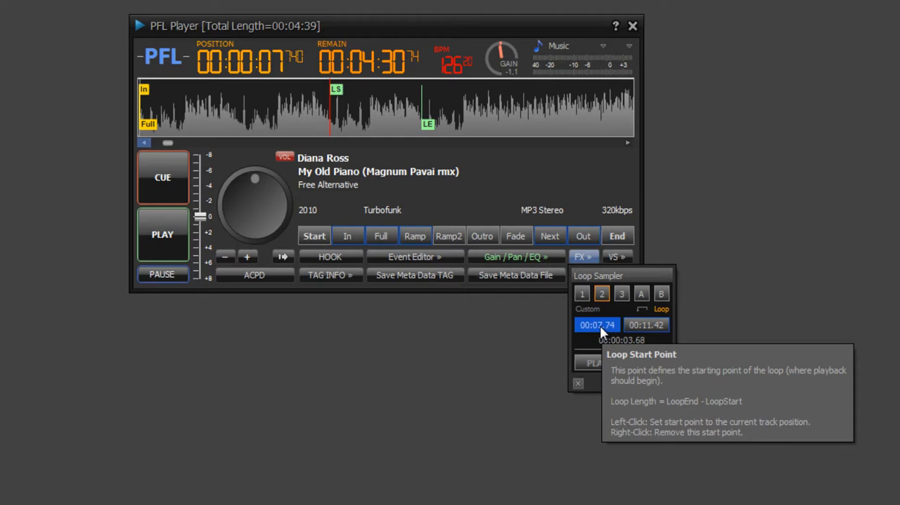
pyautogui.moveTo(570, 316)
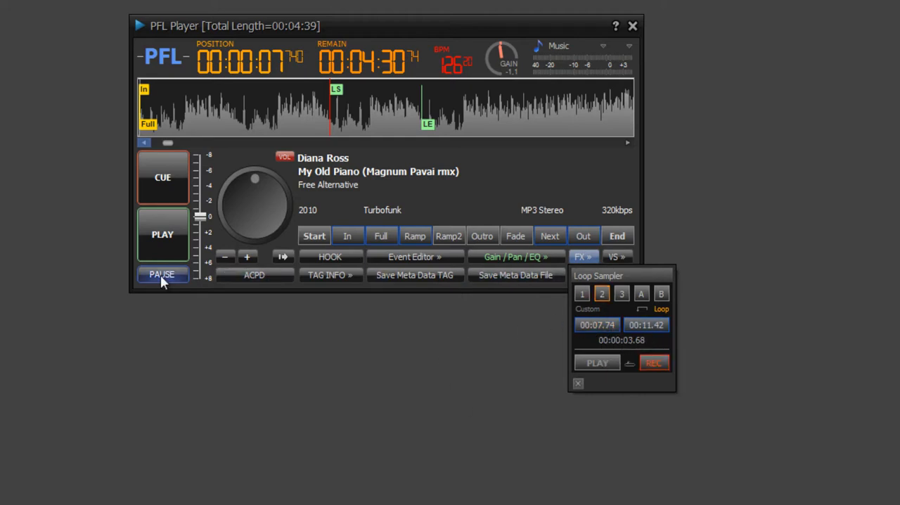
pyautogui.moveTo(162, 274)
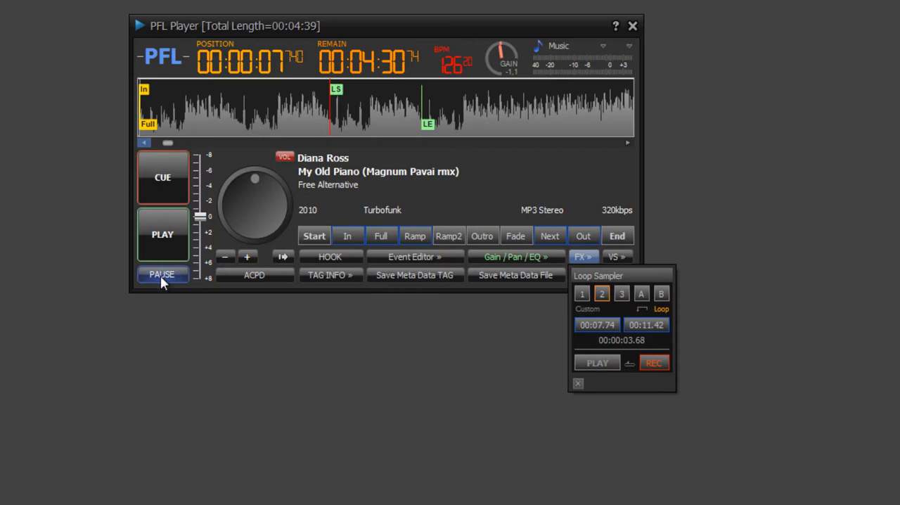
pyautogui.moveTo(546, 303)
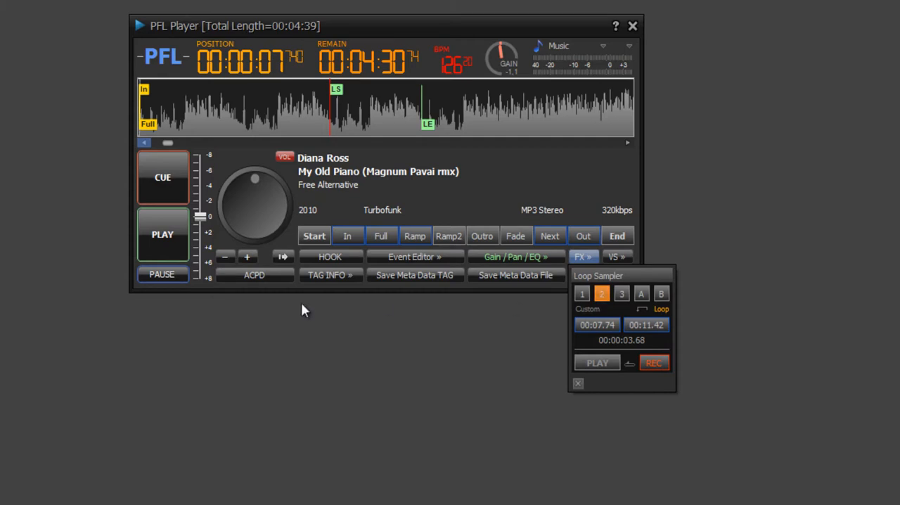
pyautogui.click(163, 234)
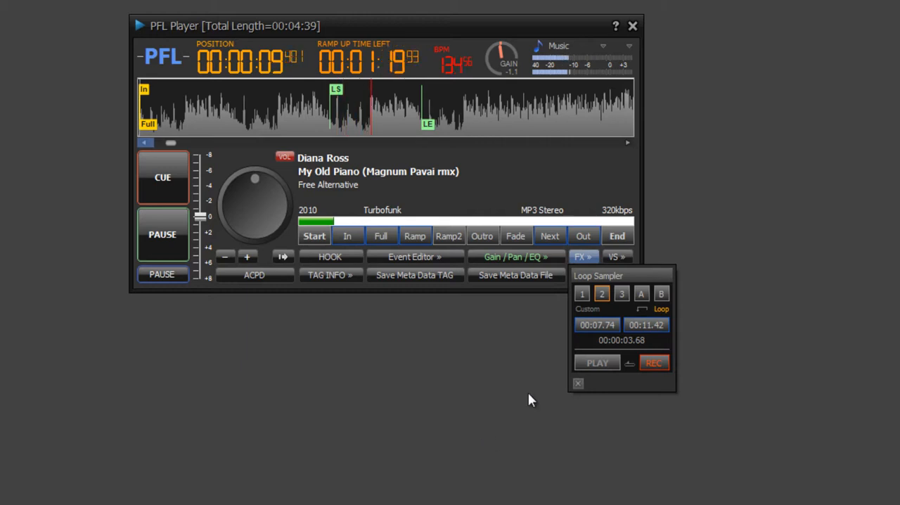
pyautogui.click(582, 293)
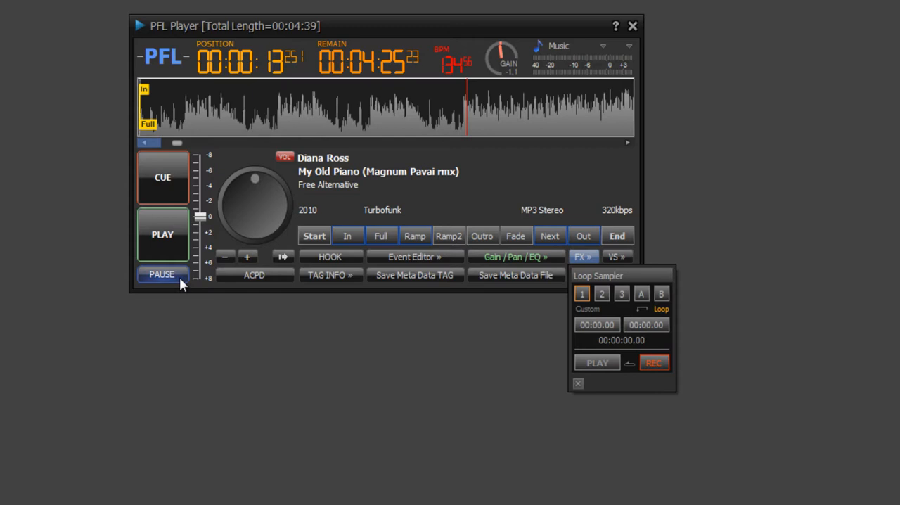
# Review the Visual Styles settings (WaveForm, Half Mono) and close them again
pyautogui.click(615, 256)
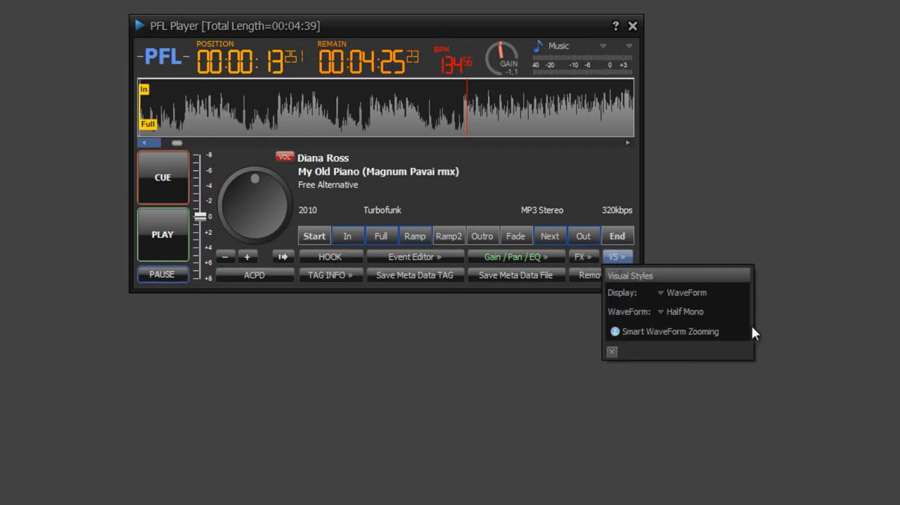
pyautogui.moveTo(590, 283)
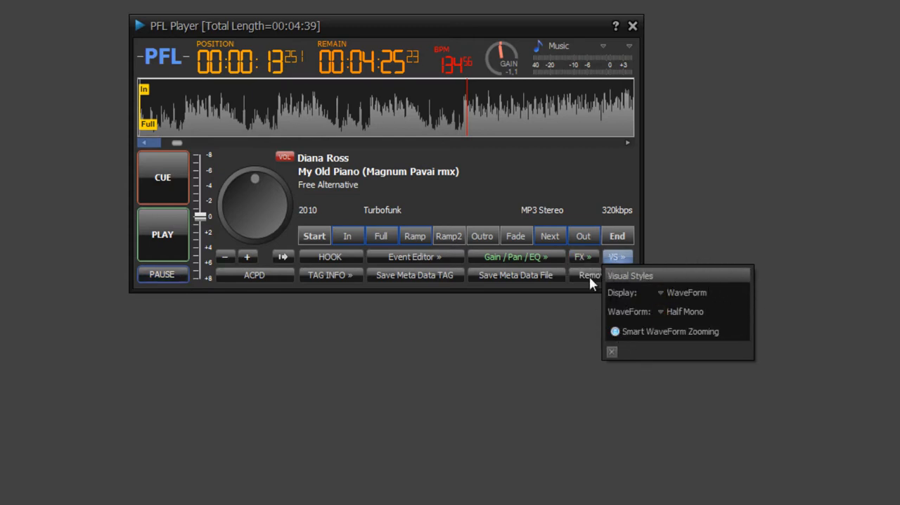
pyautogui.click(659, 293)
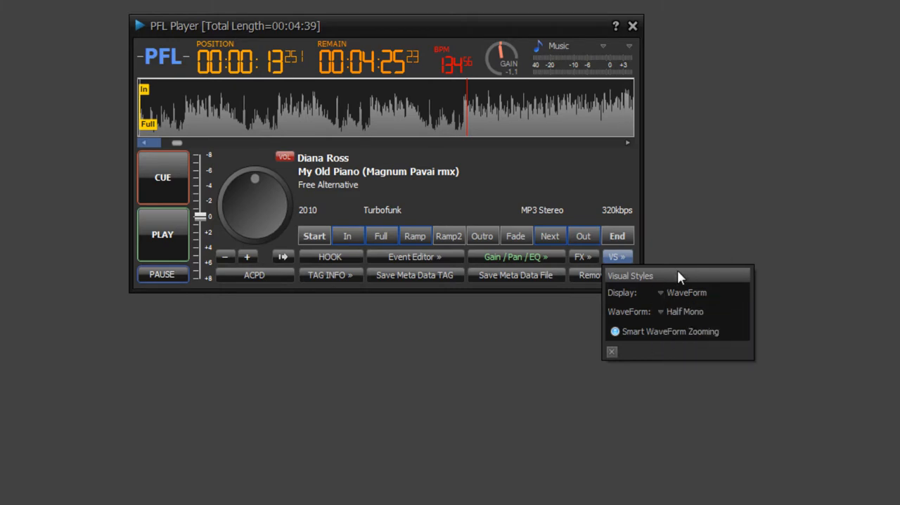
pyautogui.click(580, 256)
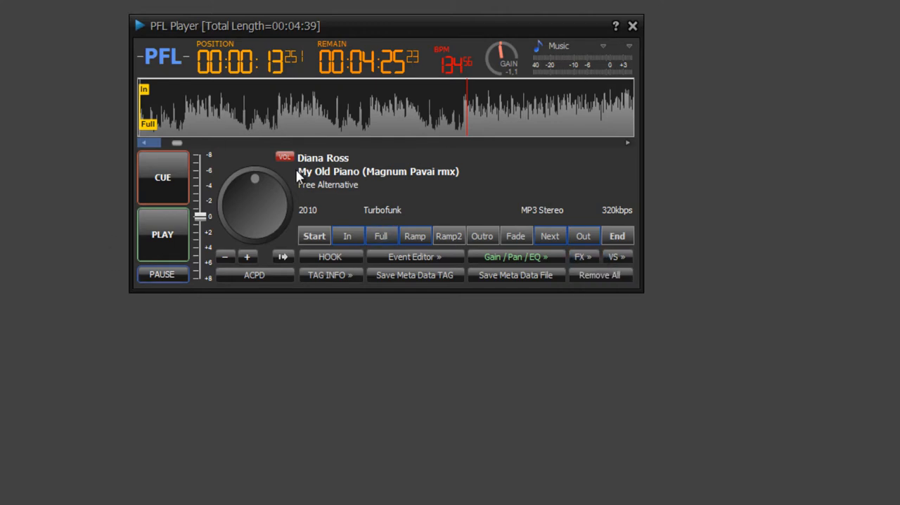
pyautogui.moveTo(349, 294)
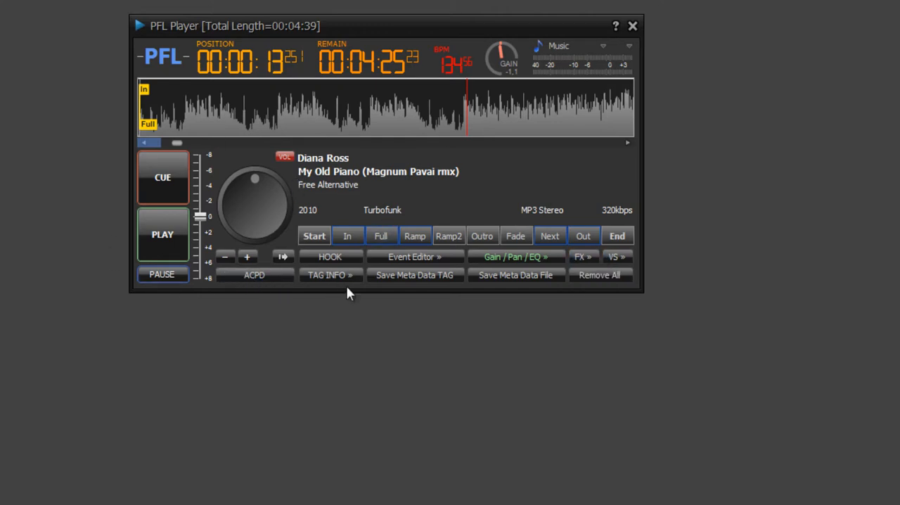
pyautogui.moveTo(414, 275)
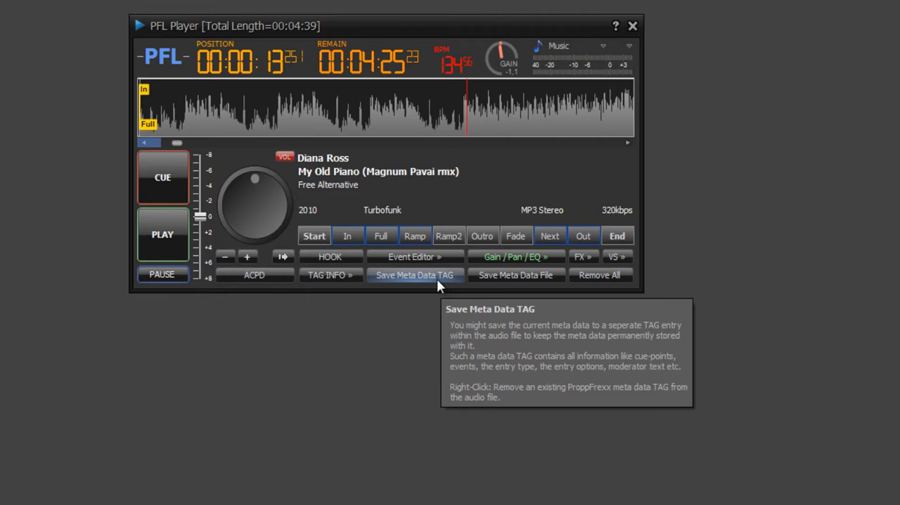
pyautogui.moveTo(509, 305)
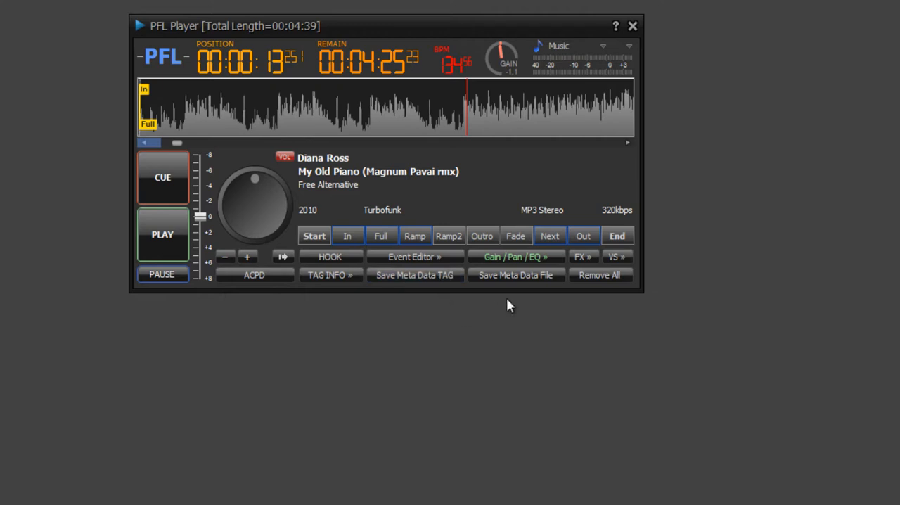
pyautogui.moveTo(516, 276)
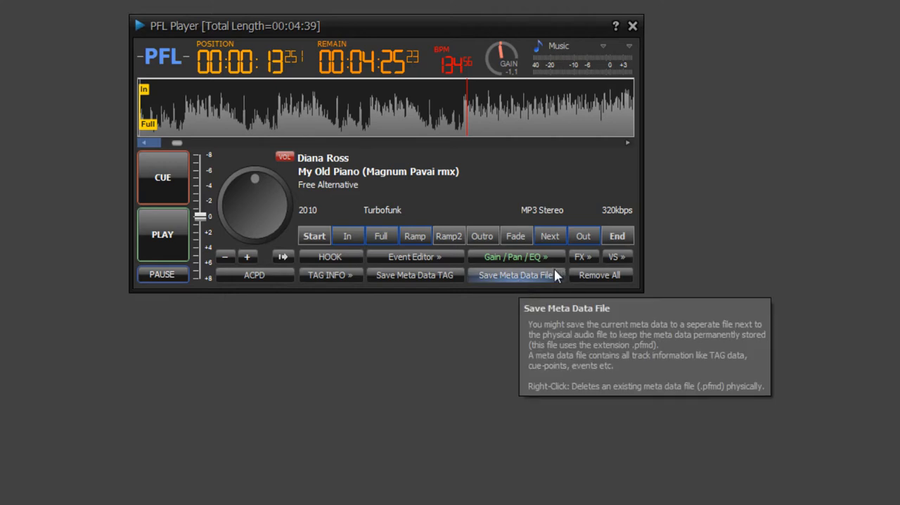
pyautogui.moveTo(547, 280)
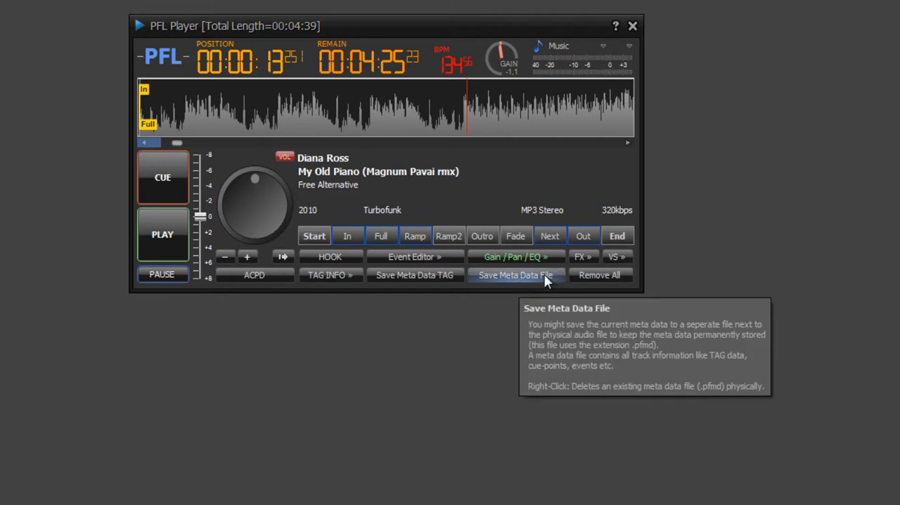
# Enter moderator text 'Test' in TAG INFO and close the PFL Player
pyautogui.click(330, 275)
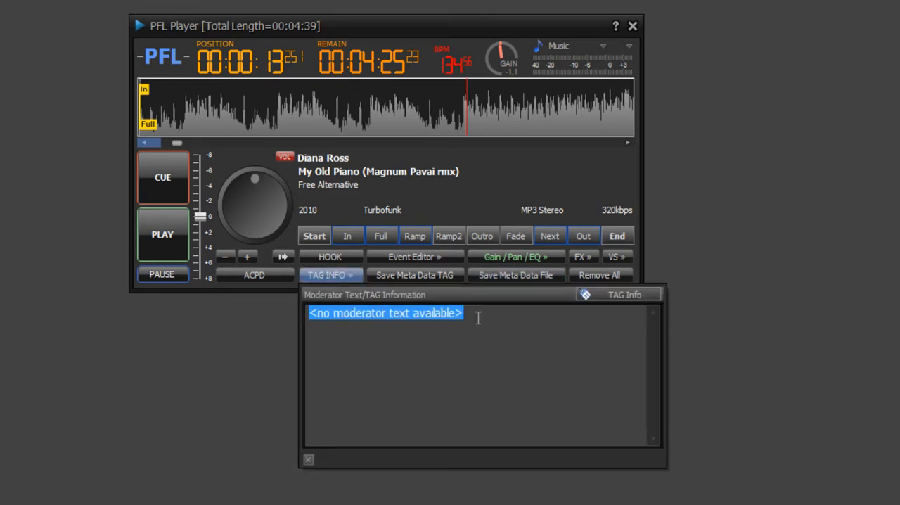
pyautogui.moveTo(166, 315)
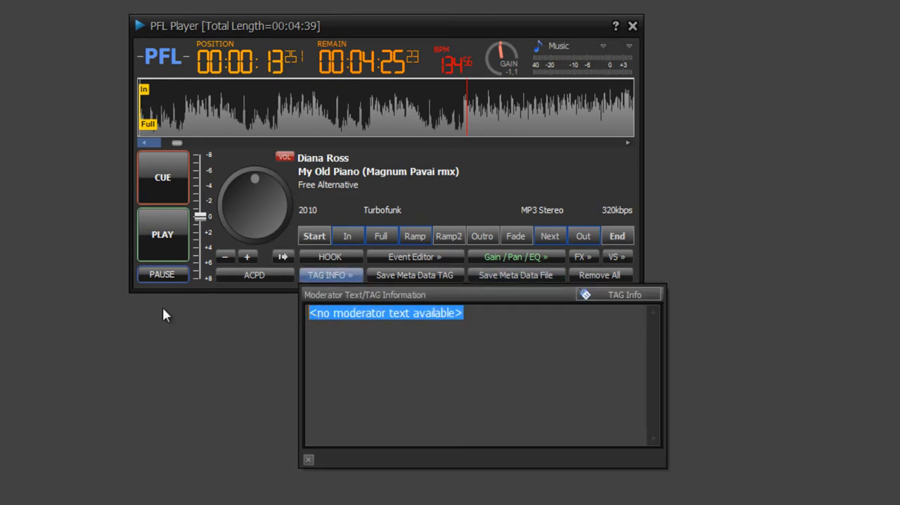
pyautogui.write('Test')
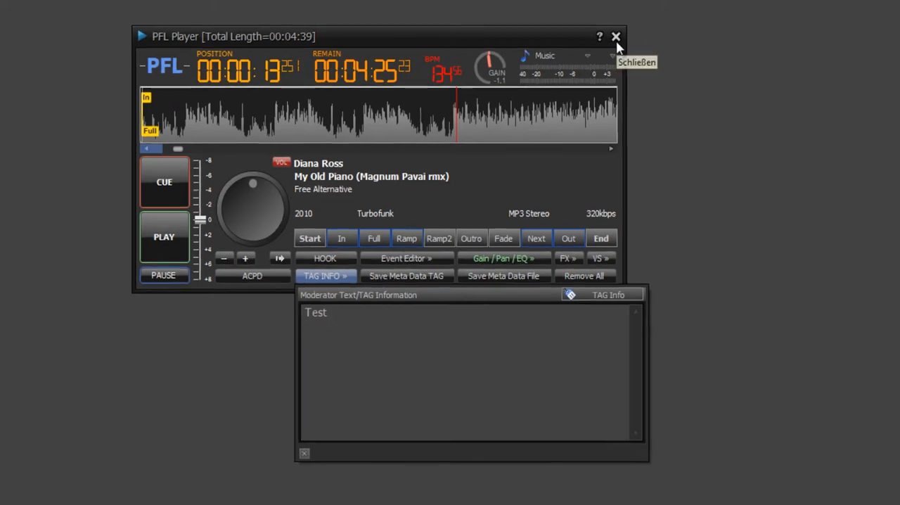
pyautogui.click(616, 37)
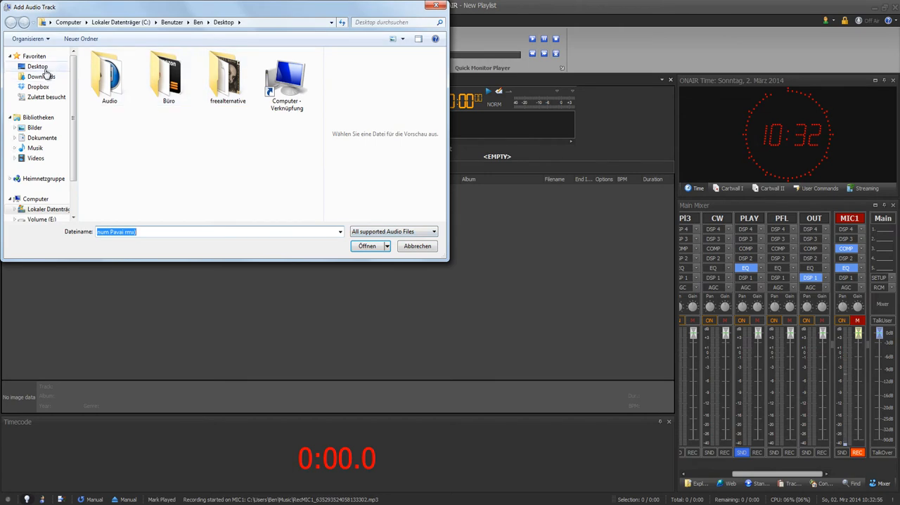
# Load Diana Ross 'My Old Piano (Magnum Pavai rmx)' from the freealternative folder into the playlist
pyautogui.doubleClick(228, 77)
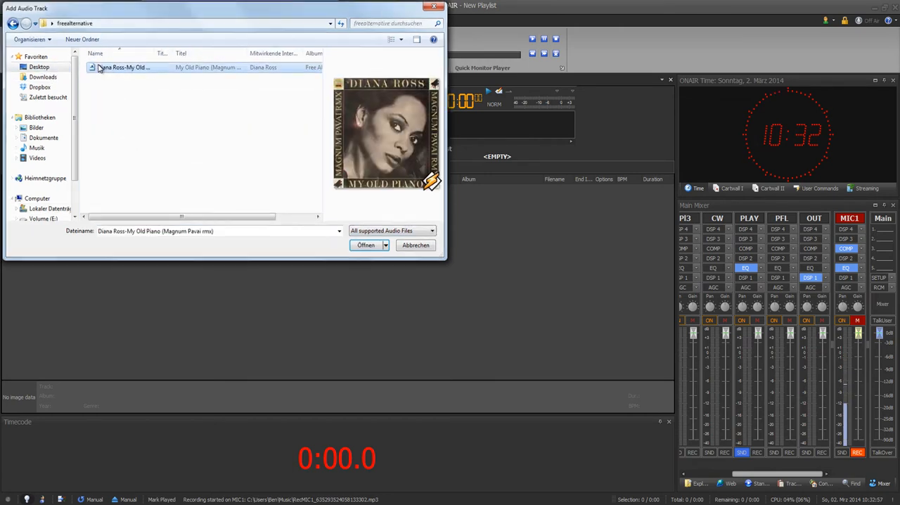
pyautogui.click(365, 245)
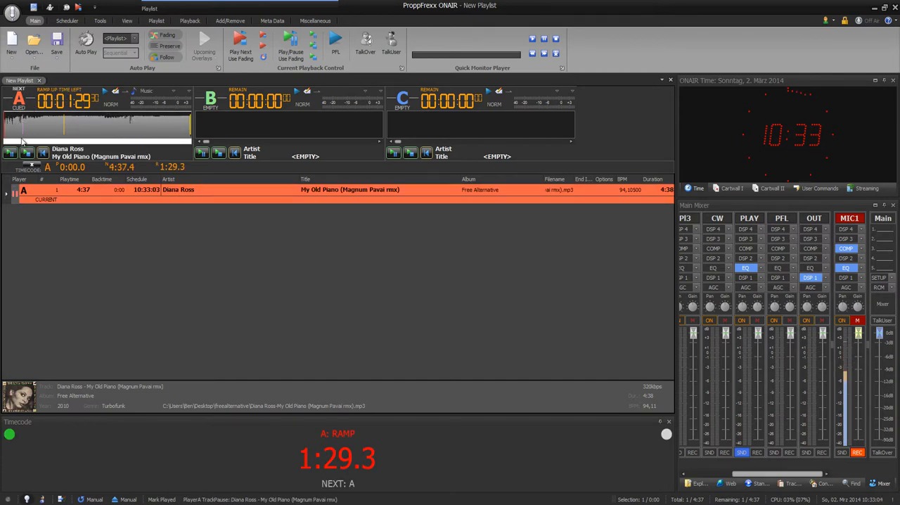
pyautogui.moveTo(45, 165)
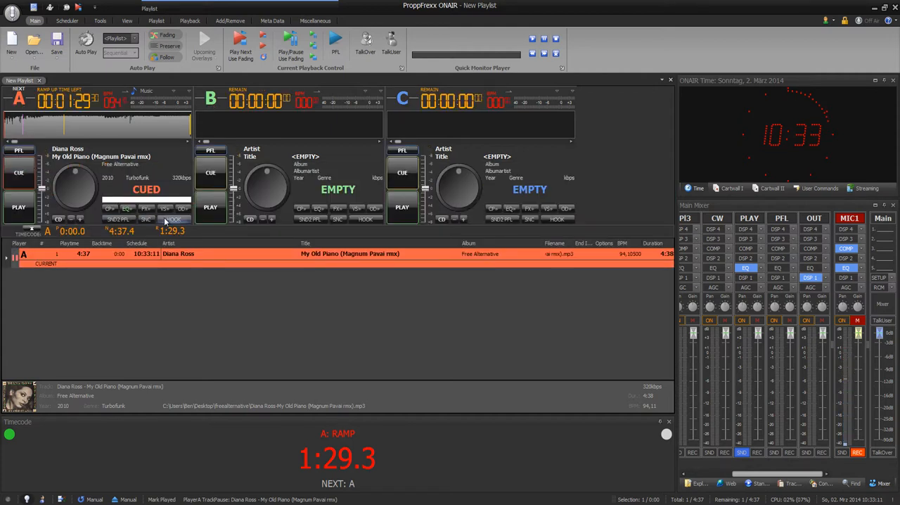
pyautogui.click(146, 208)
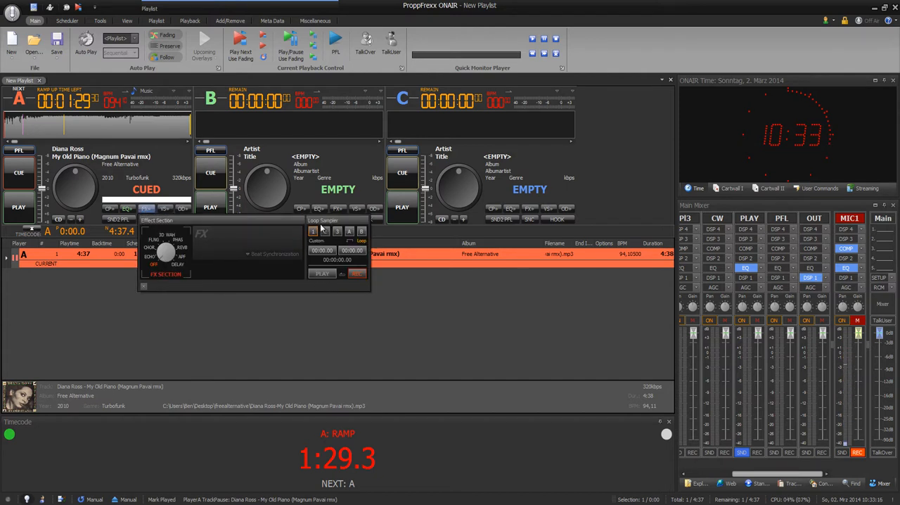
pyautogui.moveTo(326, 231)
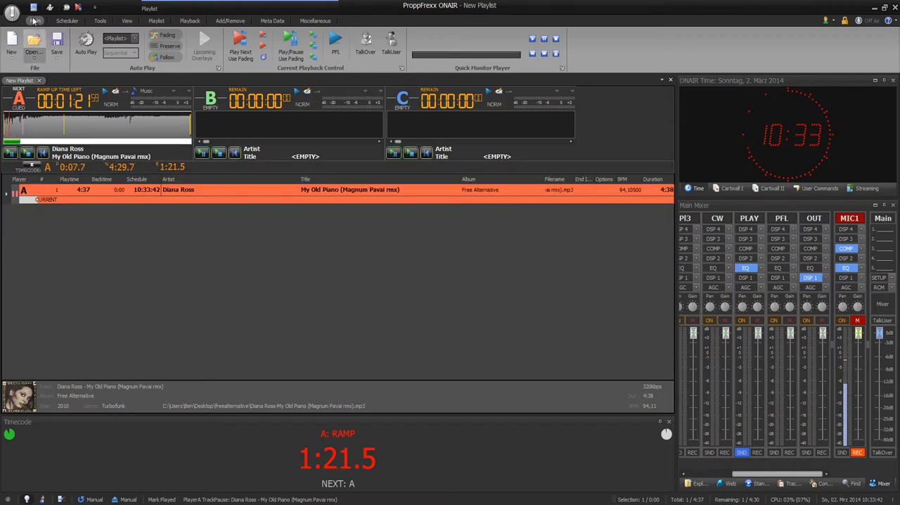
pyautogui.moveTo(34, 8)
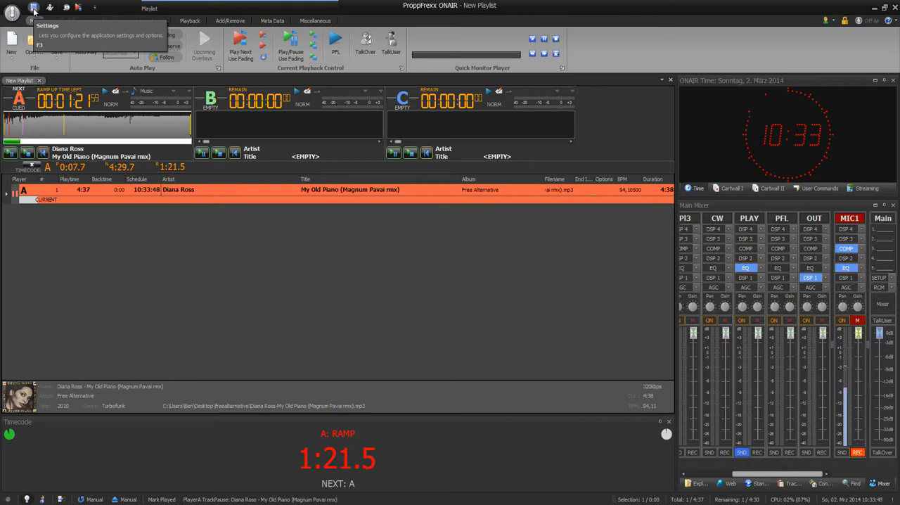
# Show the Settings and Options window on the Meta Data/WaveForm category
pyautogui.click(34, 9)
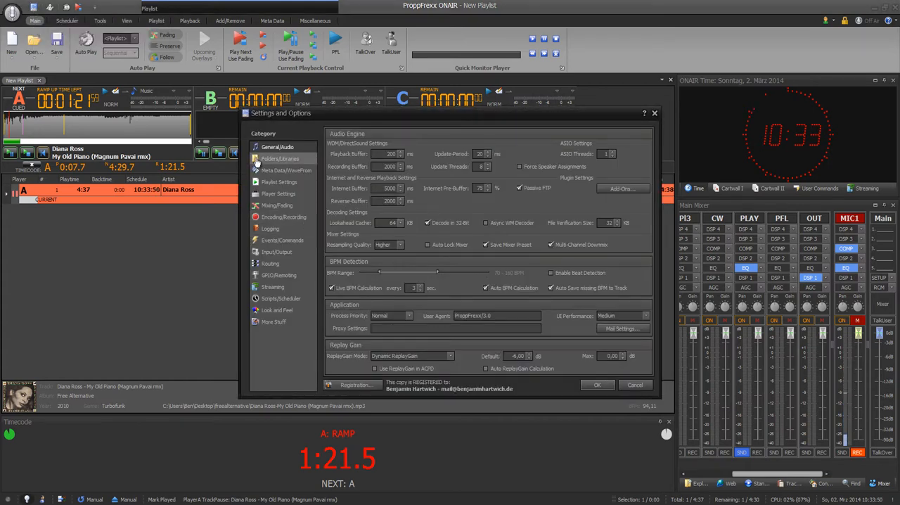
pyautogui.click(287, 170)
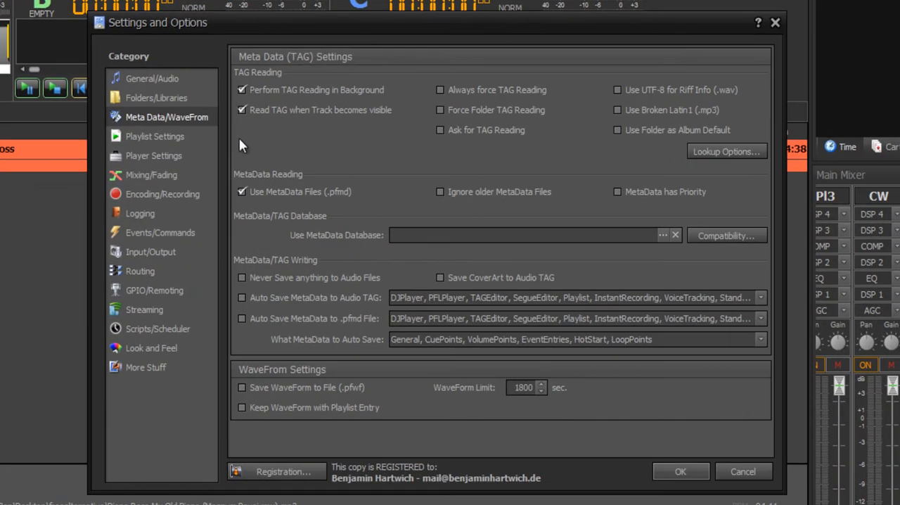
pyautogui.moveTo(295, 203)
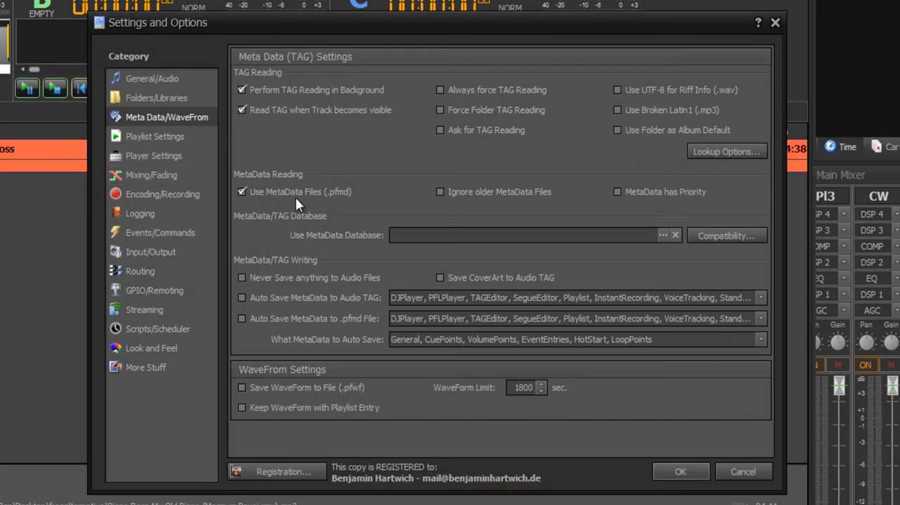
pyautogui.moveTo(298, 191)
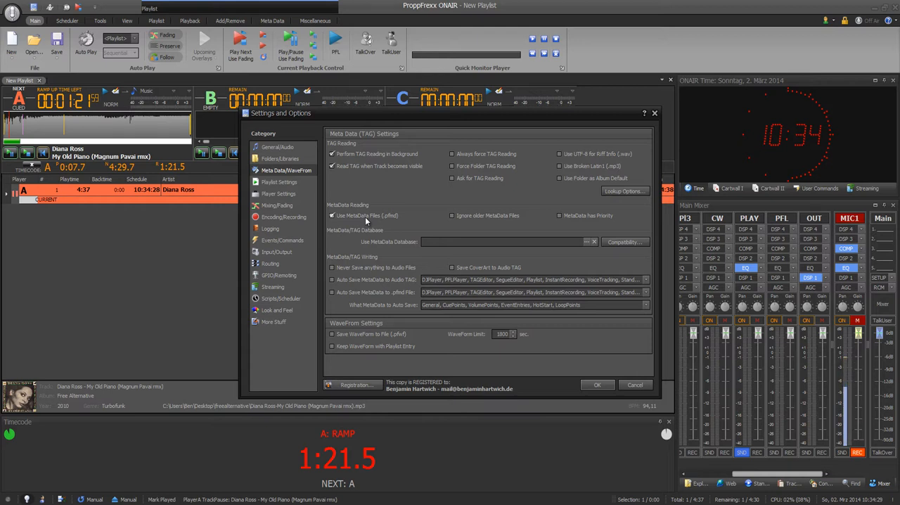
pyautogui.moveTo(366, 217)
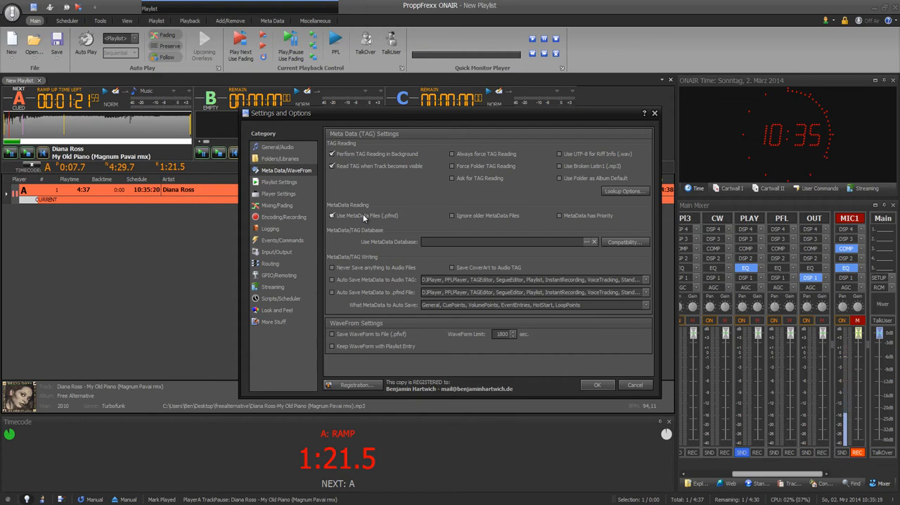
# Review the Mixing/Fading defaults and the Exclude ACPD media-type list, then bring up Mixing per Media Type
pyautogui.click(277, 205)
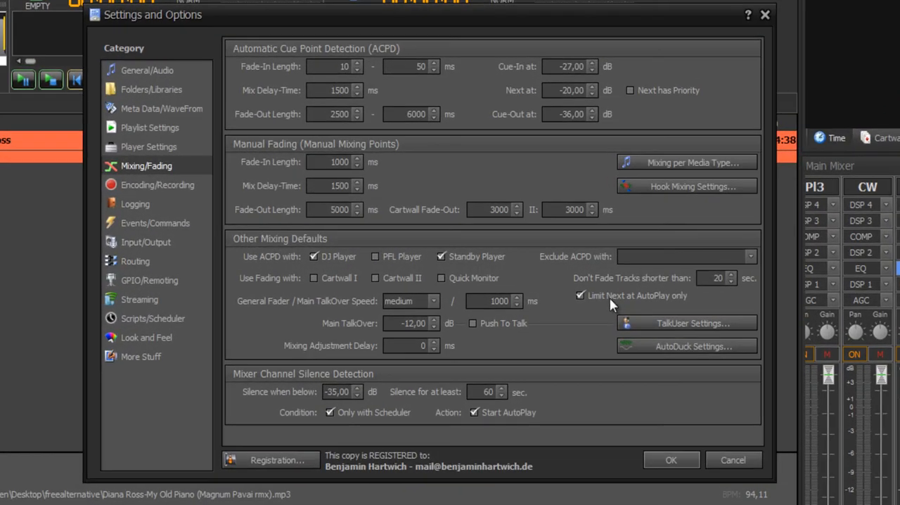
pyautogui.moveTo(520, 255)
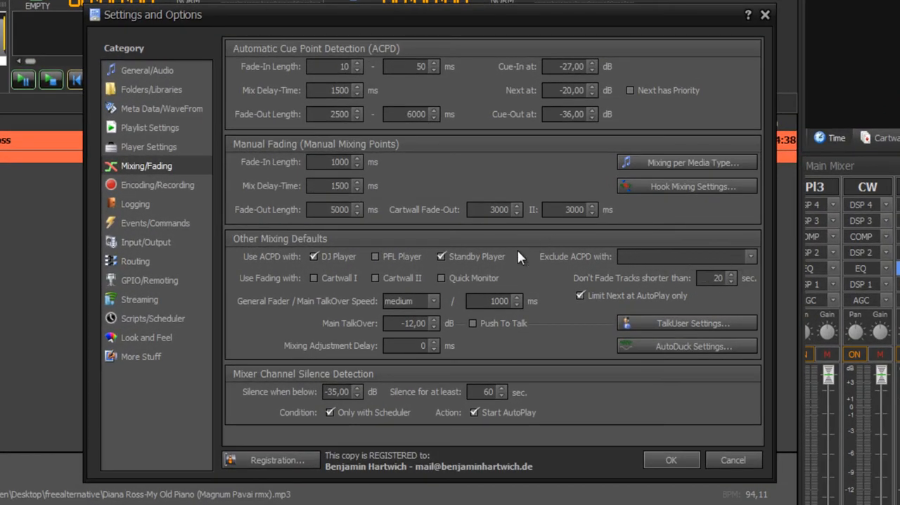
pyautogui.click(751, 256)
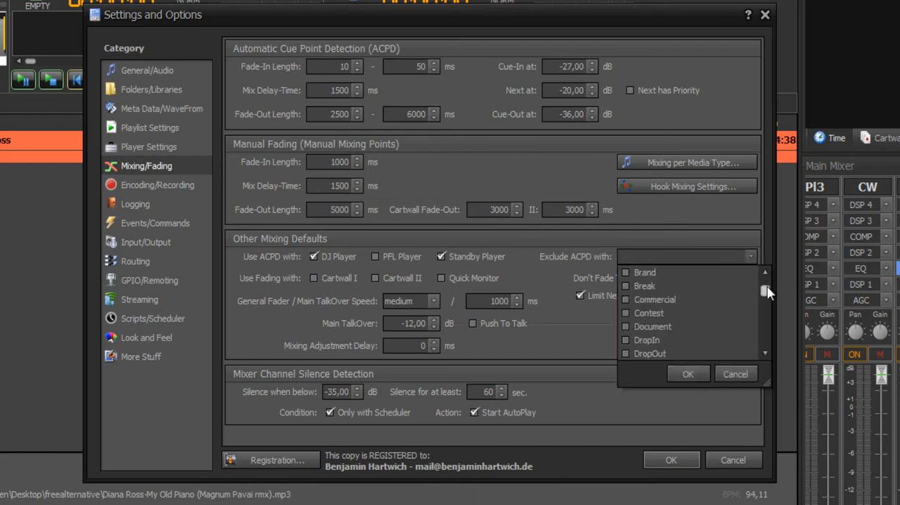
pyautogui.scroll(-3)
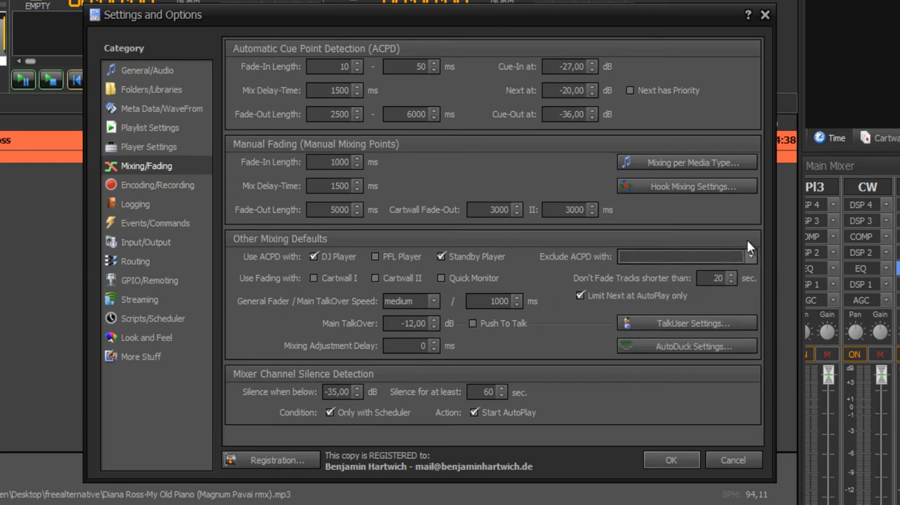
pyautogui.moveTo(700, 209)
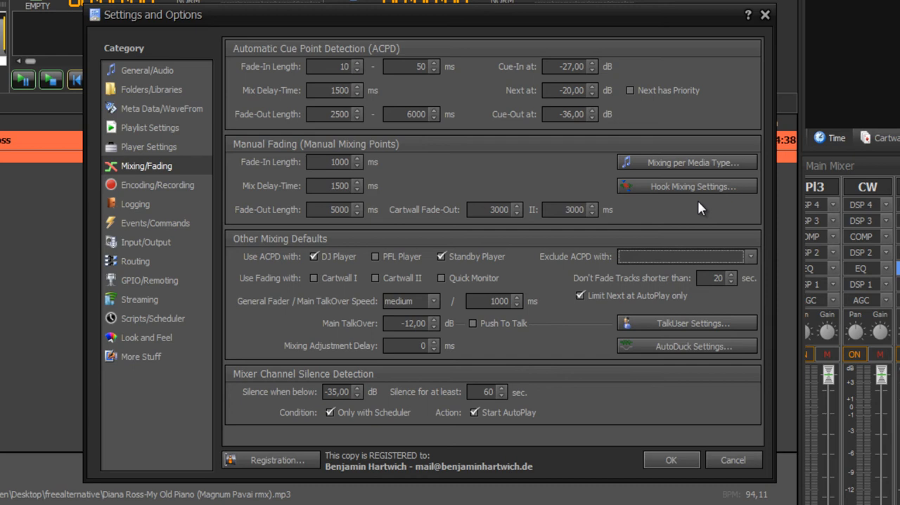
pyautogui.click(686, 163)
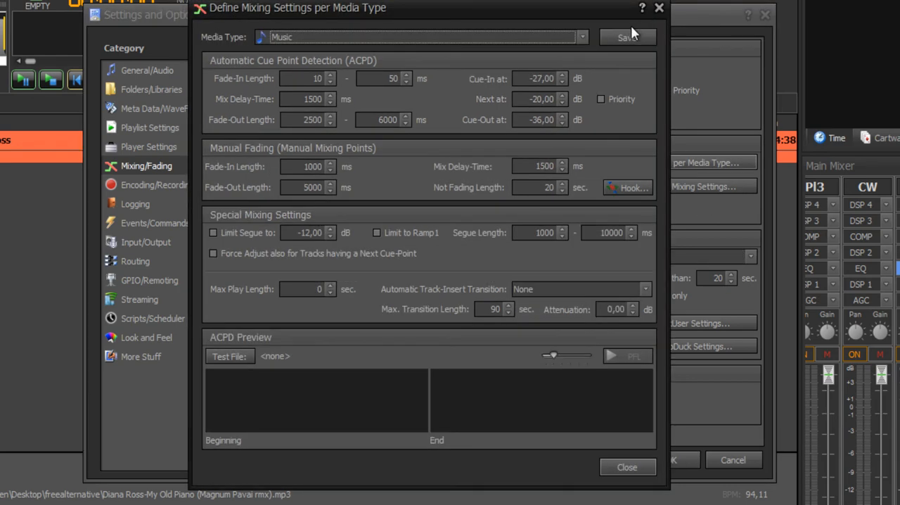
# Glance at the Media Type list for Music and close the per-media-type mixing dialog unchanged
pyautogui.click(582, 37)
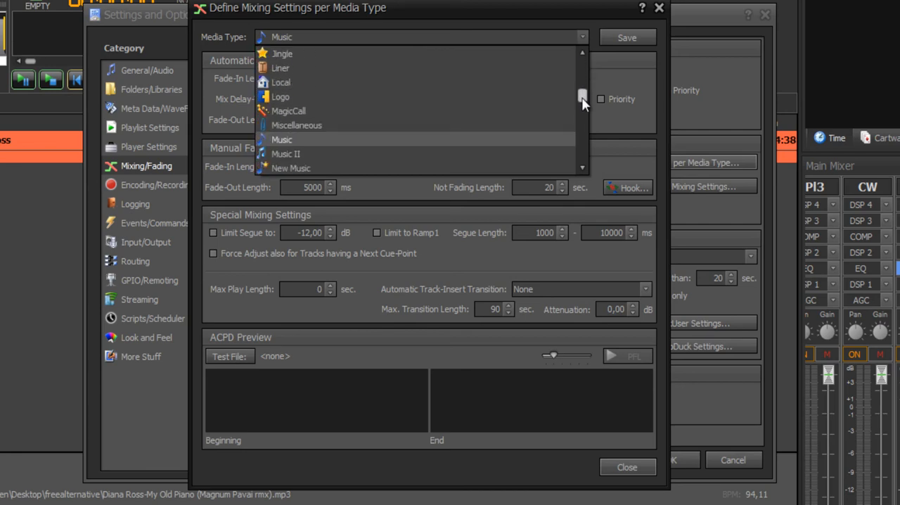
pyautogui.click(582, 73)
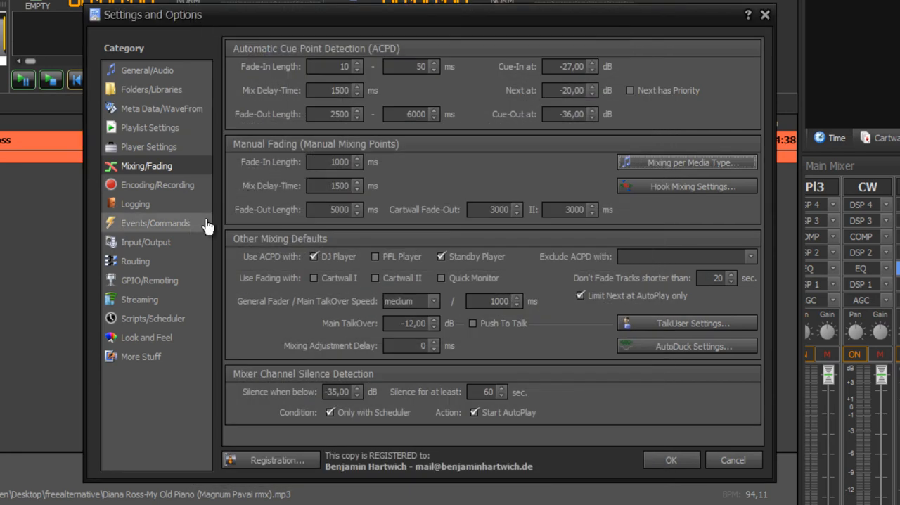
# Look over the Streaming settings and the Exclude from Title Update list, then cancel without saving
pyautogui.click(139, 300)
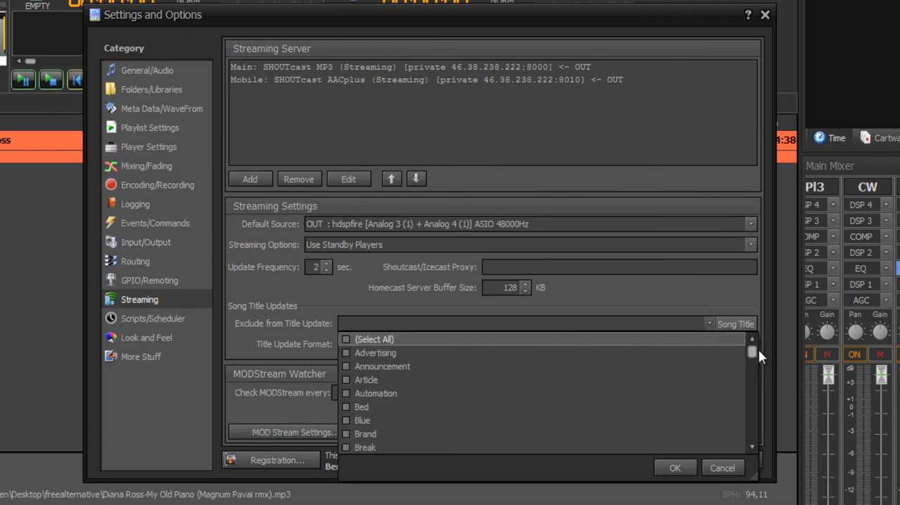
pyautogui.scroll(-3)
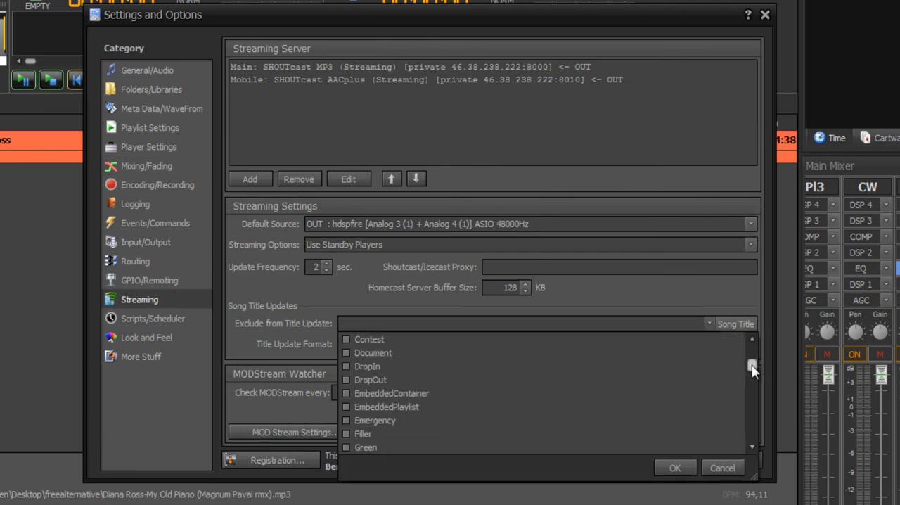
pyautogui.scroll(3)
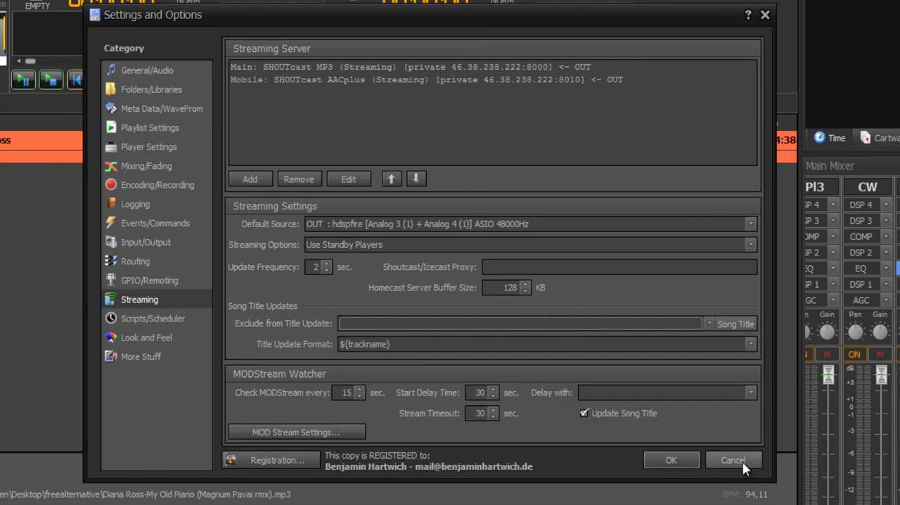
pyautogui.click(732, 458)
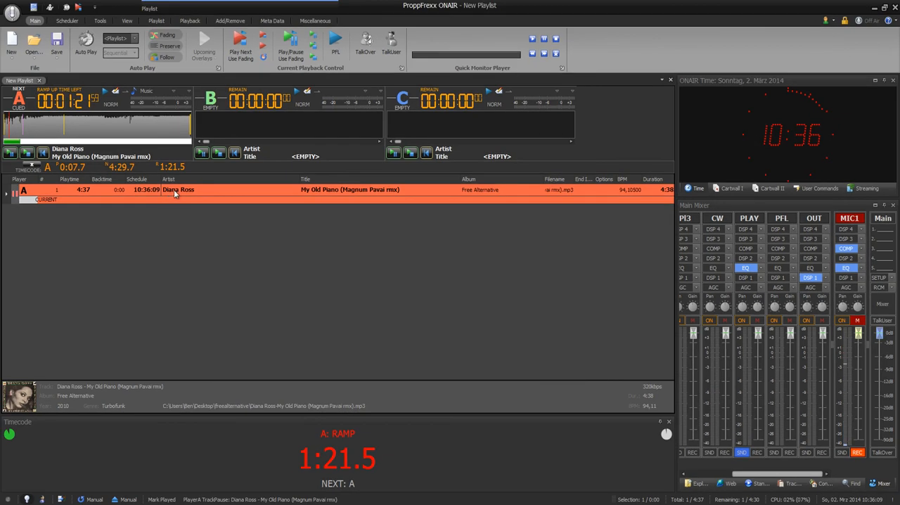
pyautogui.moveTo(44, 499)
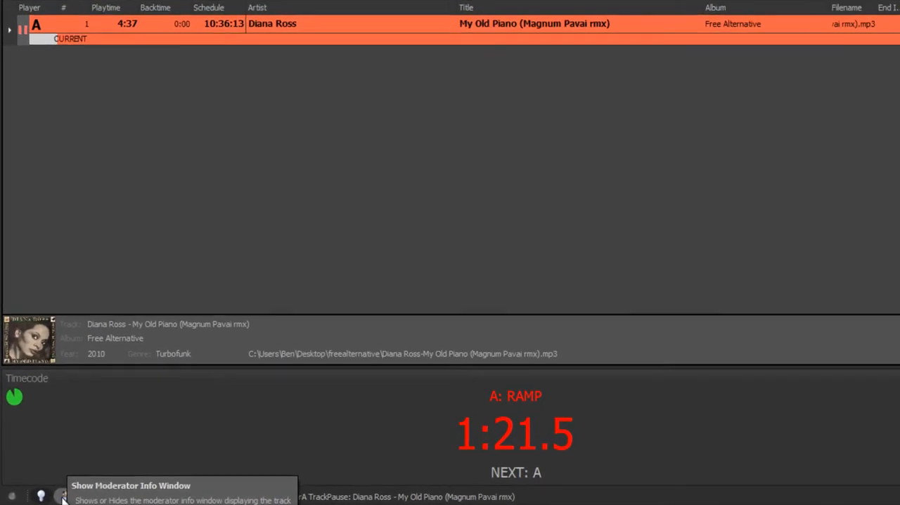
# Show the Moderator/Track Information window for the cued Diana Ross track
pyautogui.click(62, 496)
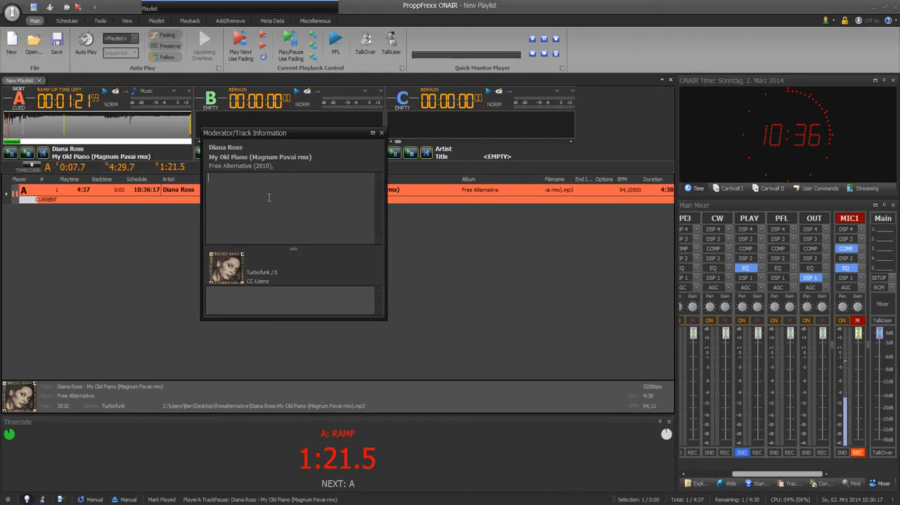
pyautogui.moveTo(395, 138)
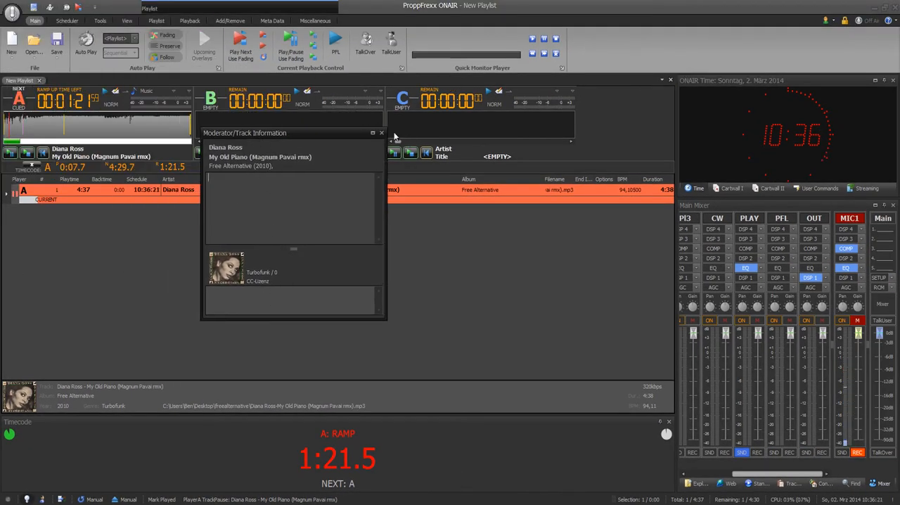